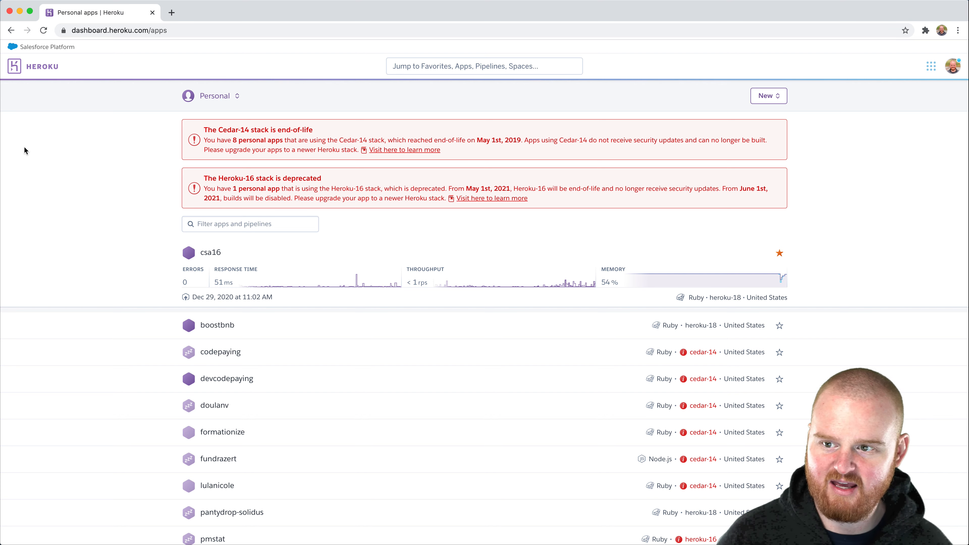
mouse_move(687, 144)
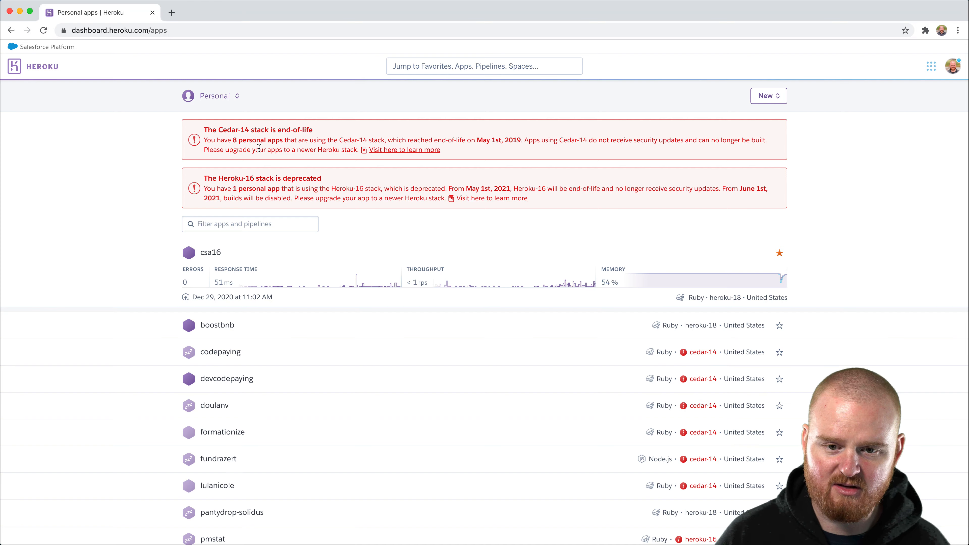
Search Google for 'heroku toolbelt', open the Heroku CLI article and select the macOS brew install command
left_click(171, 13)
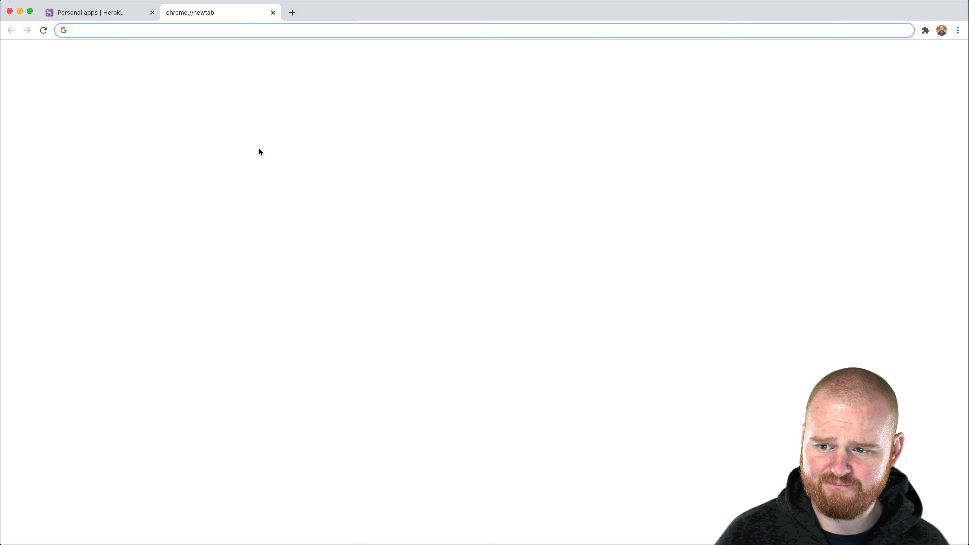
type("heroku toolbelt")
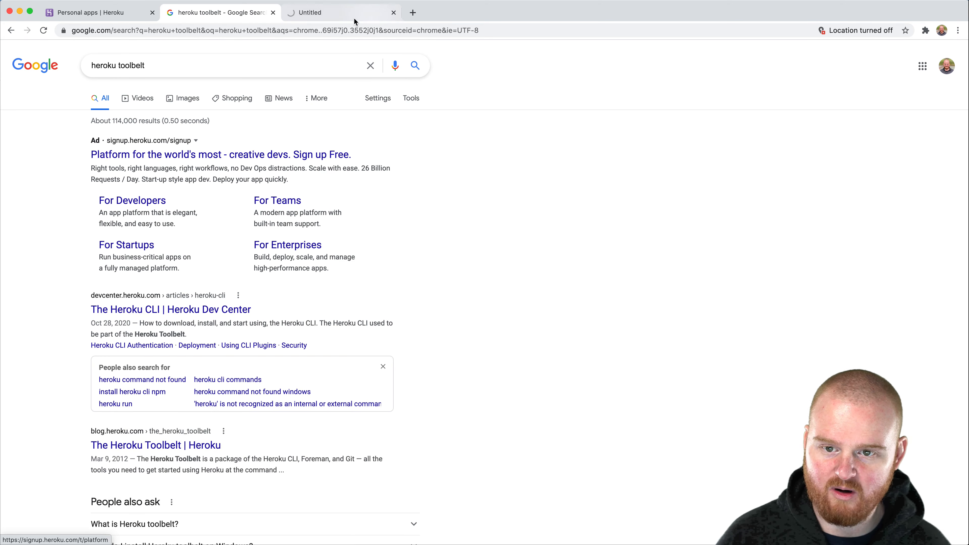
left_click(171, 310)
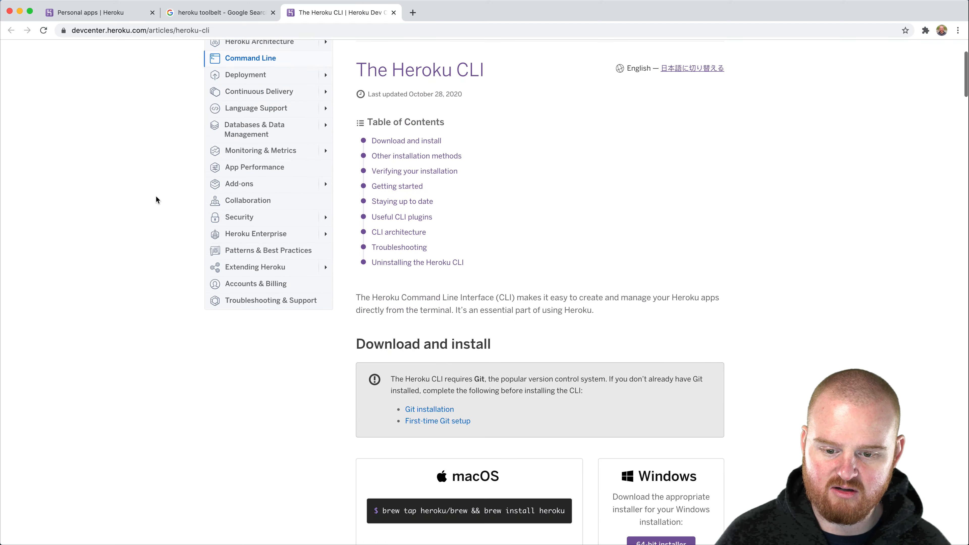
scroll("down", 3)
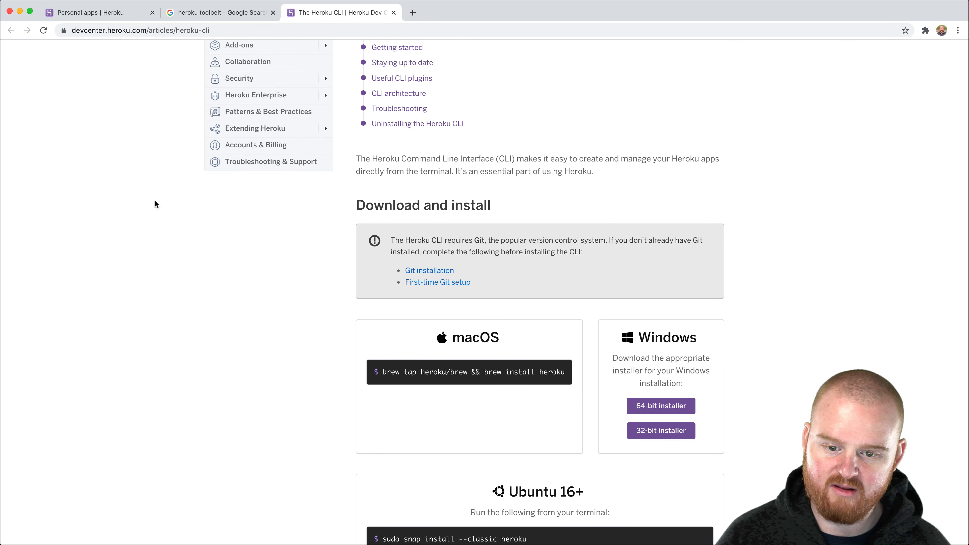
double_click(552, 372)
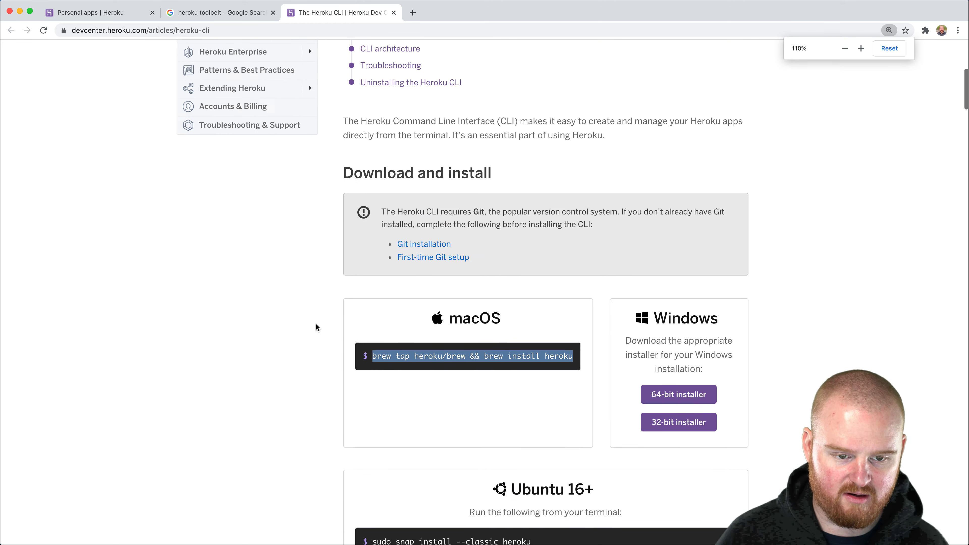
left_click(890, 49)
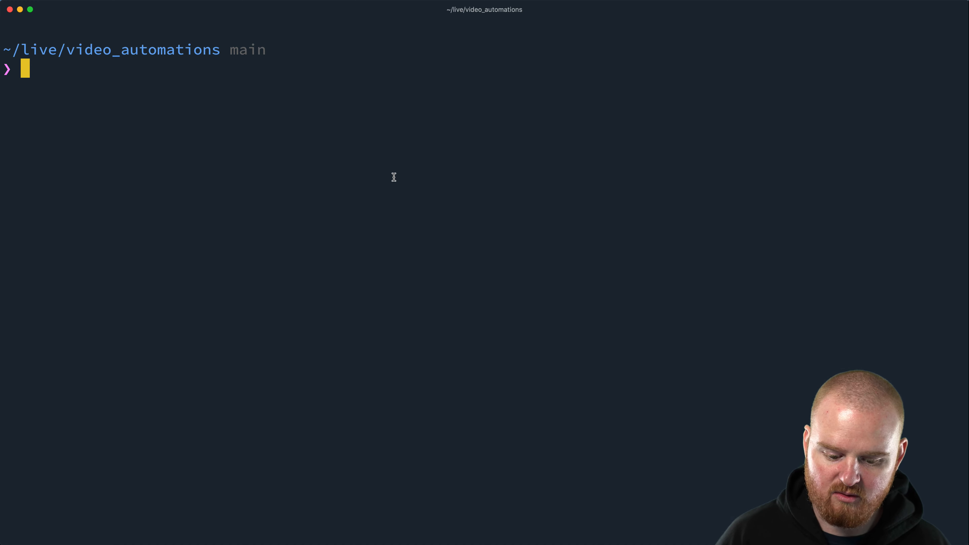
Attempt to create a Heroku app named autovideo with heroku app:create
type("heroku")
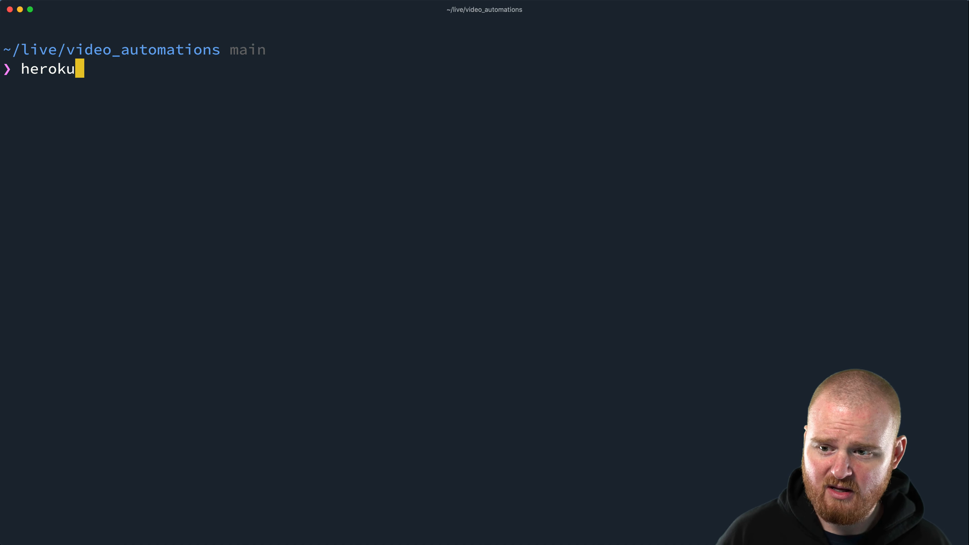
type("app:create")
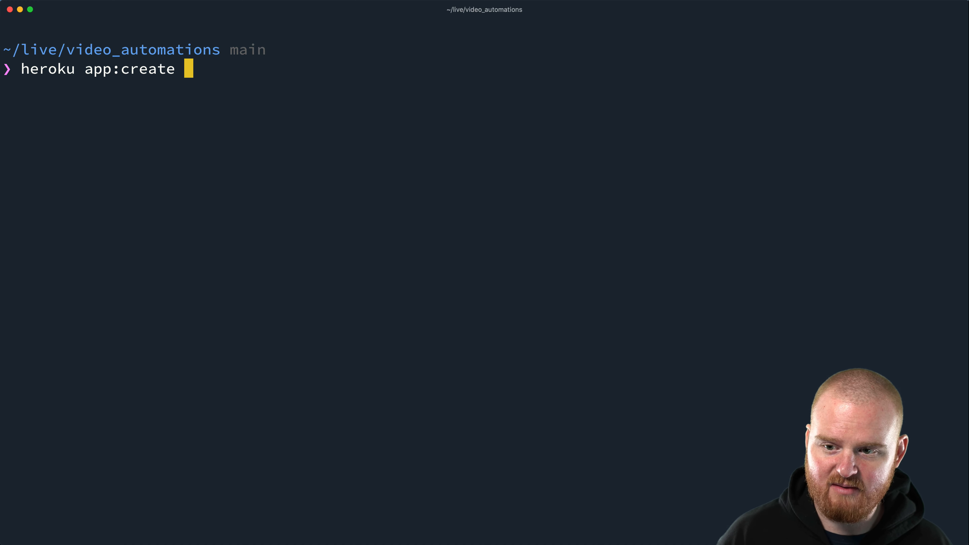
type("video")
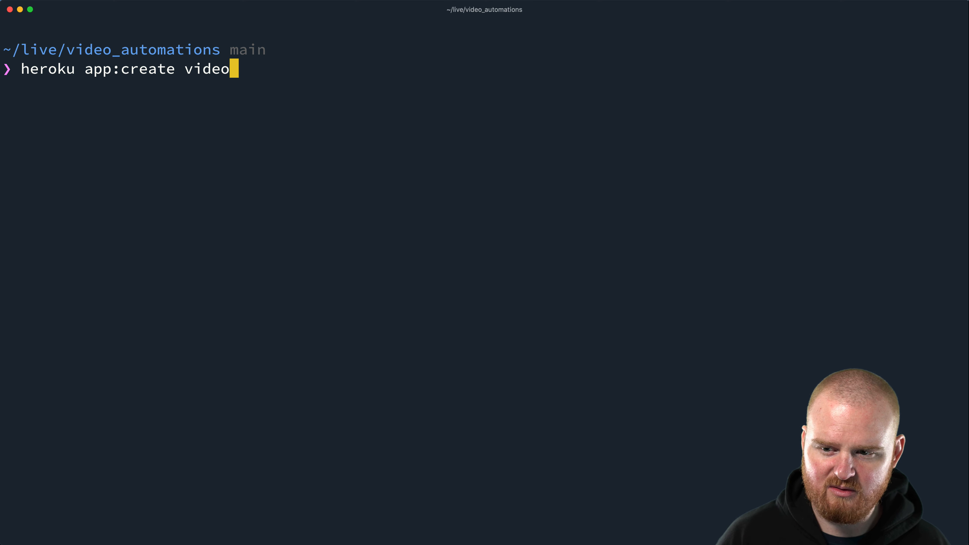
type("auto")
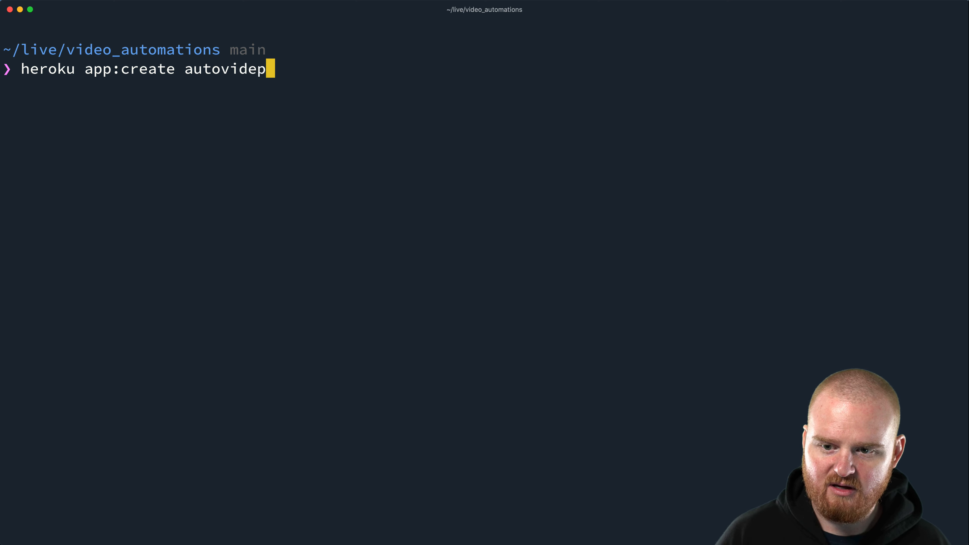
type("o")
key("Enter")
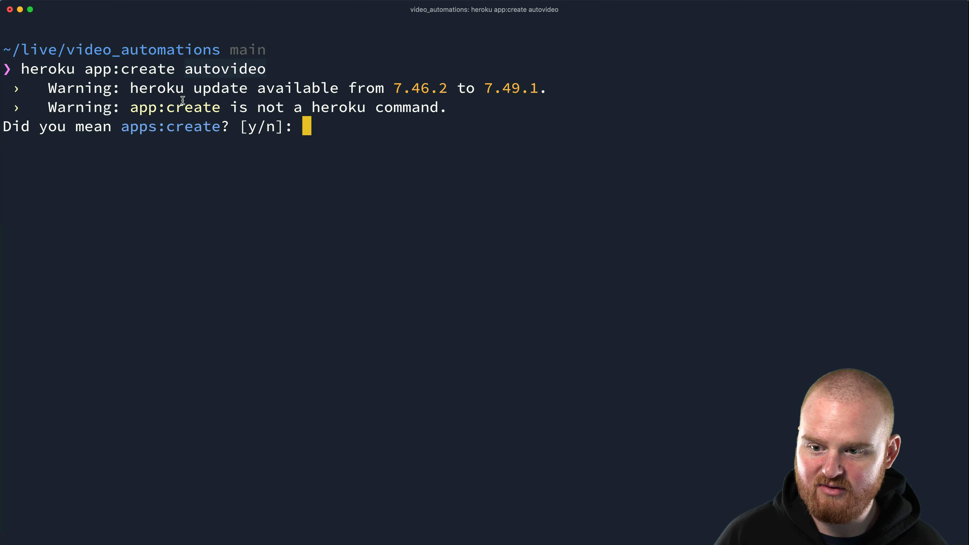
mouse_move(118, 111)
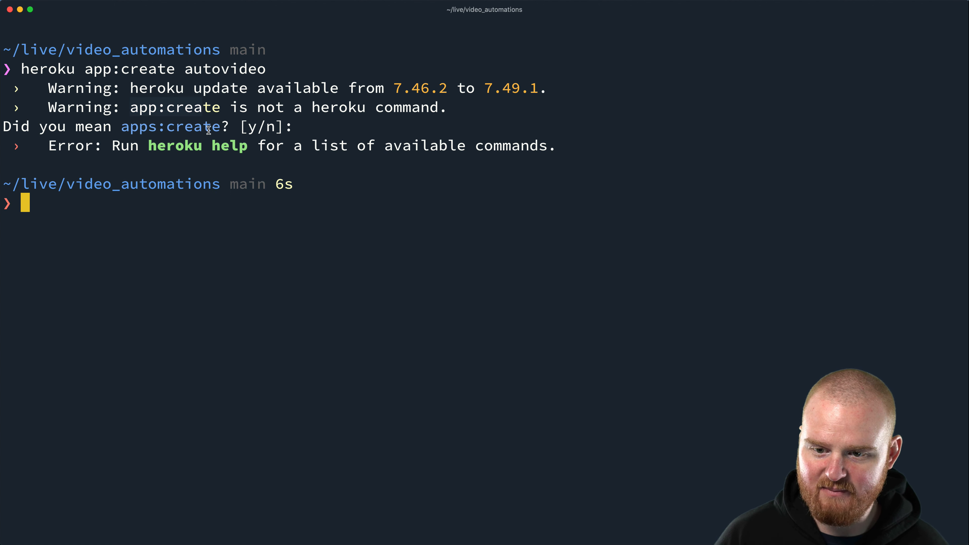
Retry with heroku apps:create, ending up creating the app as automatevideo after autovideo is taken
type("heroku app:create autovideo")
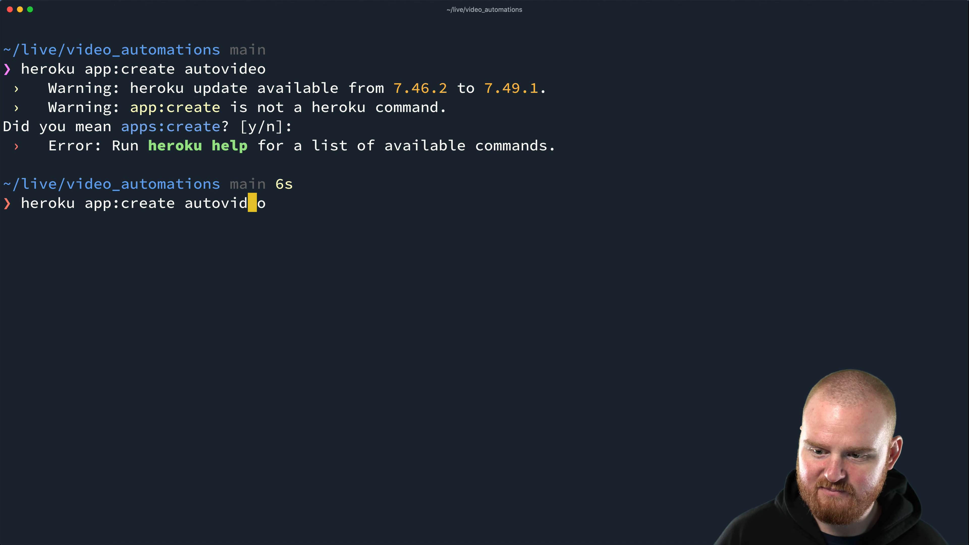
type("s")
key("Enter")
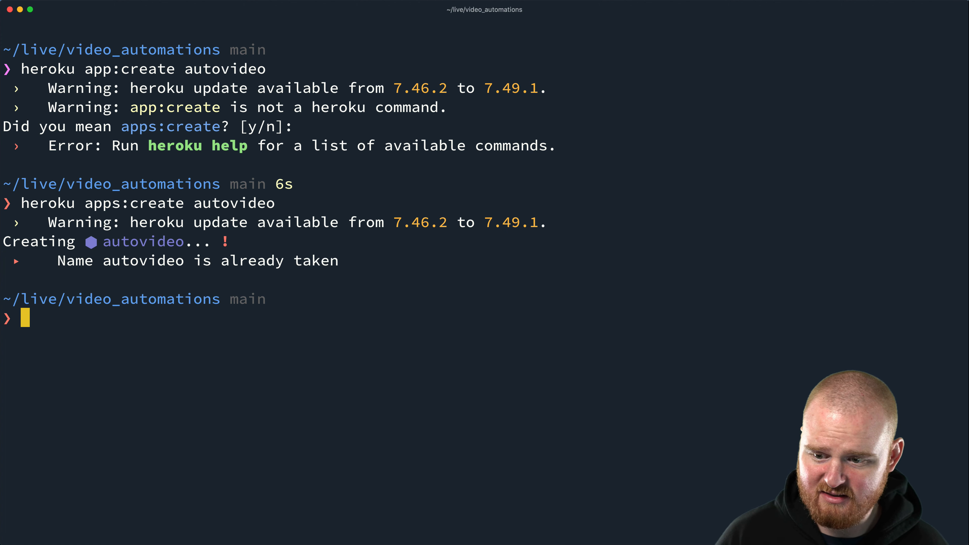
type("heroku apps:create autovideo")
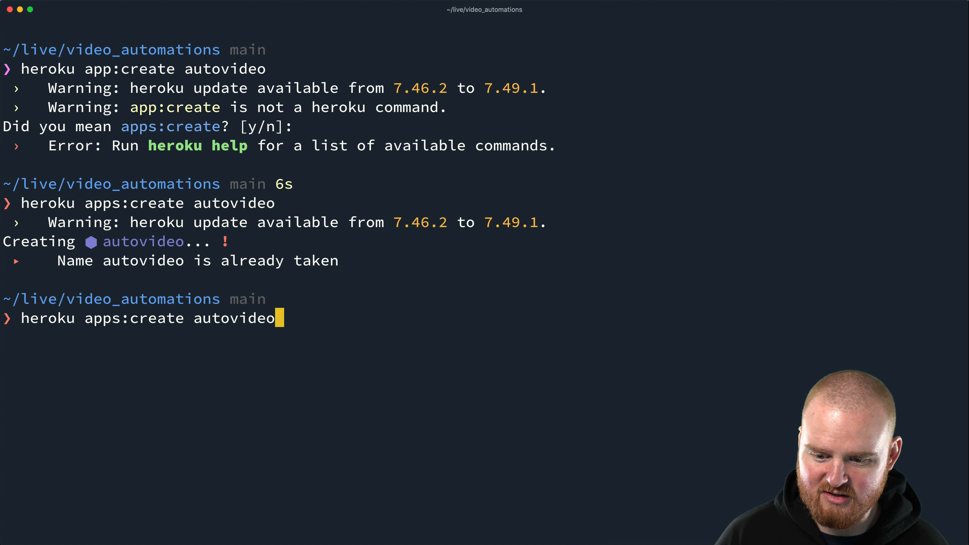
key("Backspace")
type("mate")
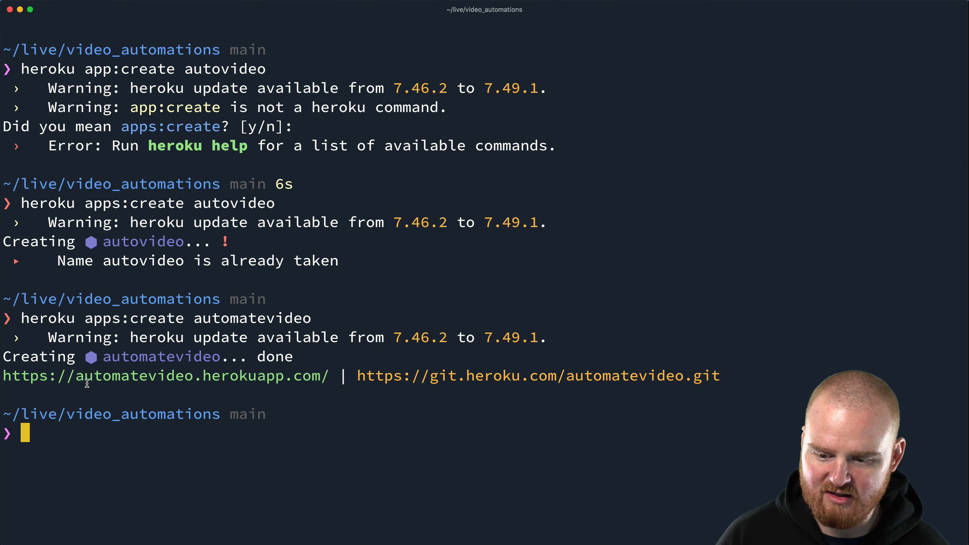
mouse_move(320, 430)
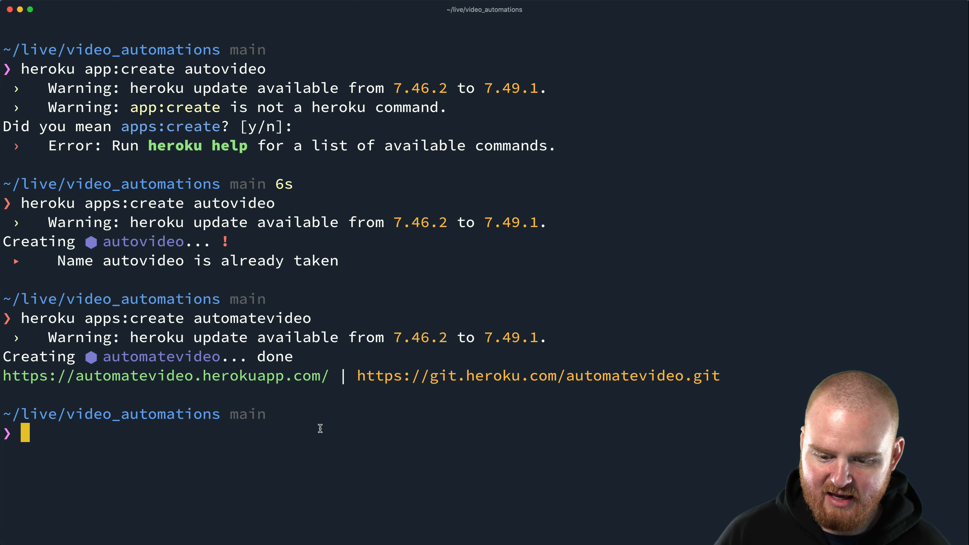
Check git remotes, push main to Heroku and read the rejection about ruby-2.6.3 on heroku-20
type("git remote -v")
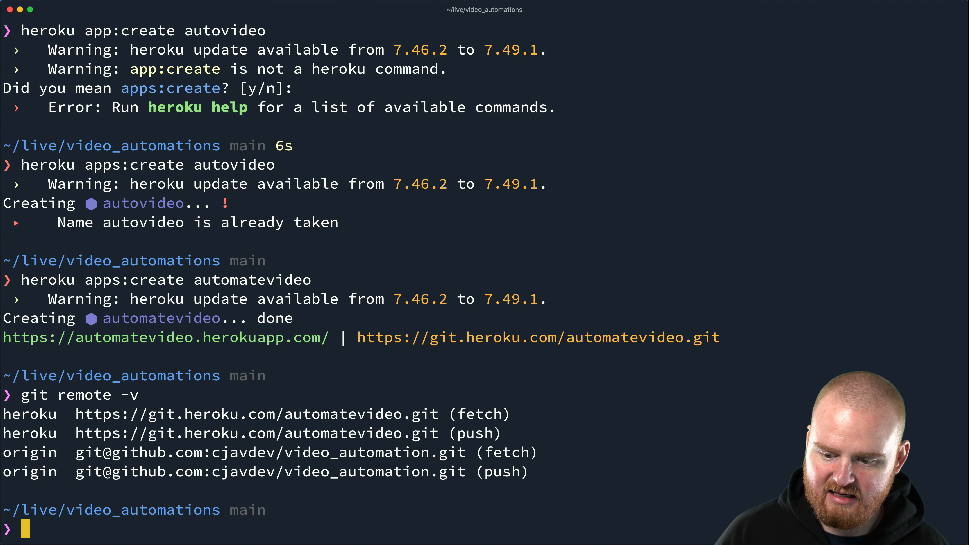
mouse_move(266, 436)
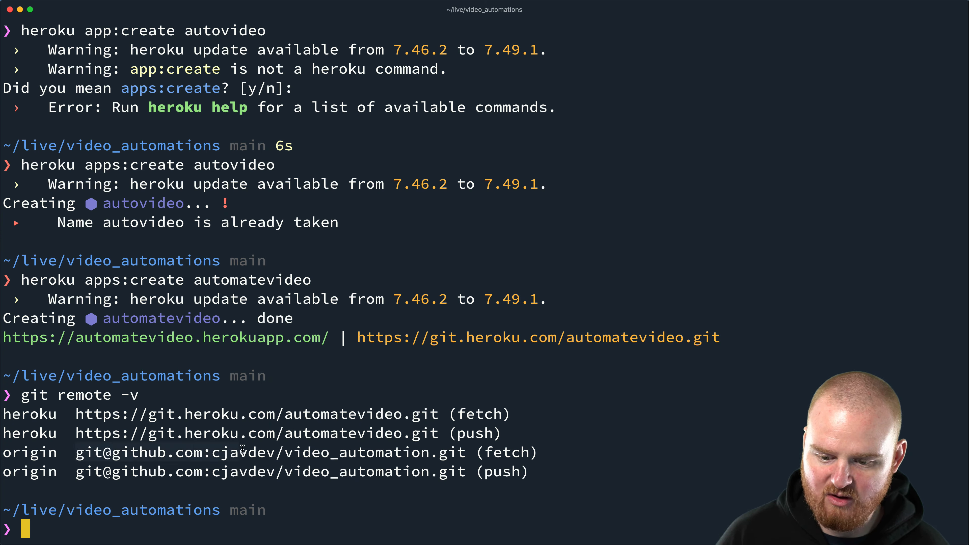
mouse_move(15, 454)
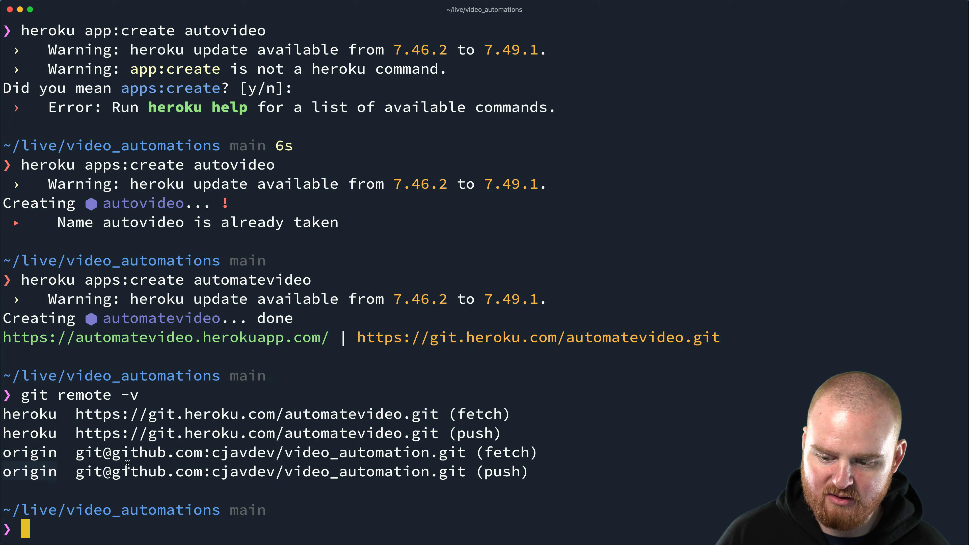
mouse_move(115, 453)
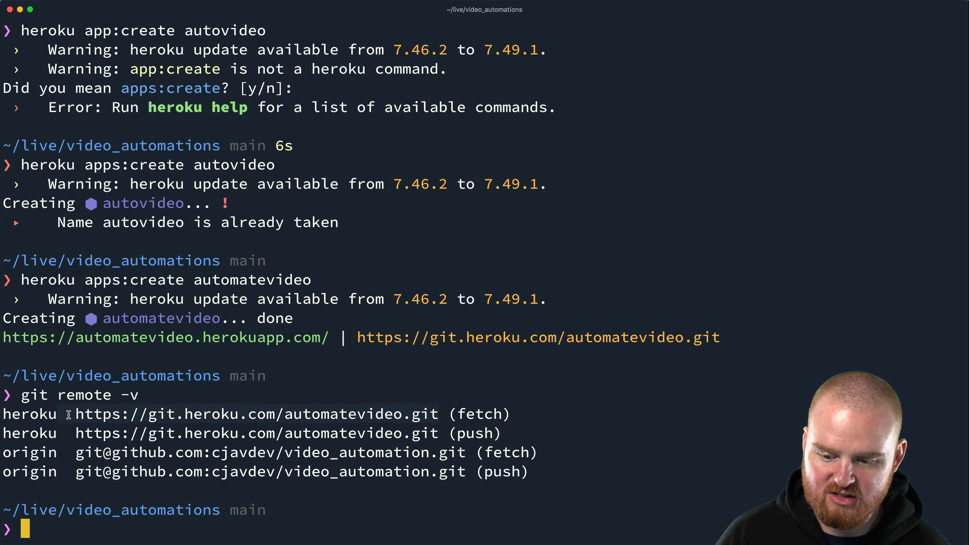
mouse_move(174, 511)
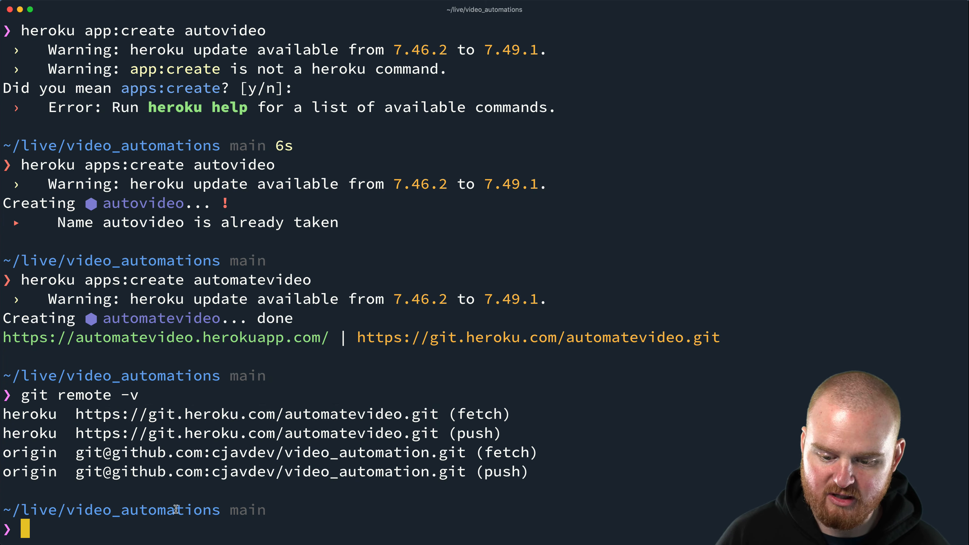
mouse_move(419, 501)
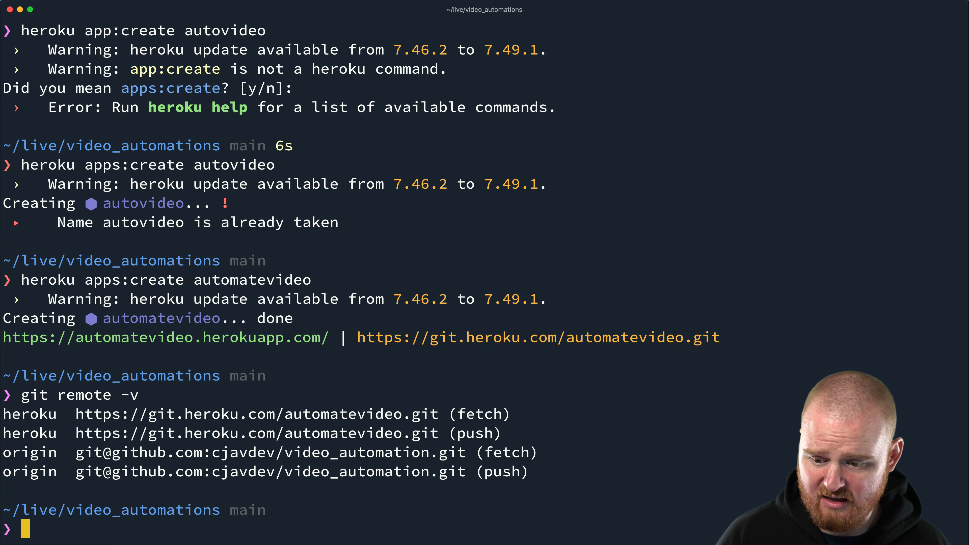
type("git push heroku m")
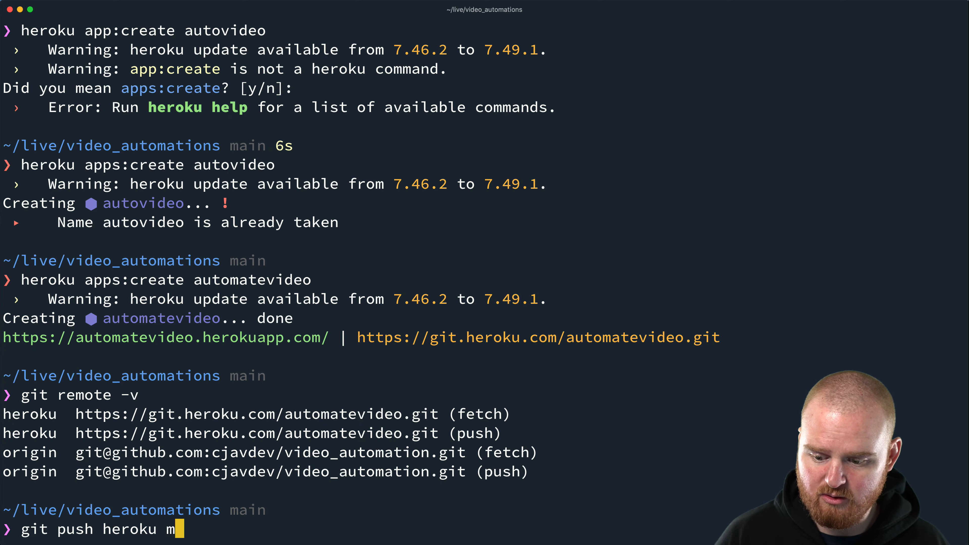
key("Enter")
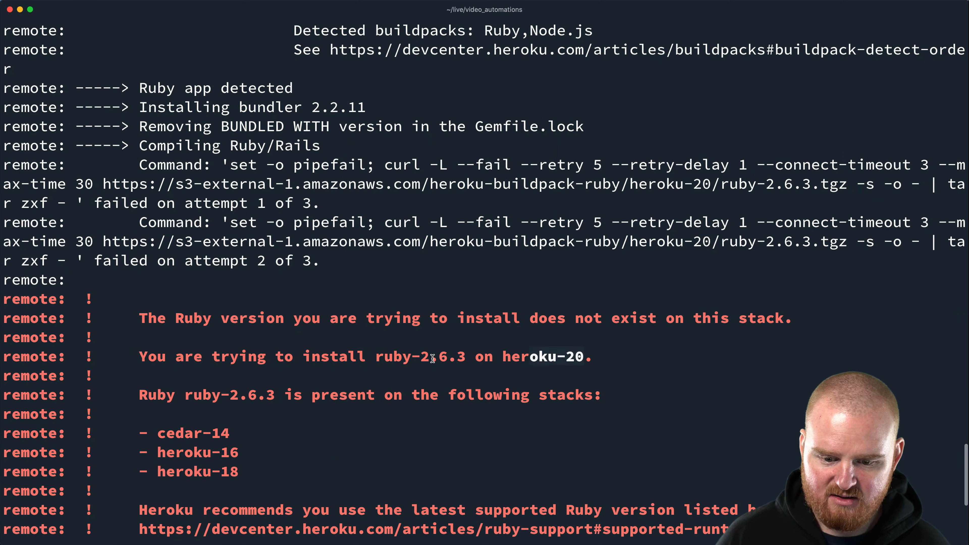
scroll("down", 3)
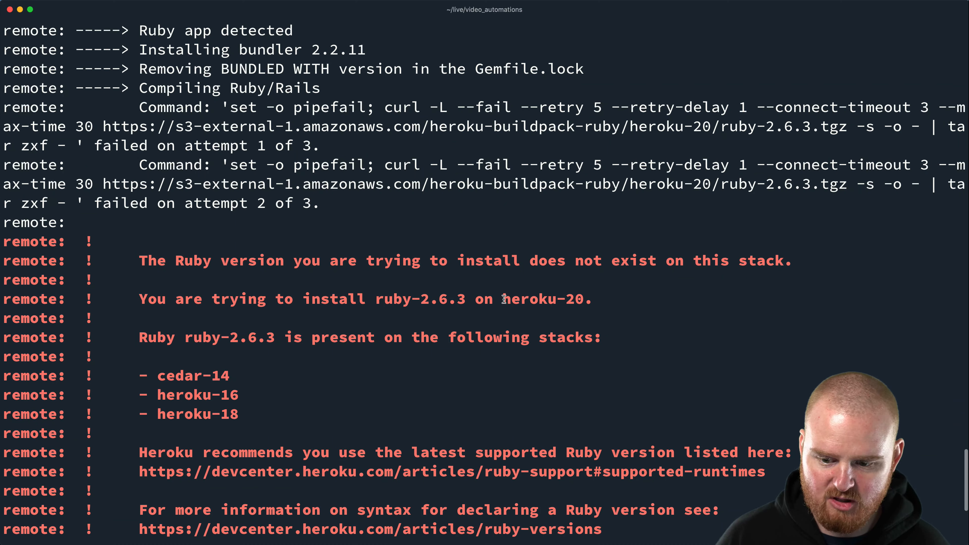
scroll("down", 3)
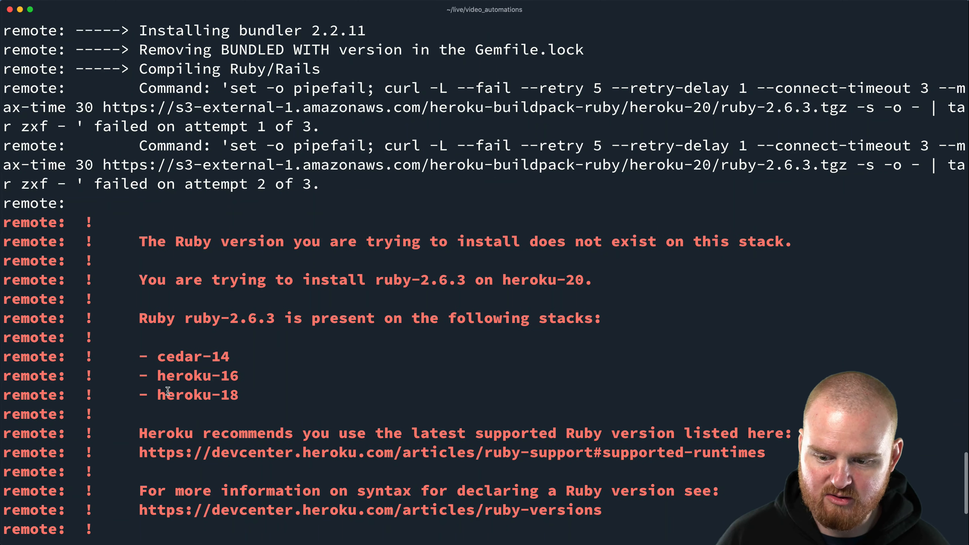
scroll("down", 3)
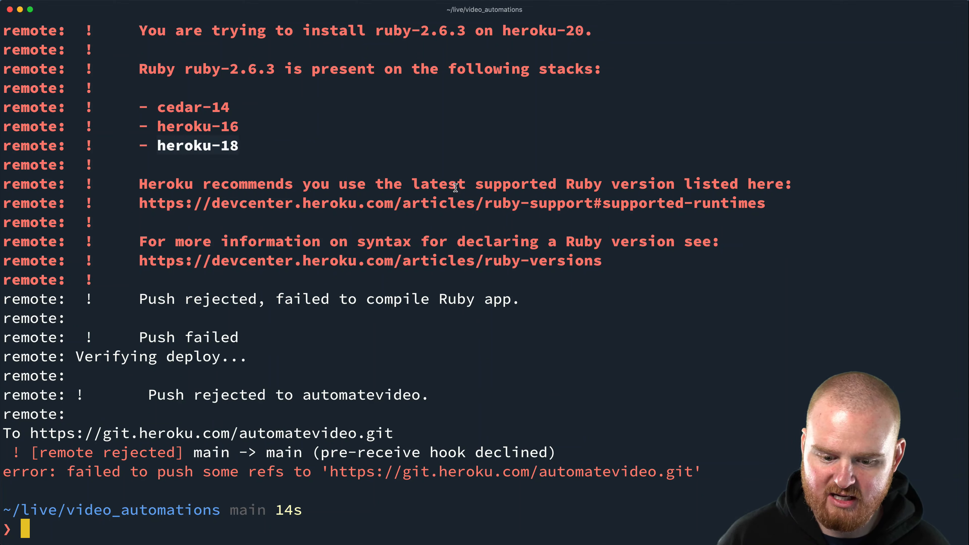
mouse_move(471, 189)
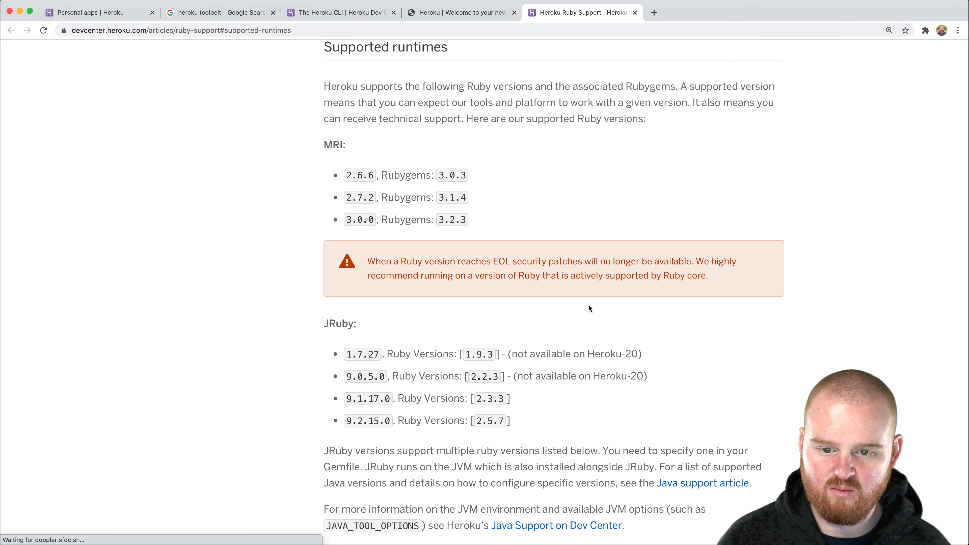
Scroll through the supported MRI Ruby versions list in the Dev Center article
scroll("down", 3)
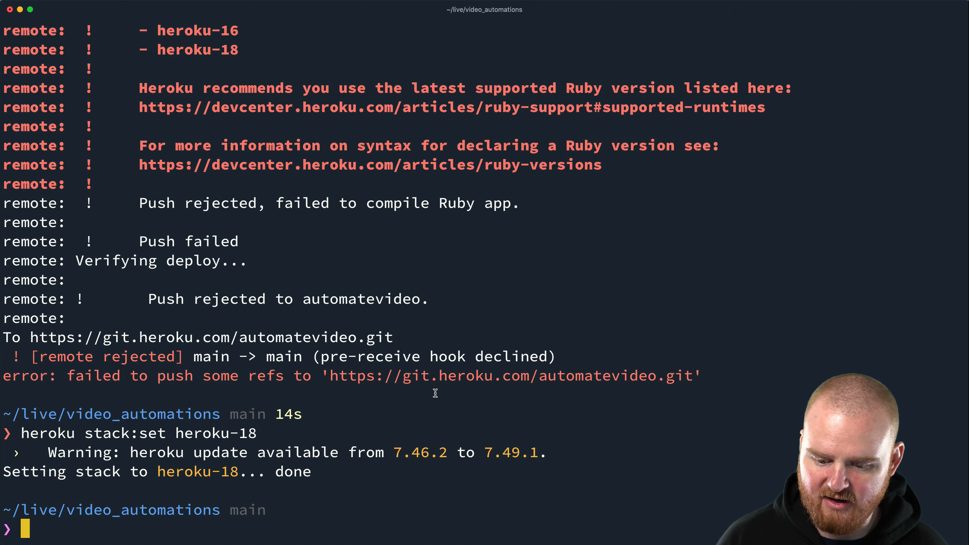
Push main to Heroku again after the stack change and wait for the deploy to finish
type("gitp")
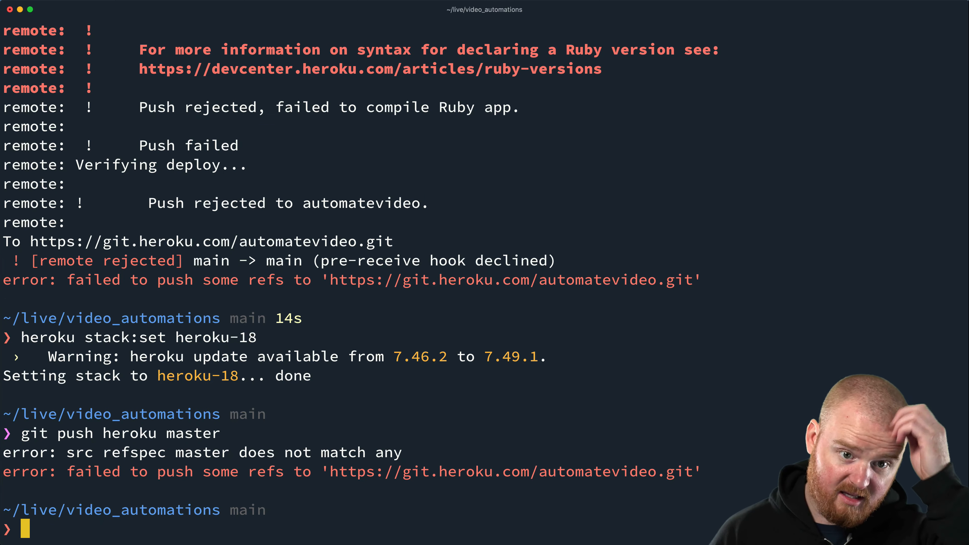
mouse_move(679, 452)
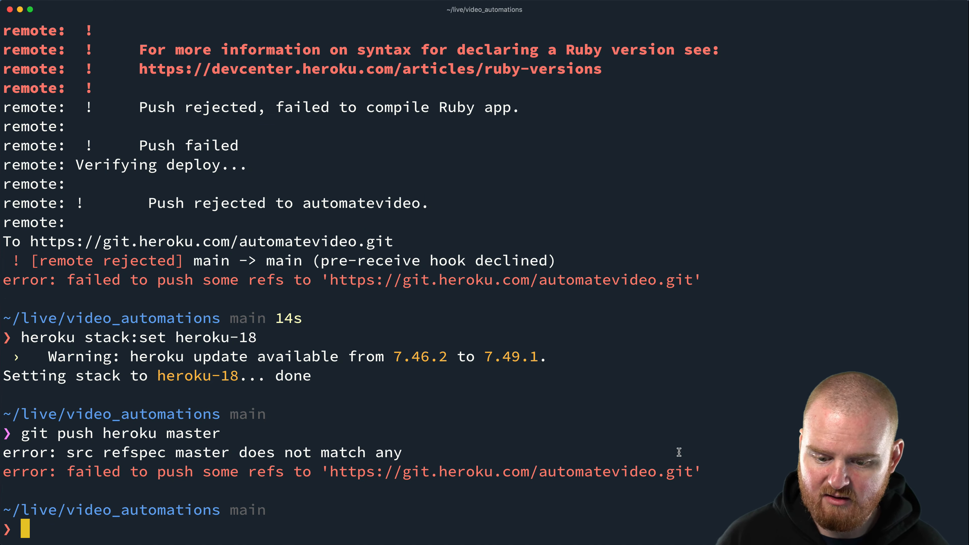
type("git push heroku main")
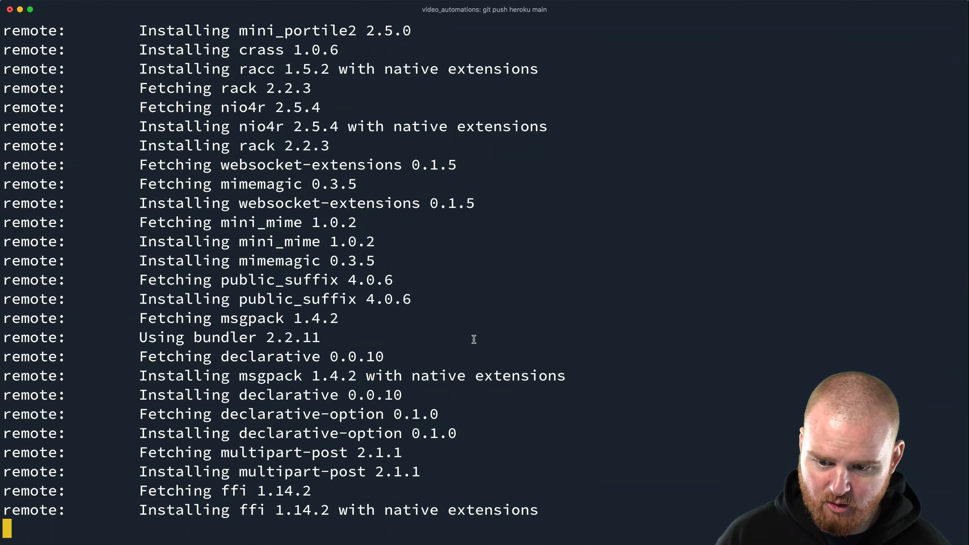
mouse_move(790, 392)
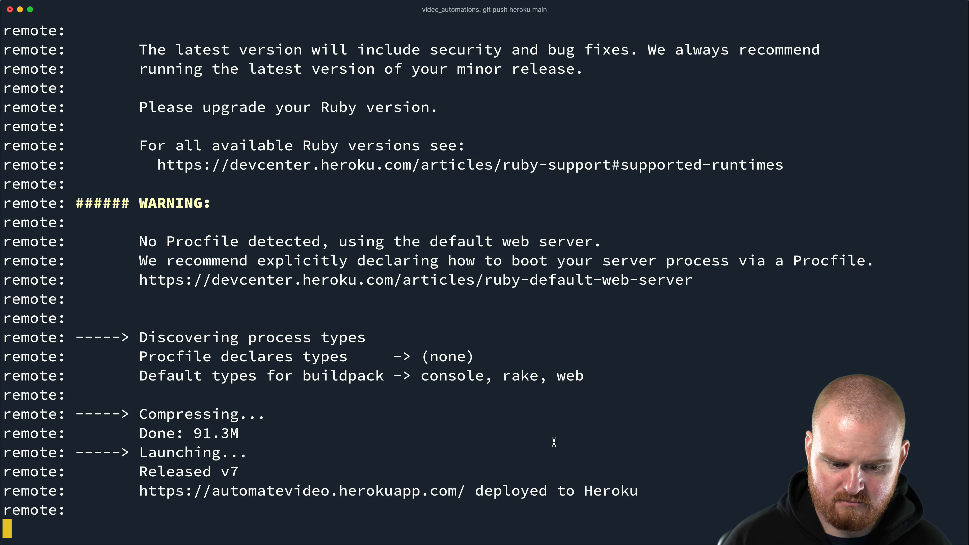
key("Return")
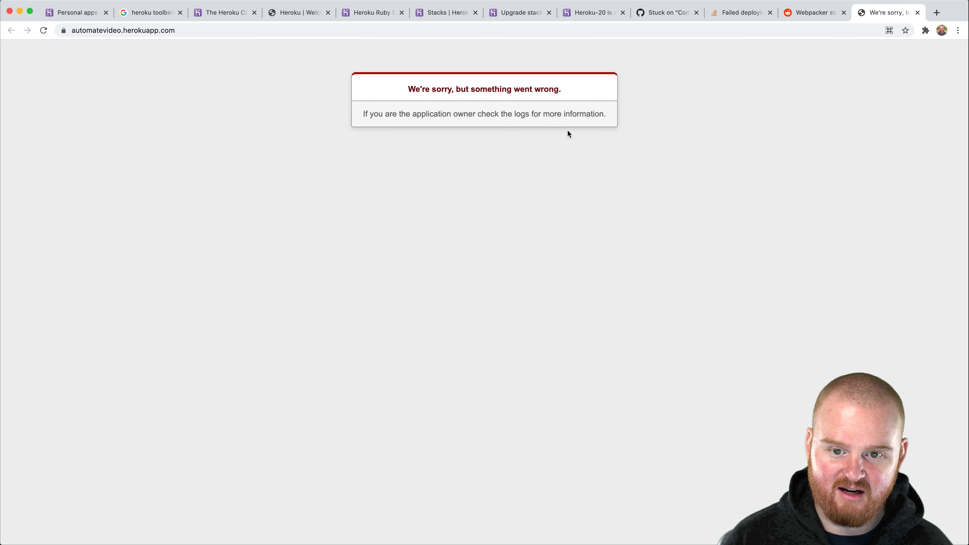
mouse_move(262, 112)
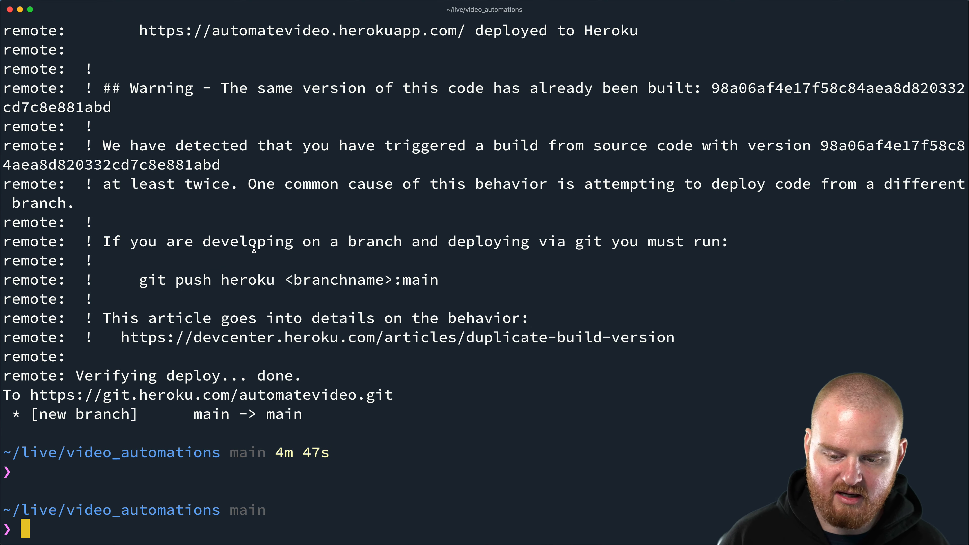
Run heroku run rake db:migrate, review the migration output, then launch vim in the project folder
type("heroku run")
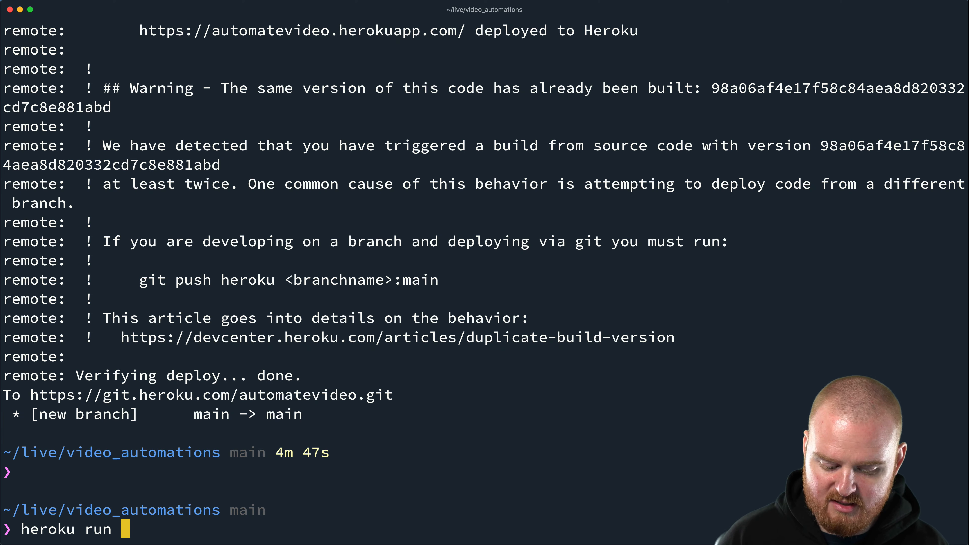
type("rake db:mig")
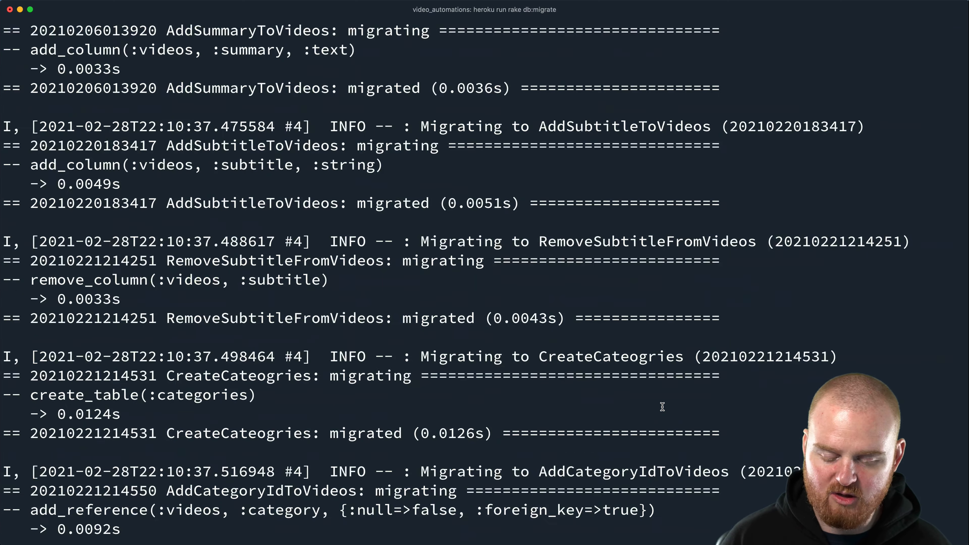
scroll("down", 3)
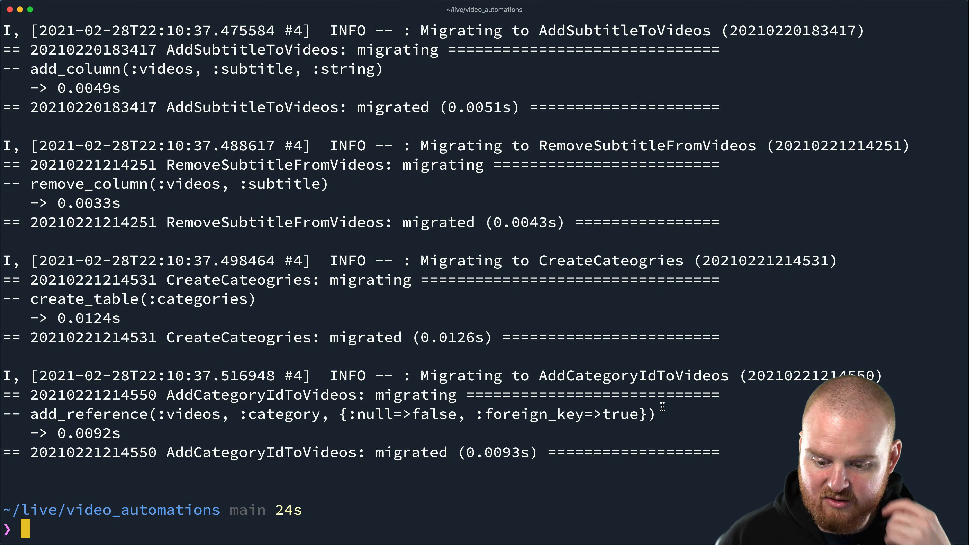
type("vim .")
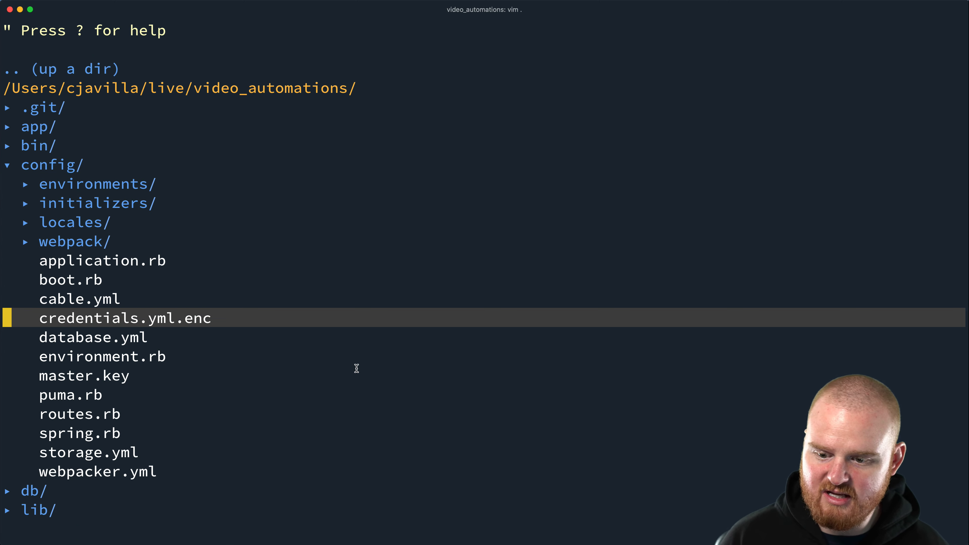
mouse_move(181, 318)
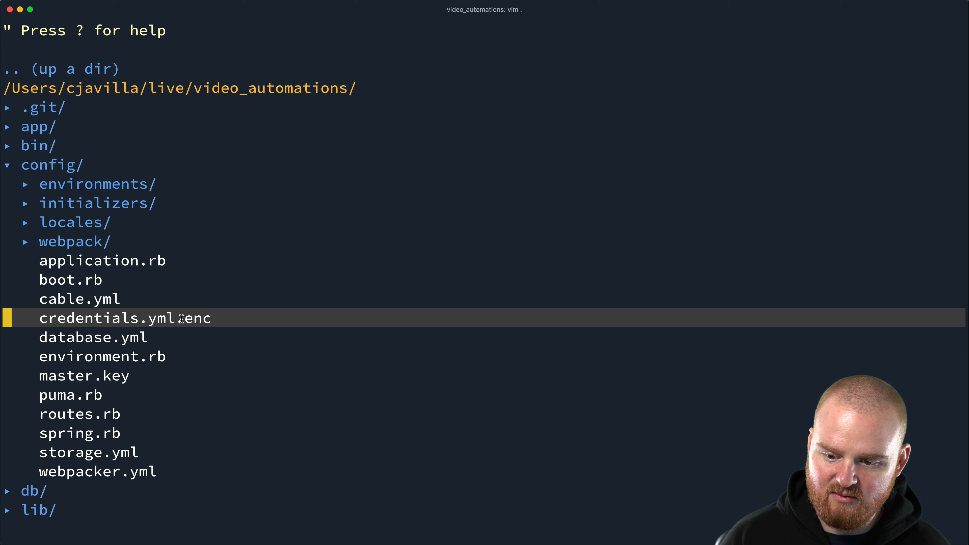
mouse_move(78, 370)
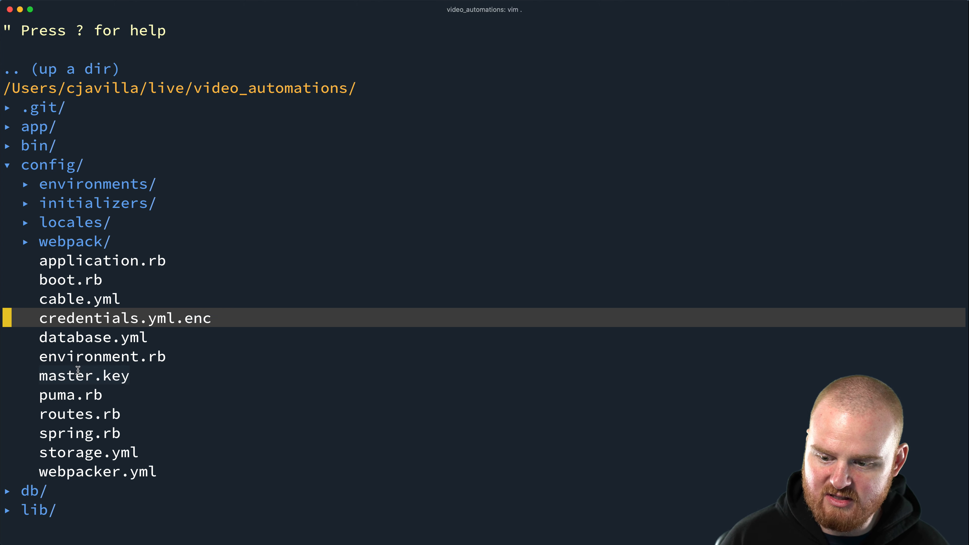
mouse_move(83, 377)
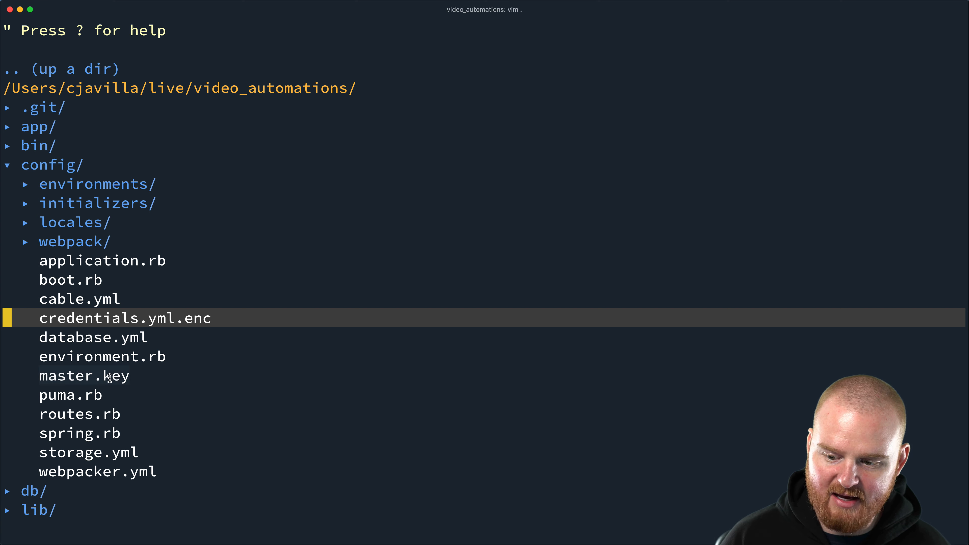
mouse_move(247, 394)
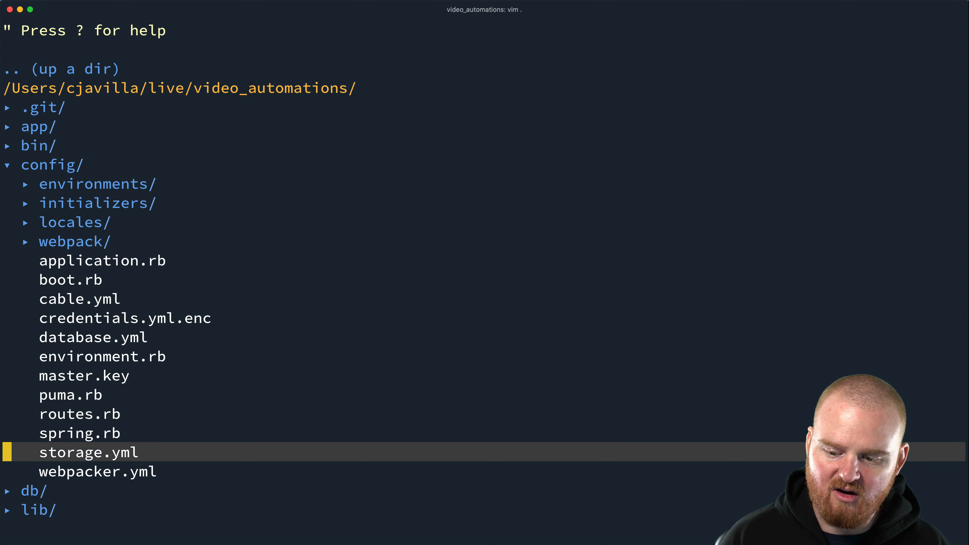
key("k")
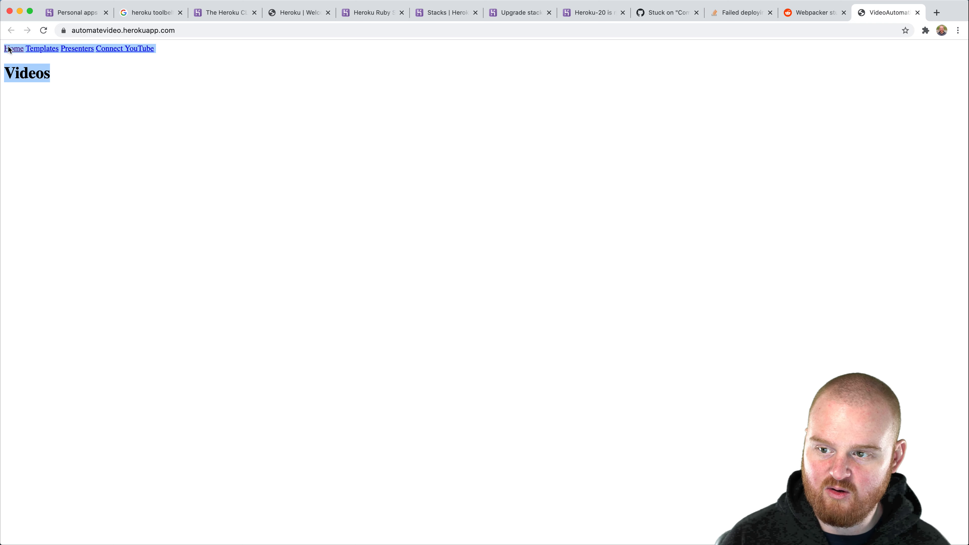
Follow the Connect YouTube link on the app's home page, landing on the error page
left_click(108, 61)
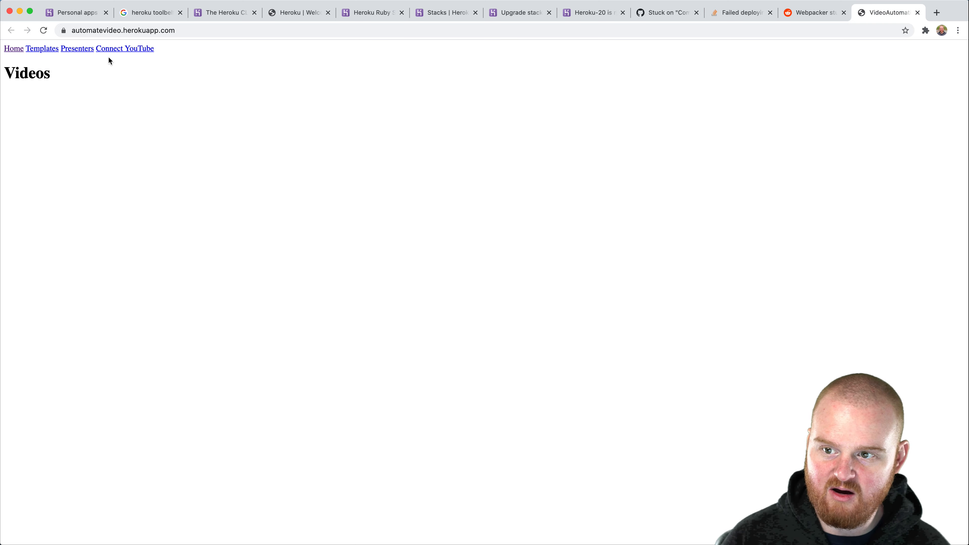
mouse_move(35, 53)
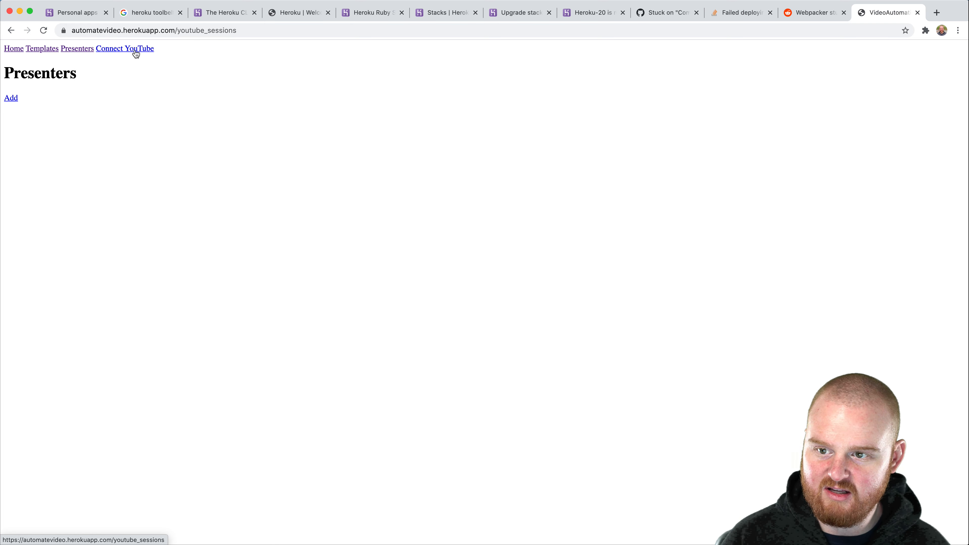
left_click(131, 49)
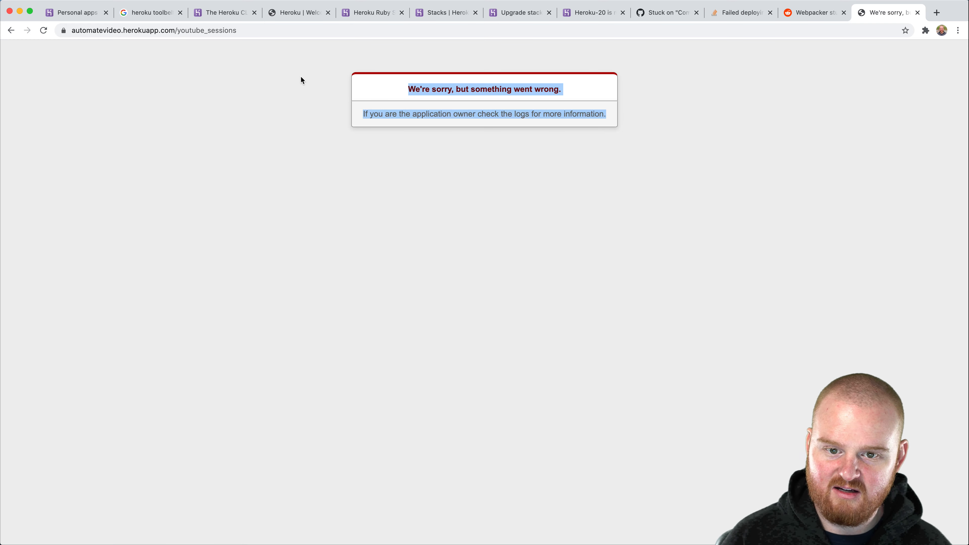
mouse_move(623, 148)
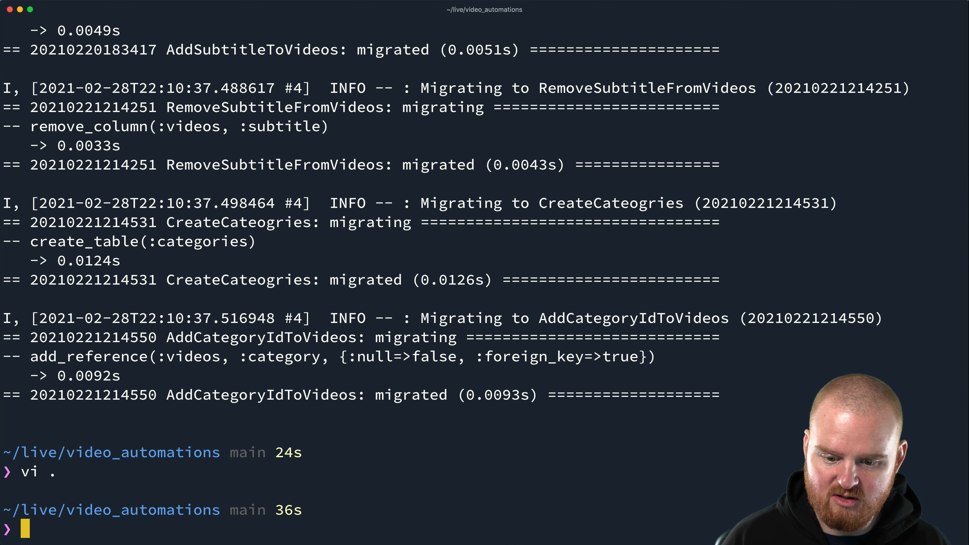
Tail the live Heroku logs with heroku logs -t and scroll through the router lines
type("heroku")
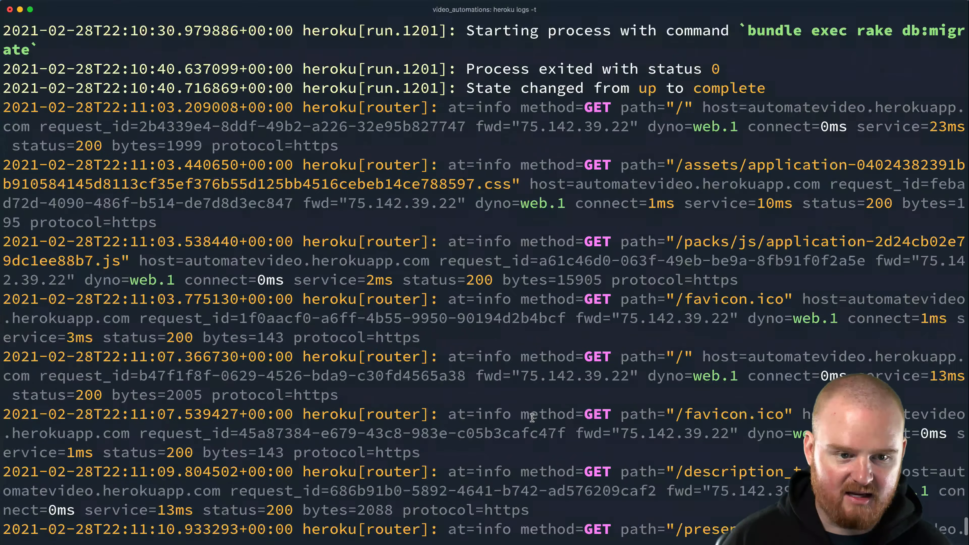
scroll("down", 3)
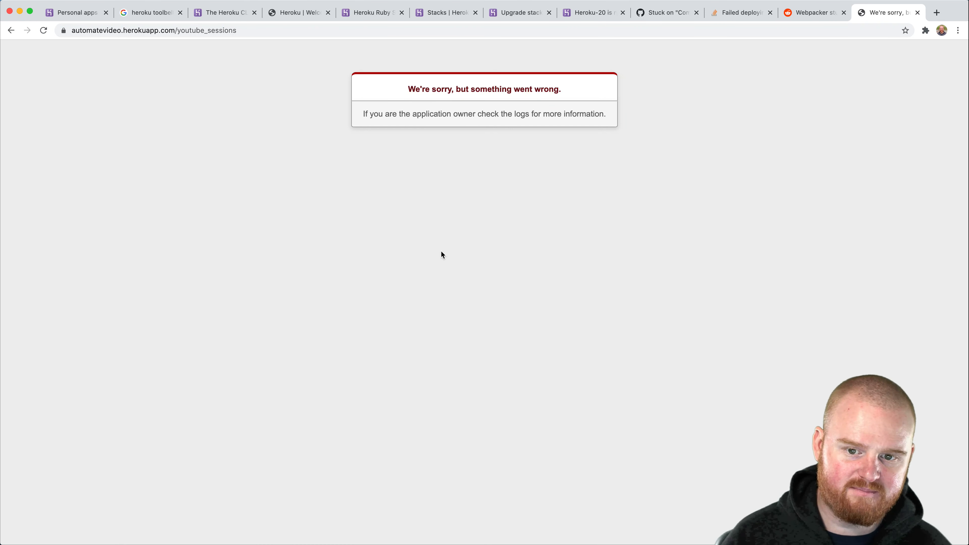
mouse_move(605, 135)
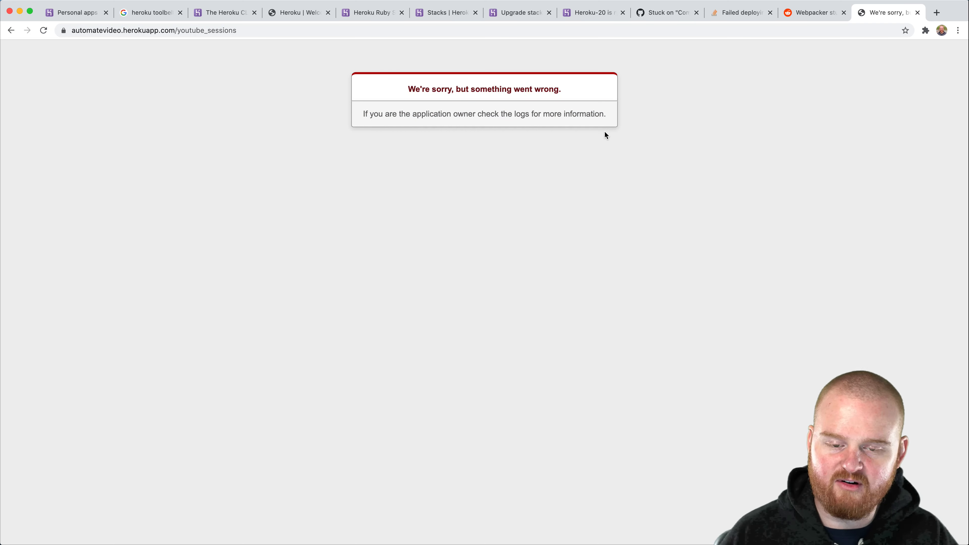
mouse_move(177, 155)
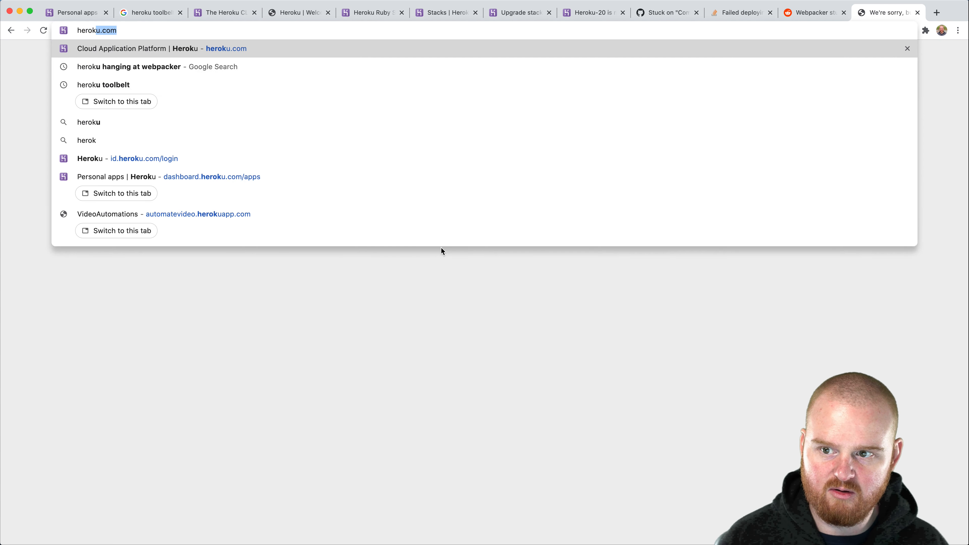
Search Google for setting the Rails master.key on Heroku and read the Stack Overflow config:set answer
type("heroku set master.k")
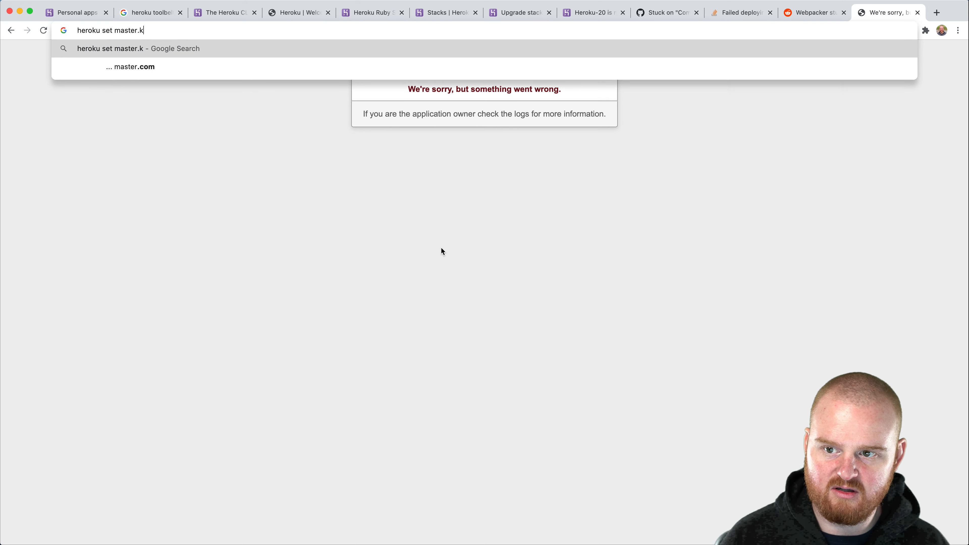
key("Enter")
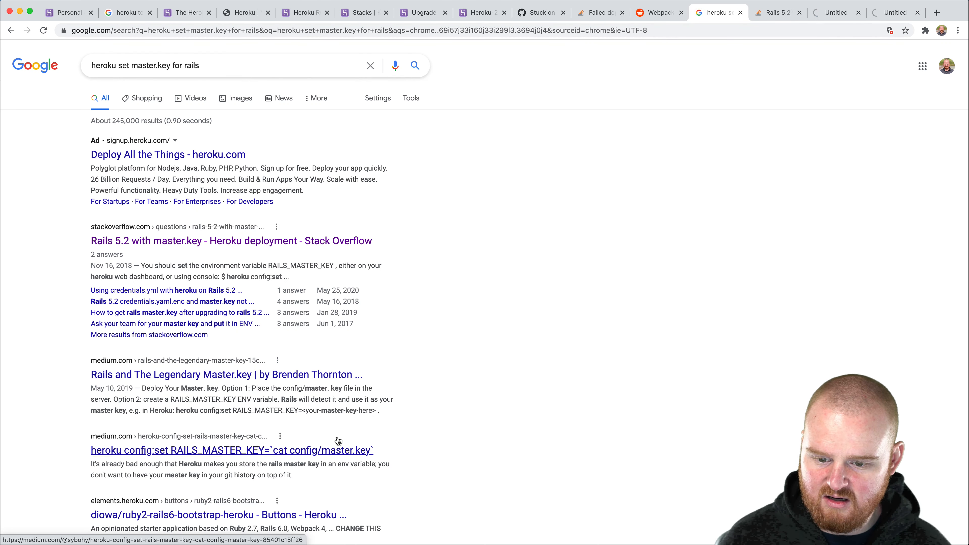
left_click(230, 241)
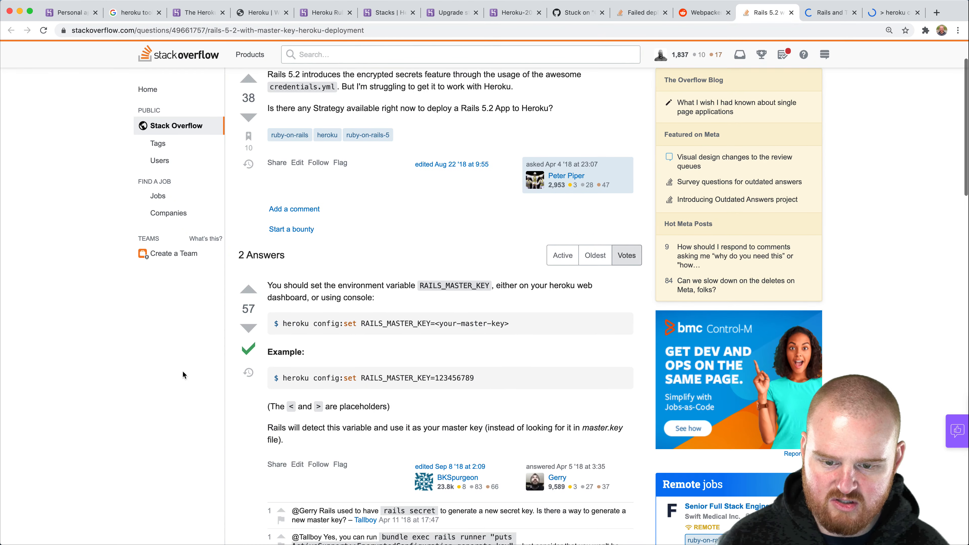
scroll("down", 3)
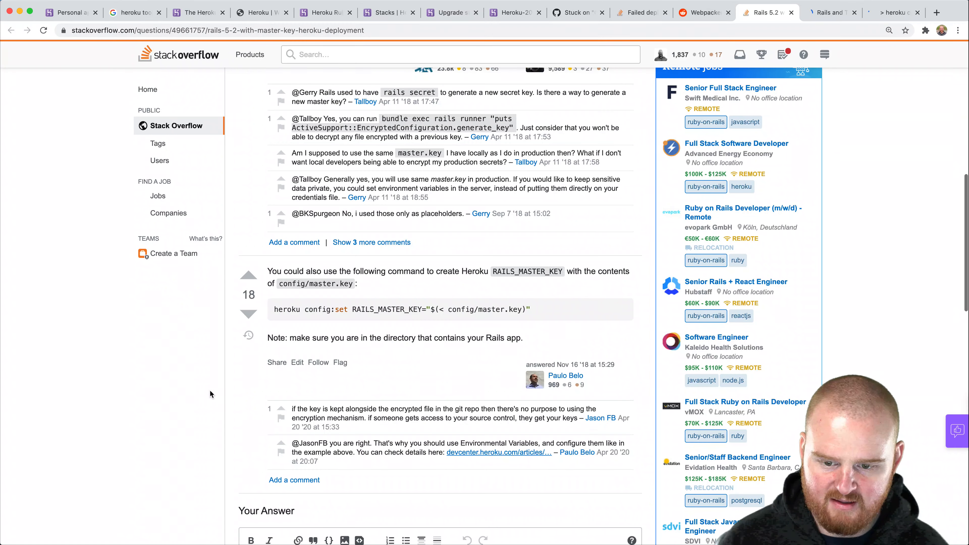
scroll("down", 3)
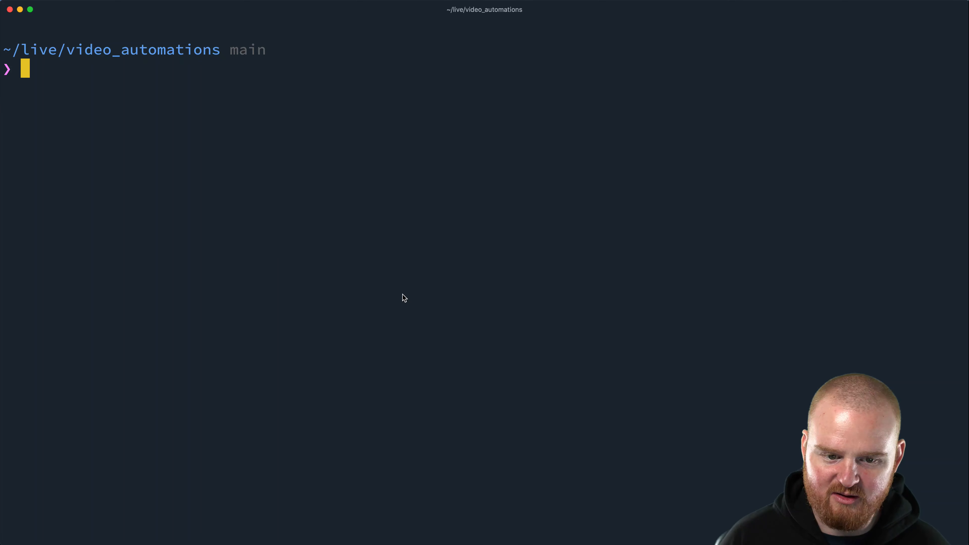
Set RAILS_MASTER_KEY from config/master.key with heroku config:set
type("heroku config:set RAILS_MASTER_KEY=\"$(< config/master.key)\"")
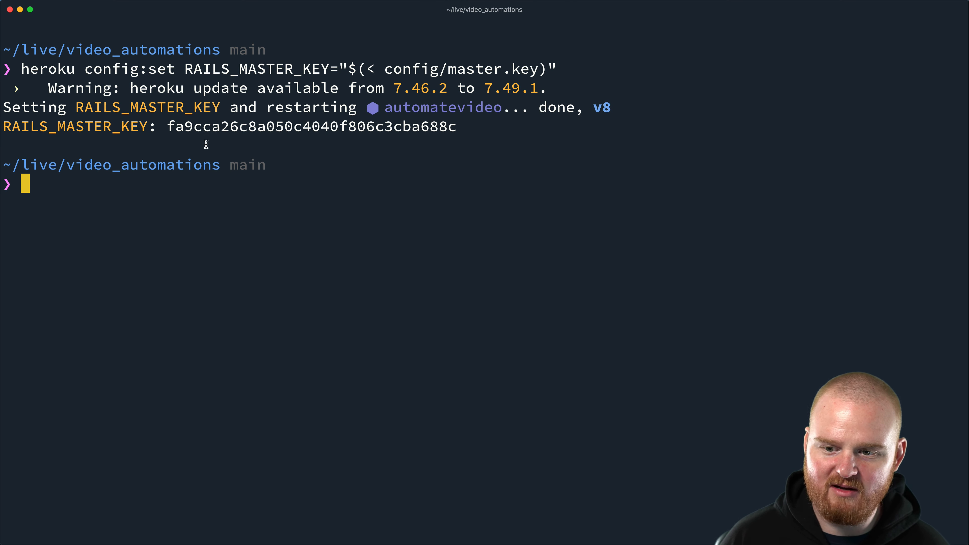
mouse_move(269, 138)
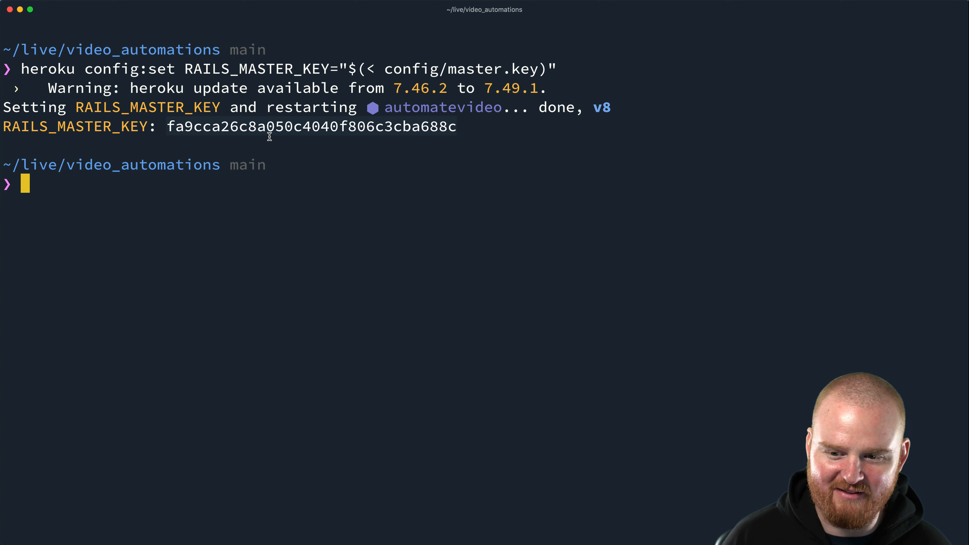
mouse_move(272, 284)
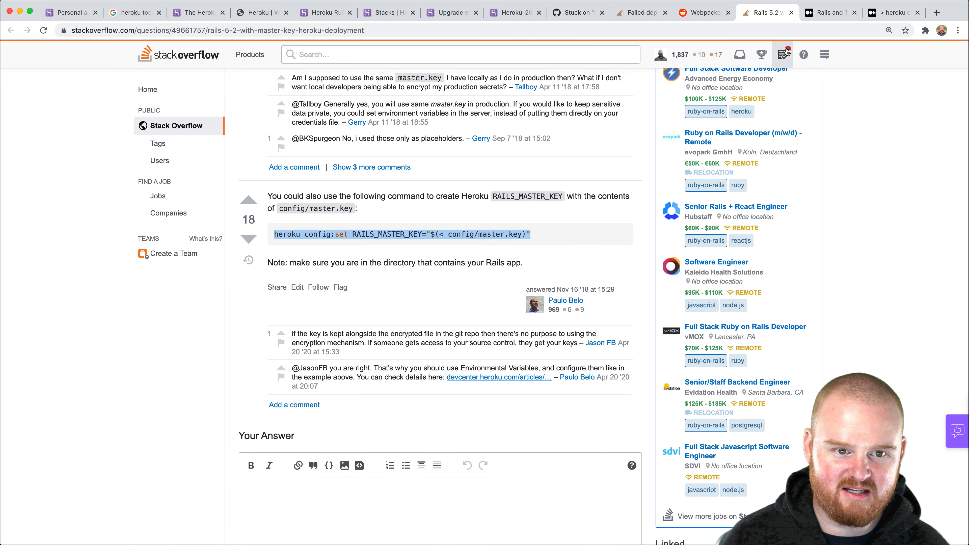
Load automatevideo.herokuapp.com in a fresh tab to confirm the Videos page appears, then start another blank tab
left_click(936, 12)
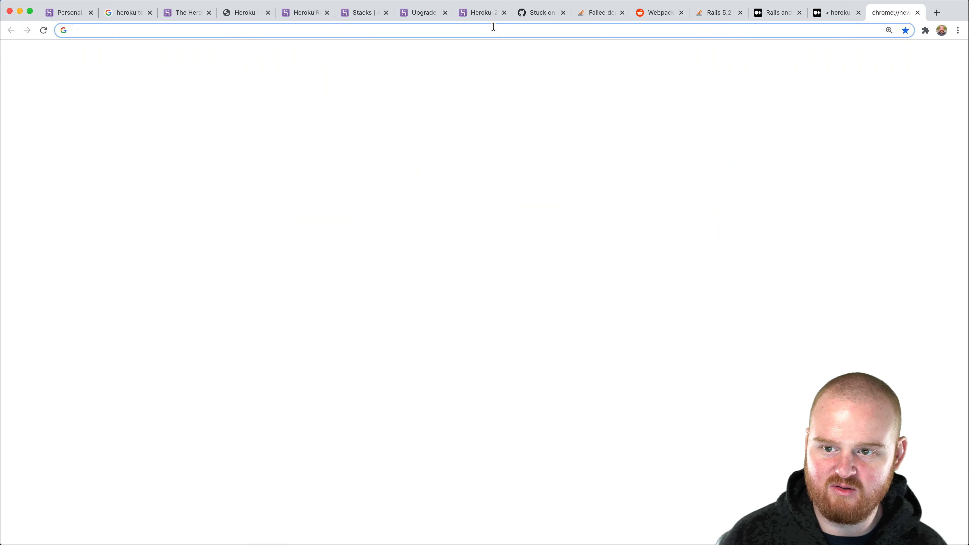
type("automatevideo.herokuapp.com")
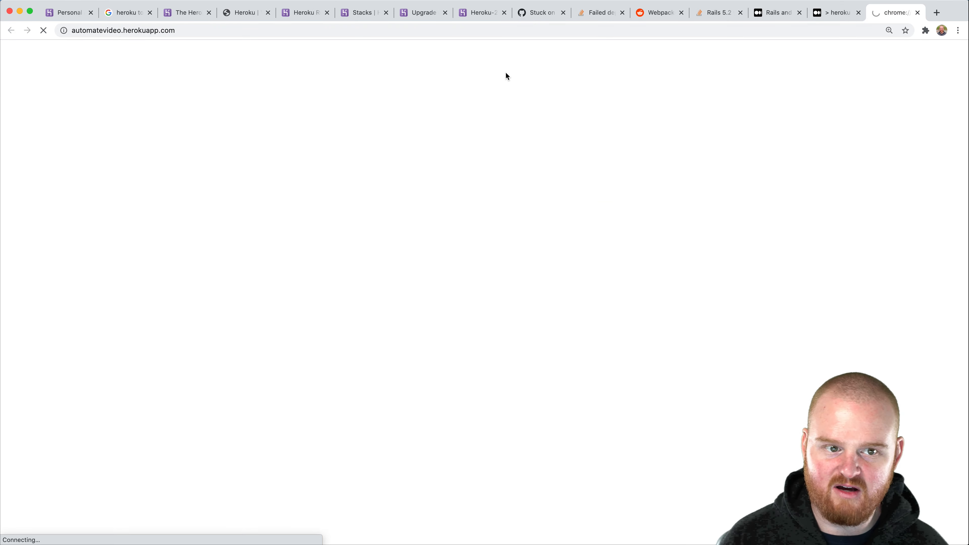
mouse_move(189, 87)
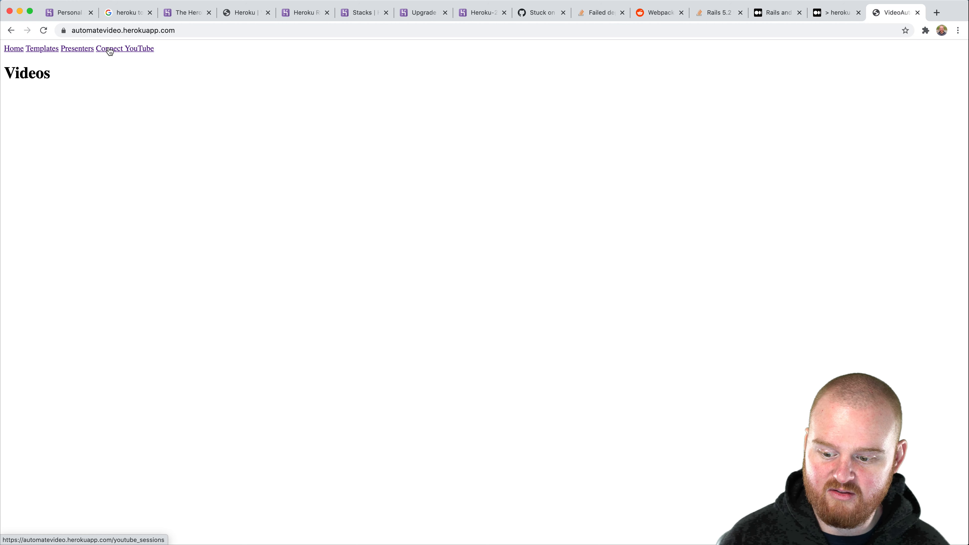
mouse_move(101, 33)
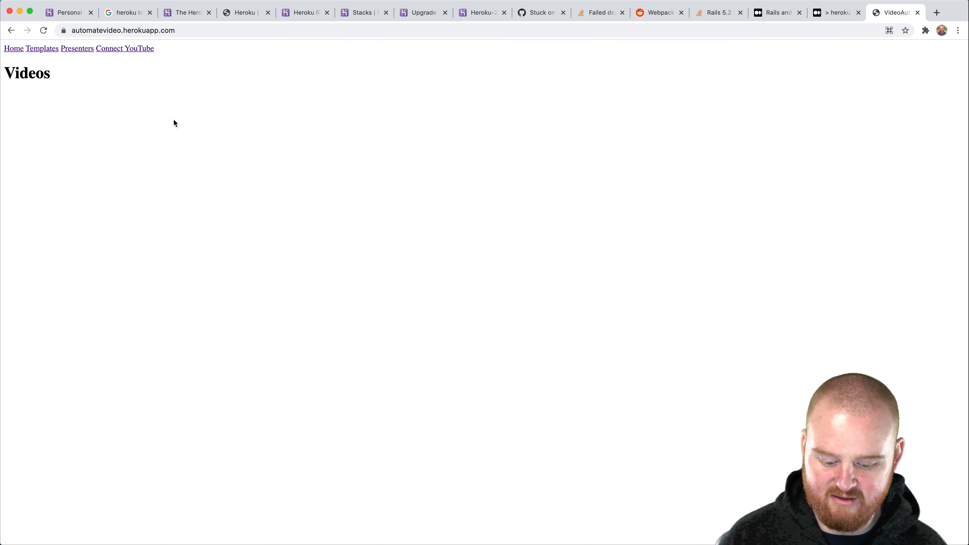
left_click(937, 12)
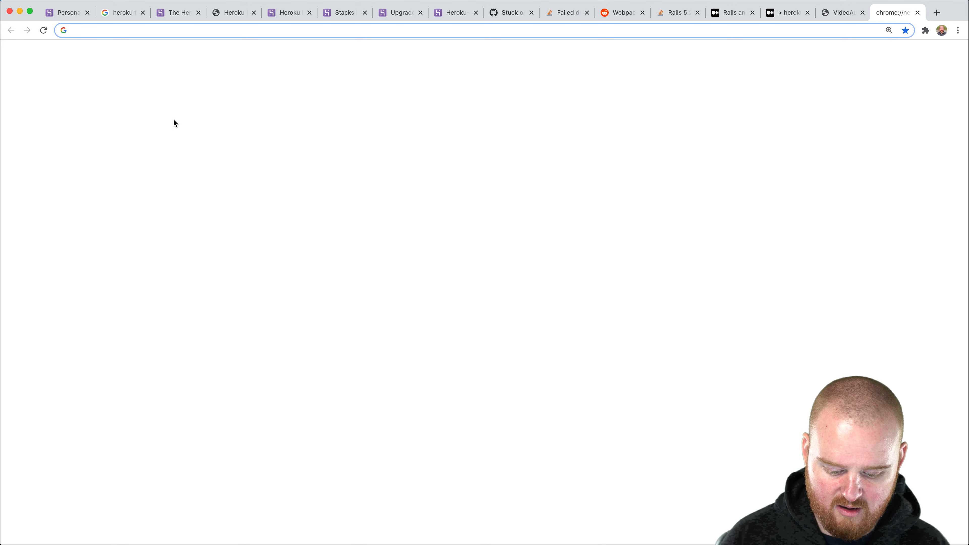
Search for the YouTube API console and follow the result into the Google API console
type("youtube api conso")
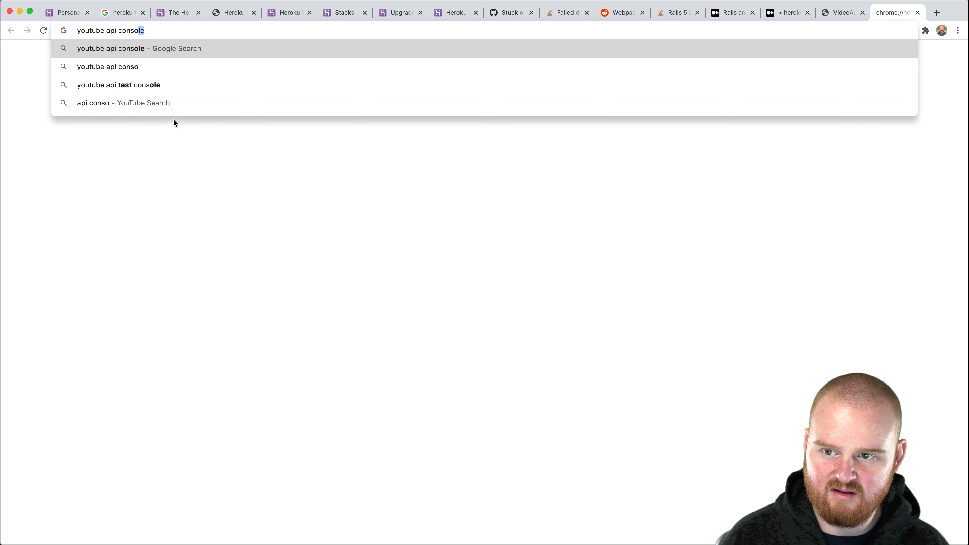
key("Enter")
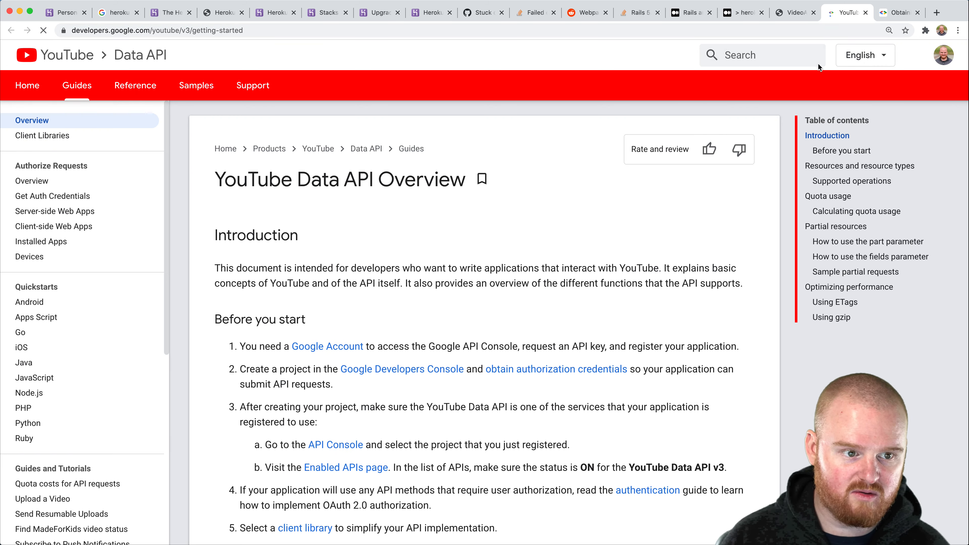
left_click(52, 196)
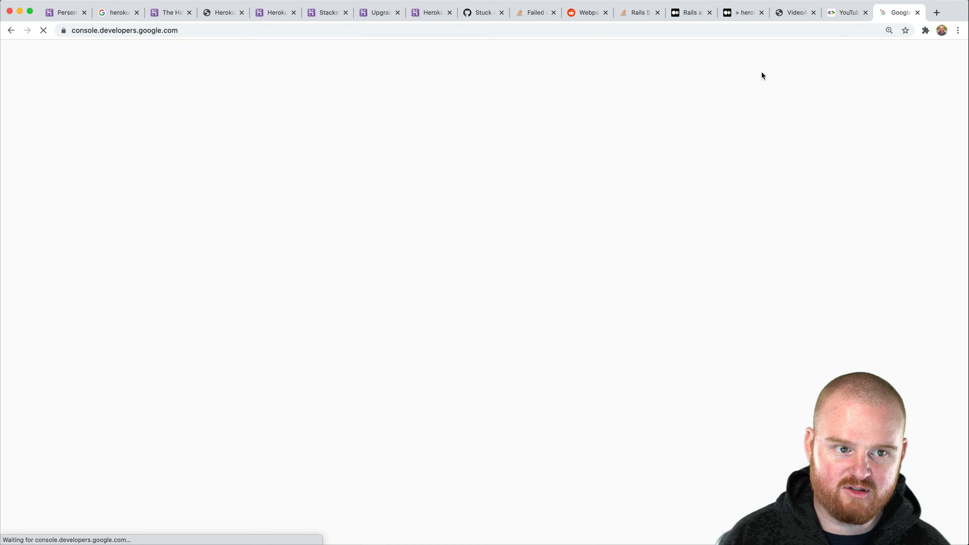
Go to the Video Automation project's Credentials and select Web client 1 under OAuth 2.0 Client IDs
left_click(796, 13)
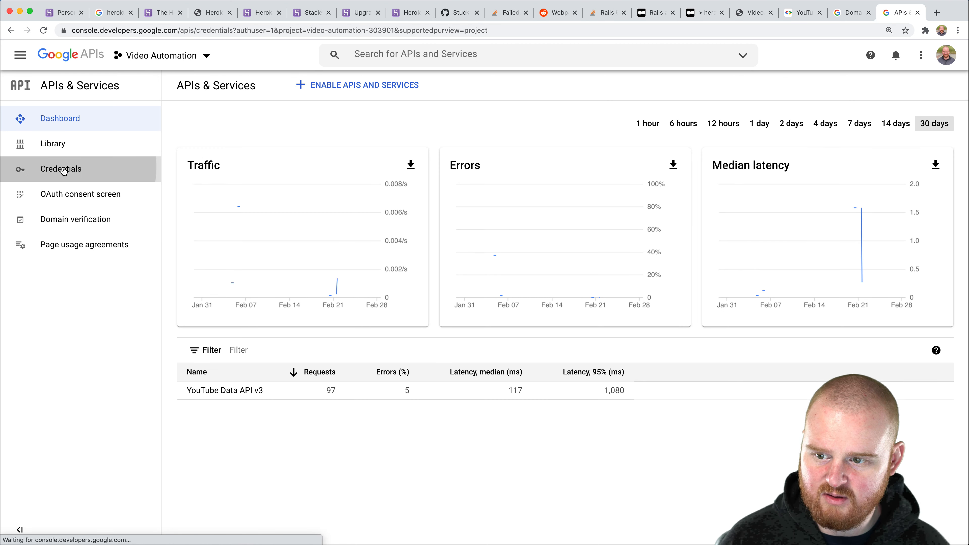
left_click(61, 169)
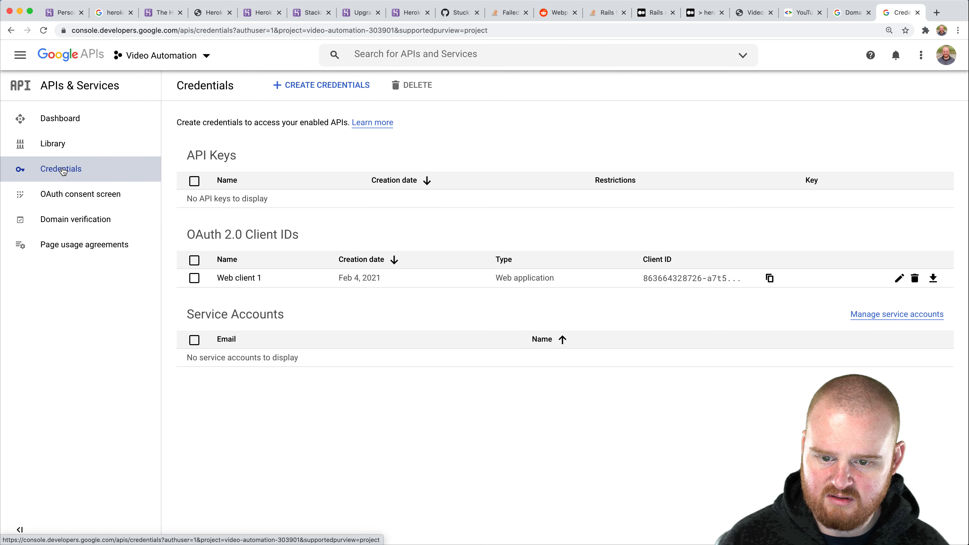
mouse_move(409, 282)
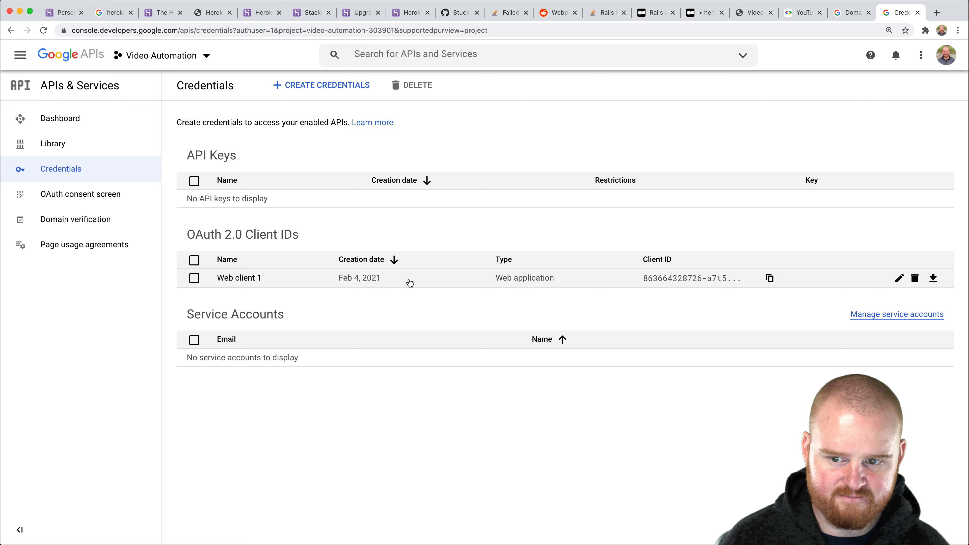
left_click(239, 277)
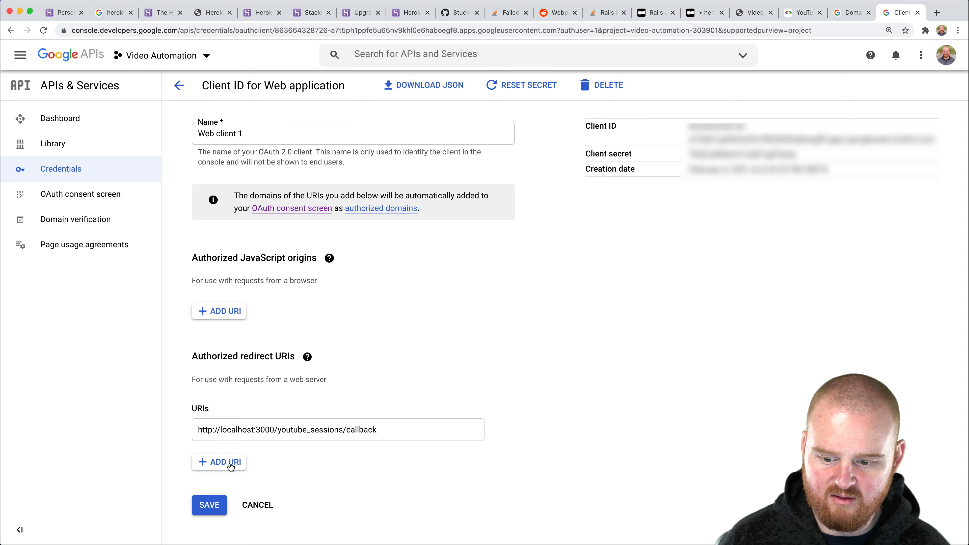
left_click(223, 463)
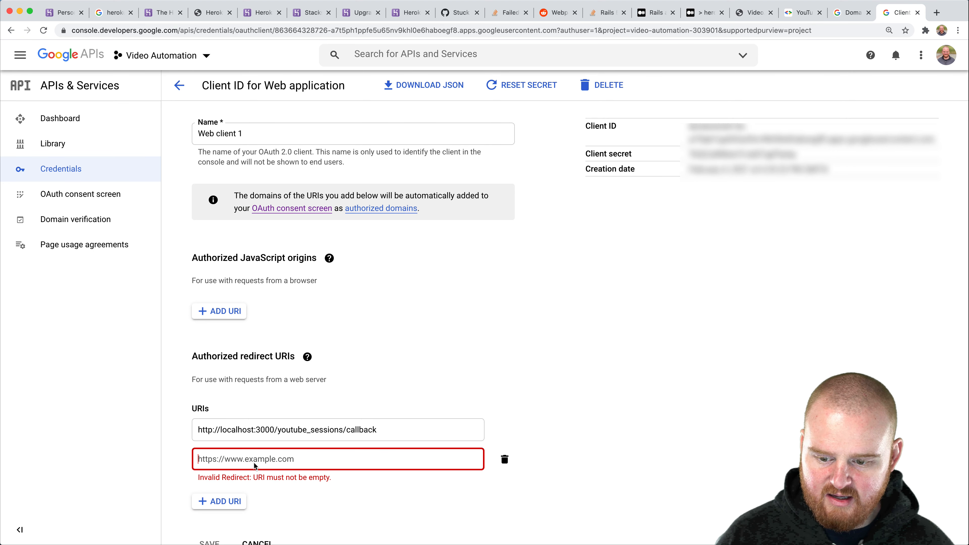
type("https://")
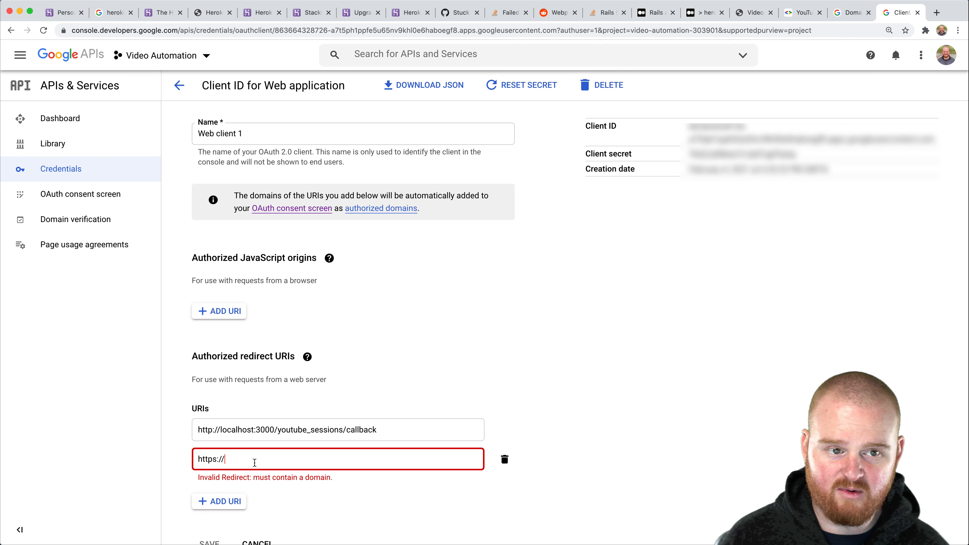
left_click(753, 13)
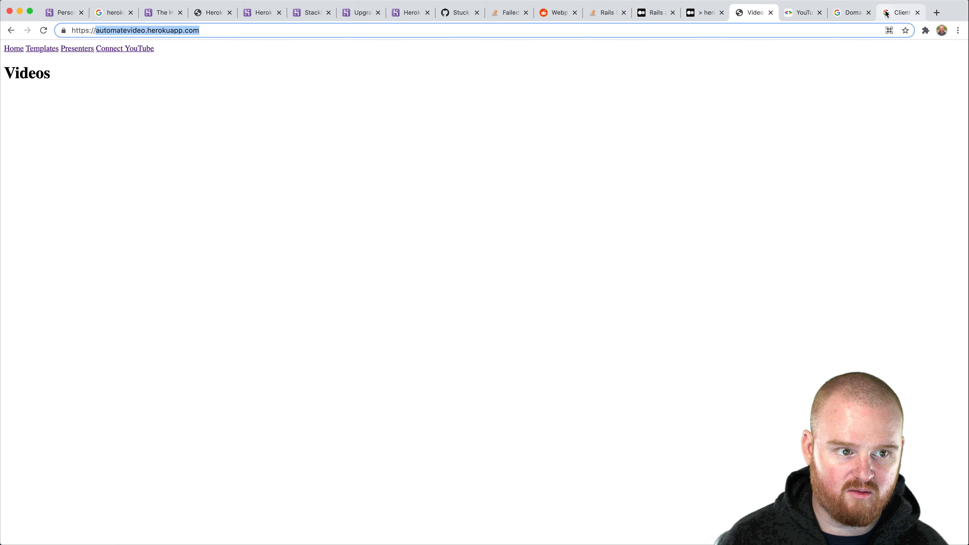
left_click(900, 12)
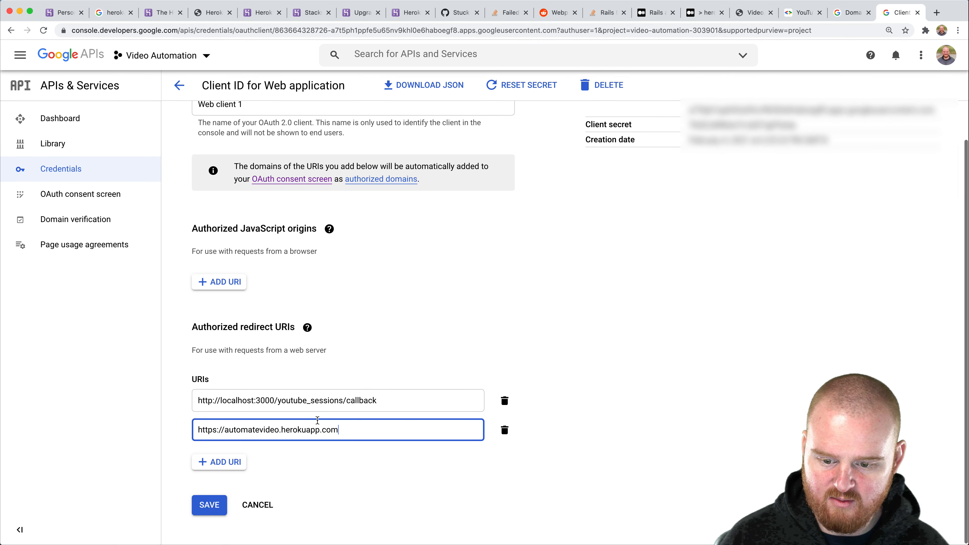
left_click(209, 506)
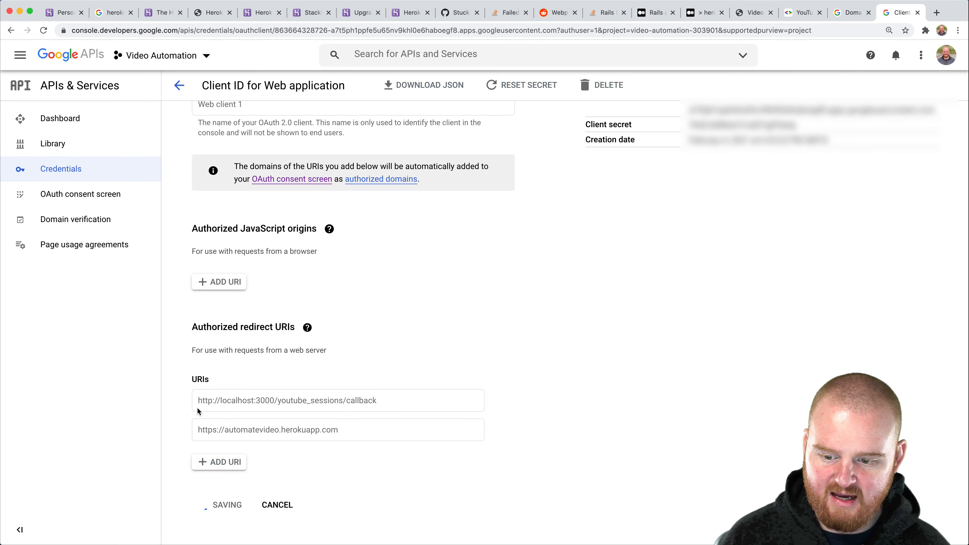
left_click(179, 85)
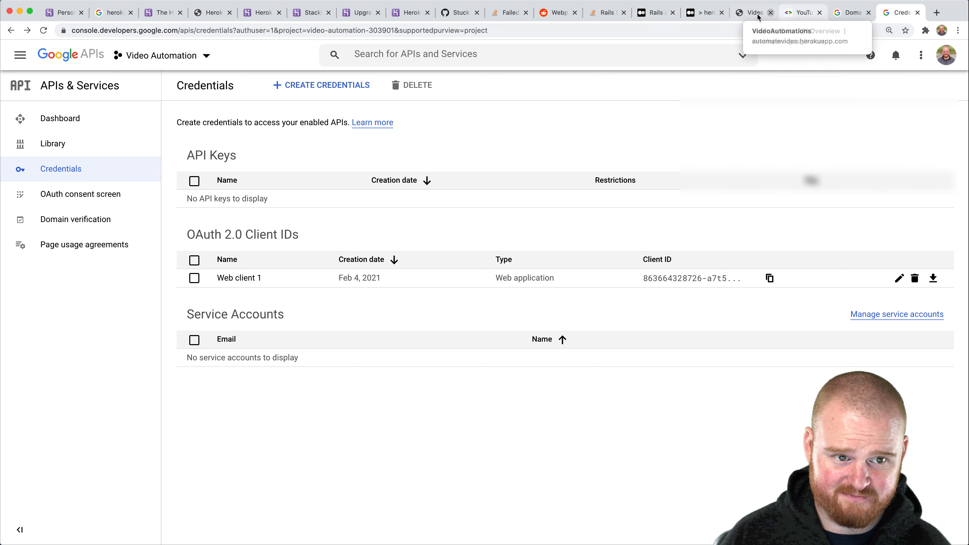
Reload the deployed app's Videos page
left_click(755, 12)
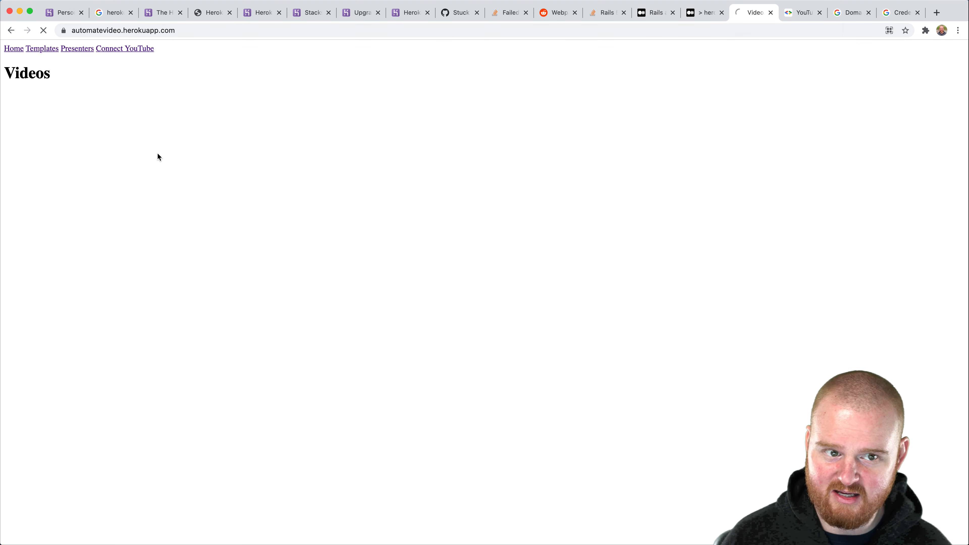
Start Connect YouTube on the deployed app, pick the second Google account and the brand account for Video Automations
left_click(125, 49)
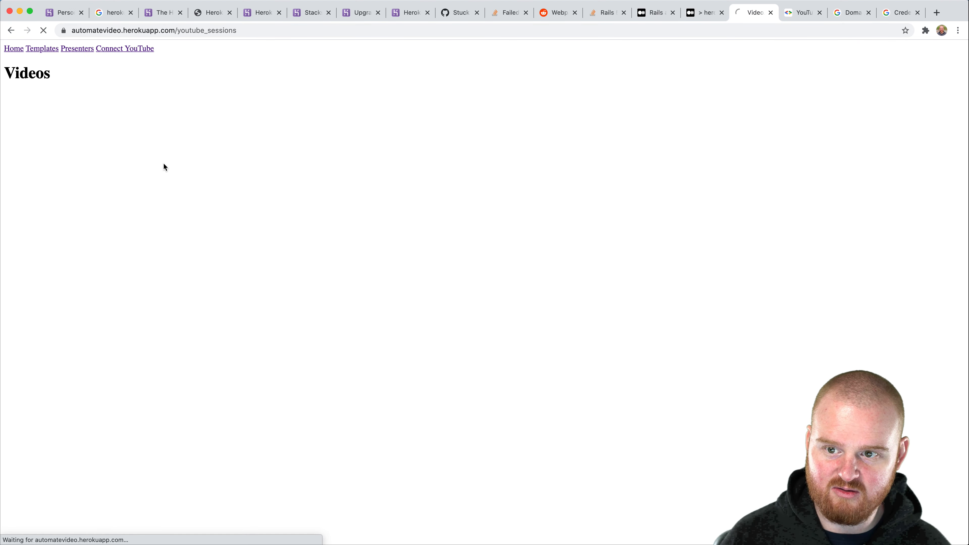
left_click(125, 49)
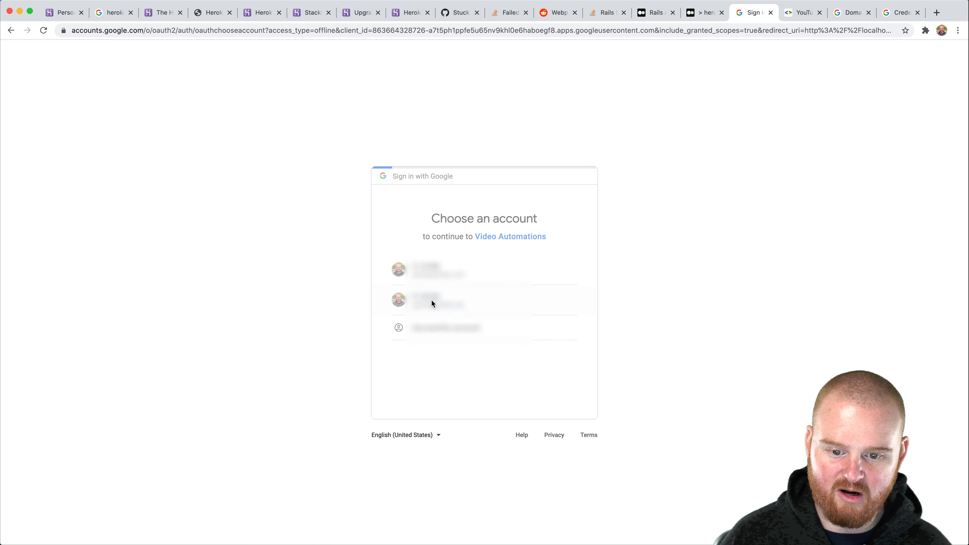
left_click(432, 303)
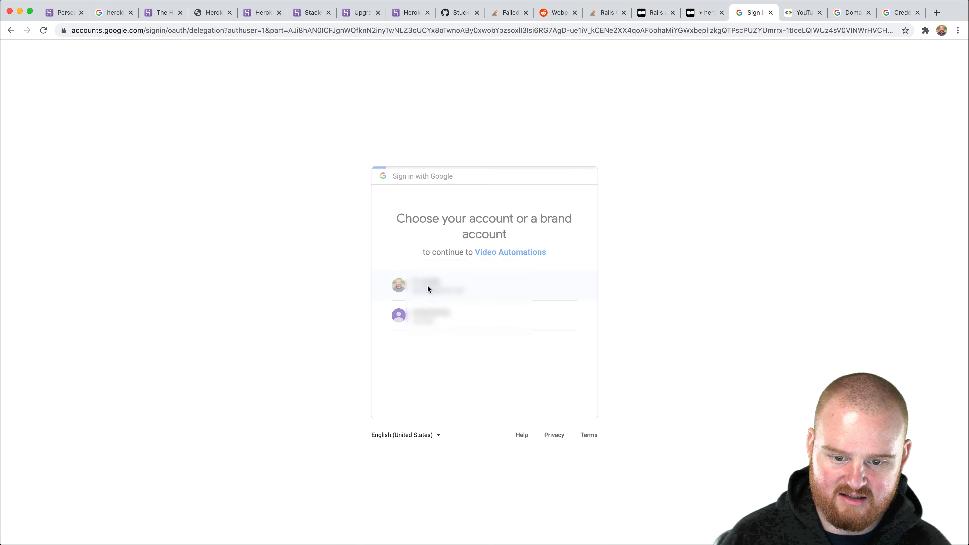
left_click(427, 286)
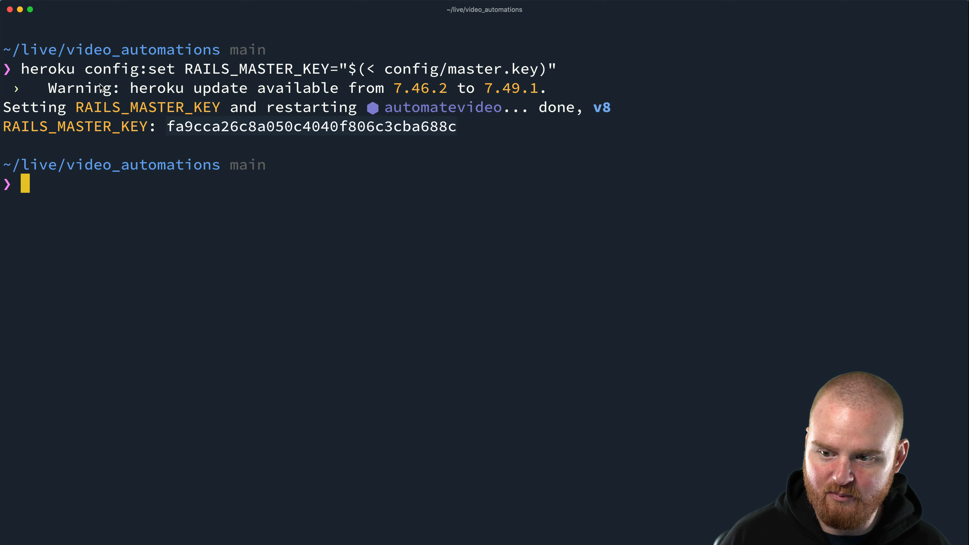
Launch vim . and fuzzy-find youtube_sessions_controller.rb to edit it
type("vim .")
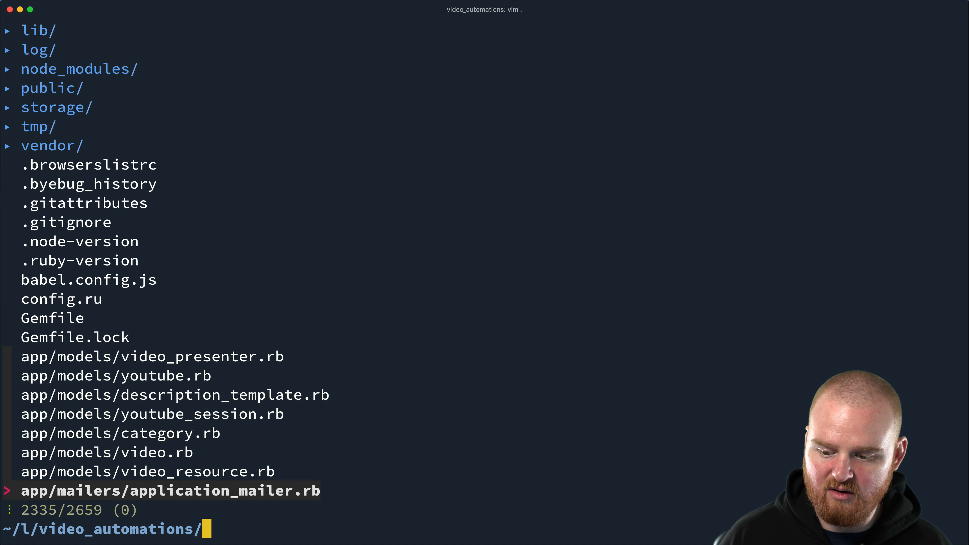
type("youtubesessionsco")
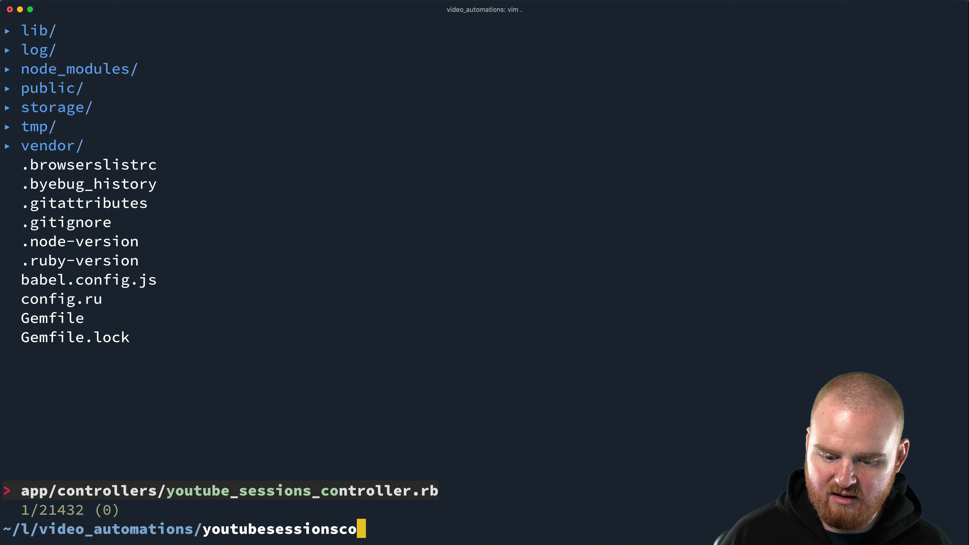
key("Enter")
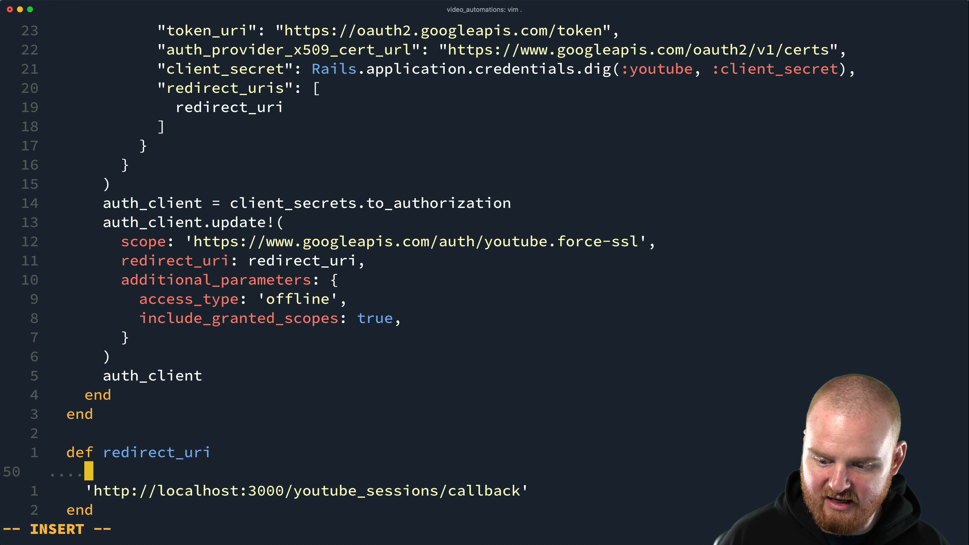
Wrap redirect_uri in an if Rails.env.development? branch and begin a url_for('youtube_sessions', ...) call
type("if Rails.env")
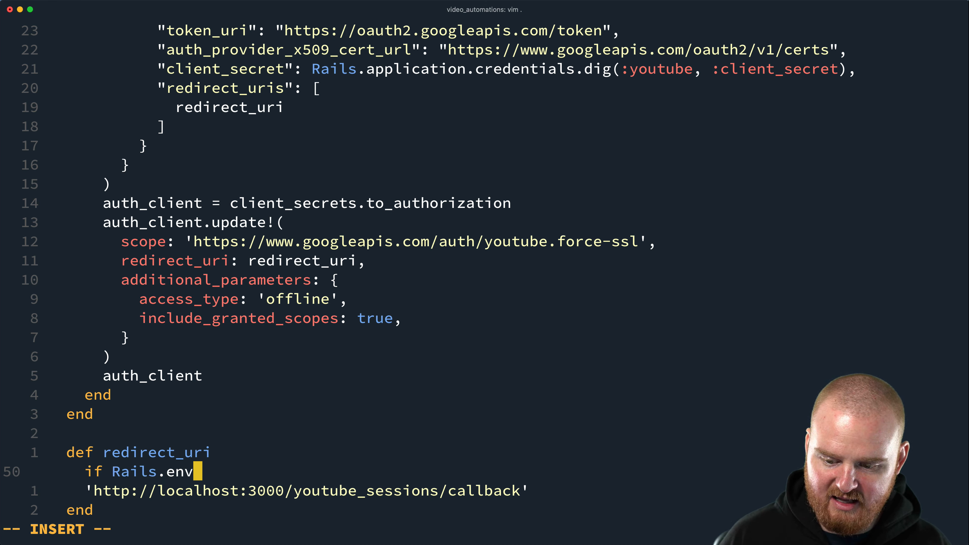
type(".development?")
type("else")
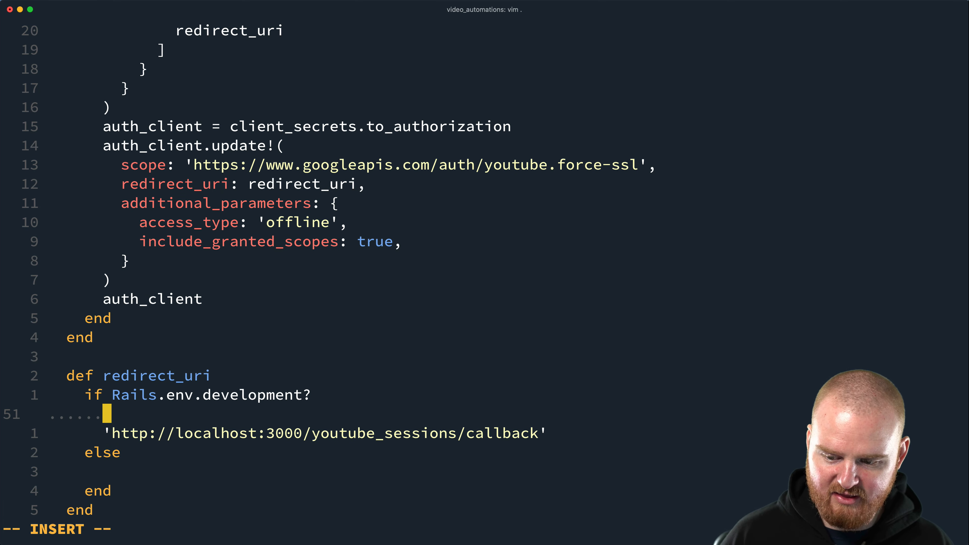
type("url_for(")
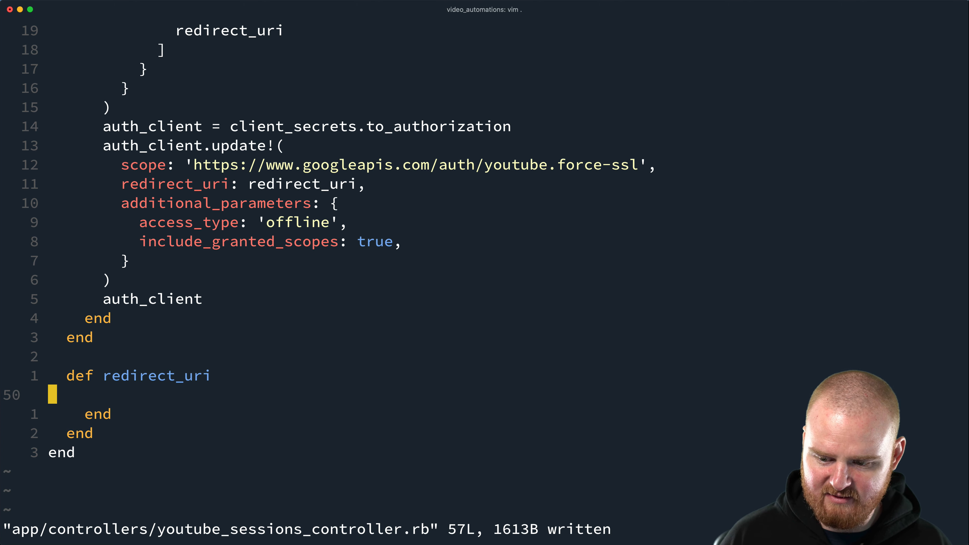
type("url_r")
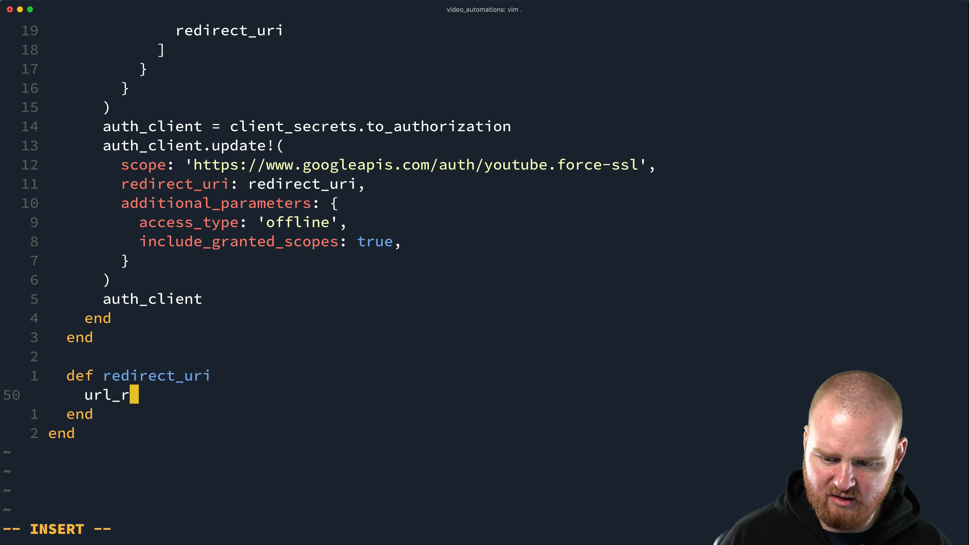
type("for( \\")
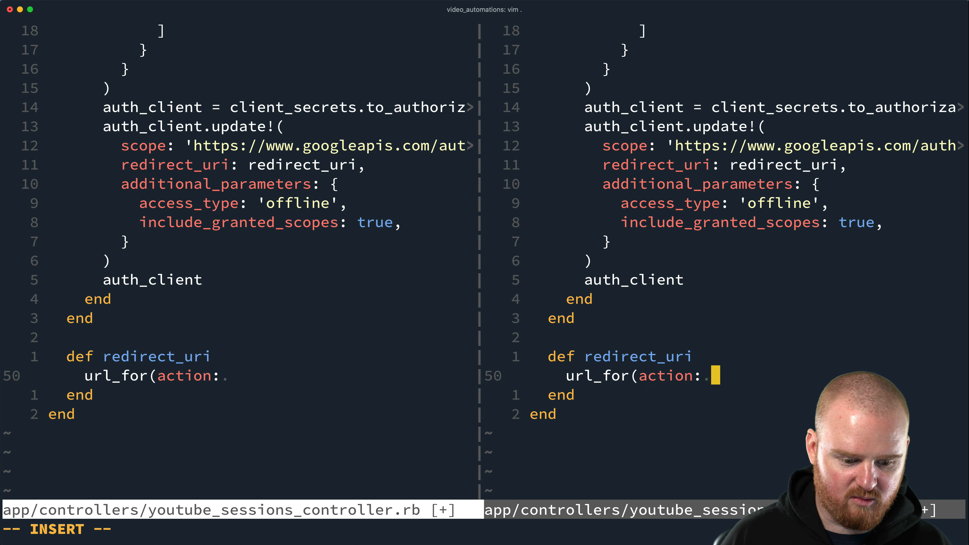
type("'youtub")
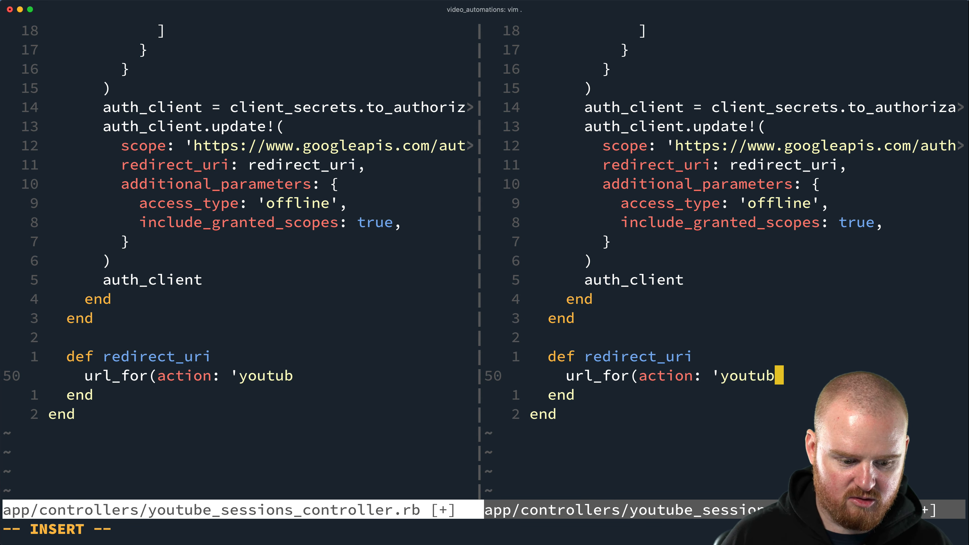
type("_sessions'")
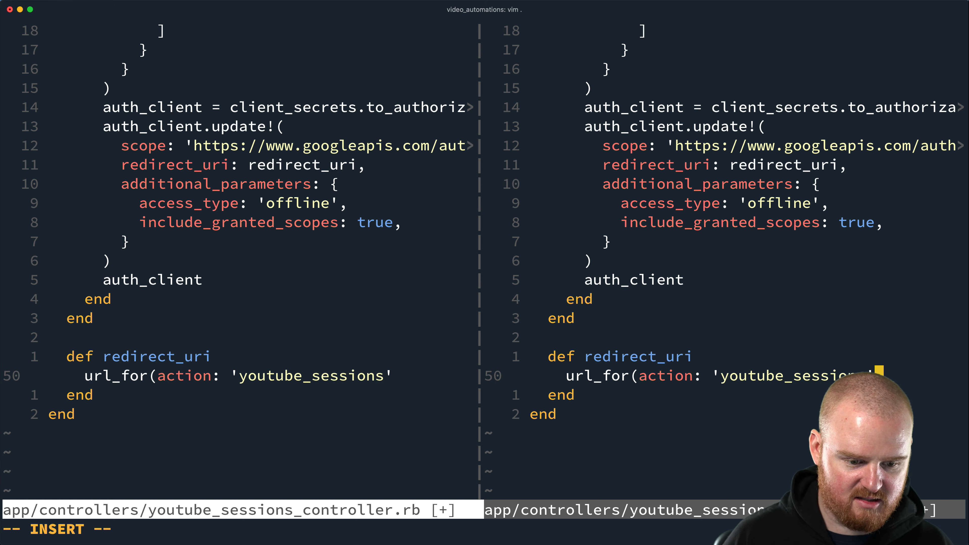
type(",")
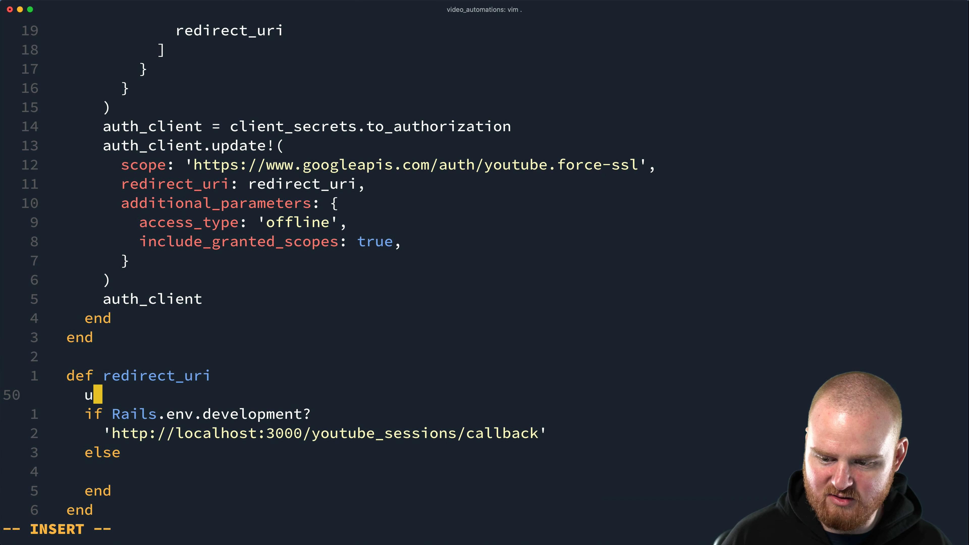
Rewrite the call as url_for(controller: 'youtube_sessions', action: 'callback')
type("rl_for(action")
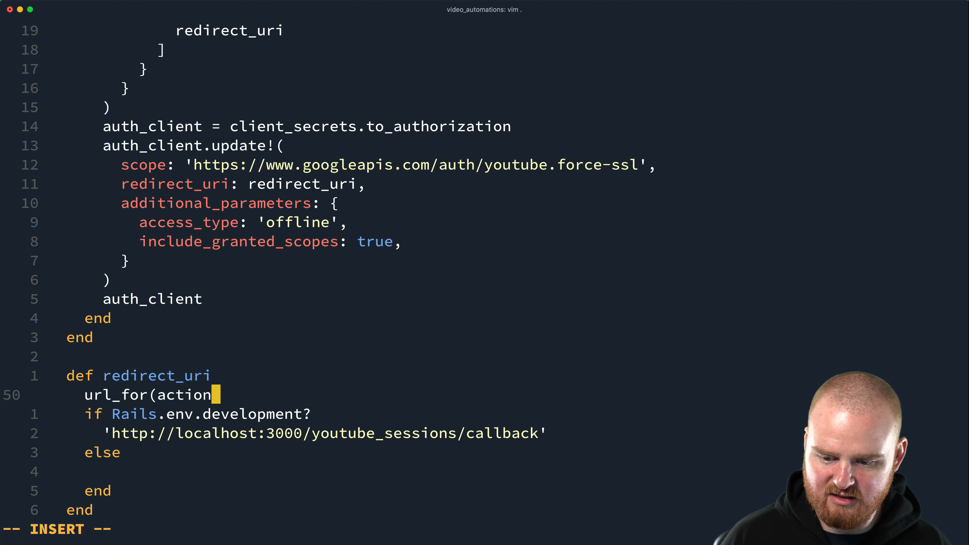
type(": 'youtube_ses")
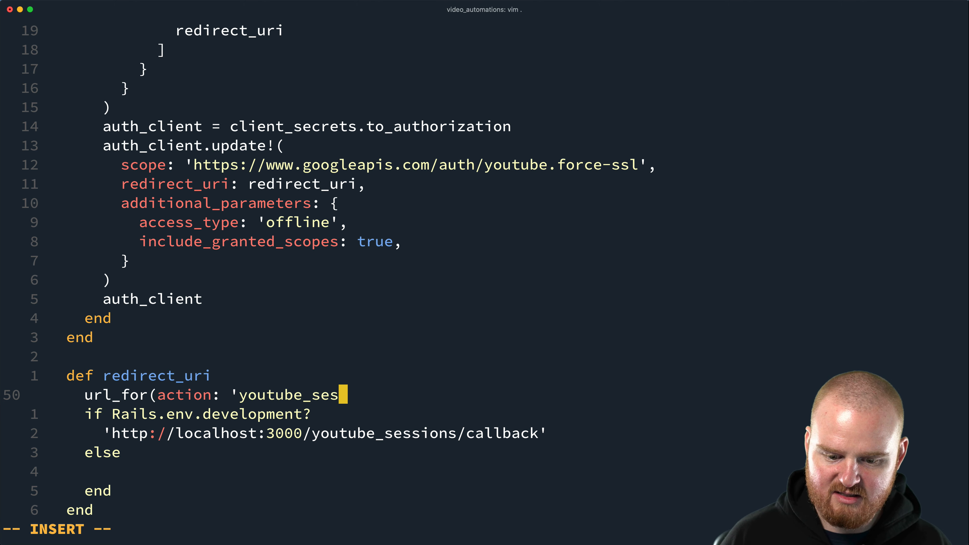
type("sions',")
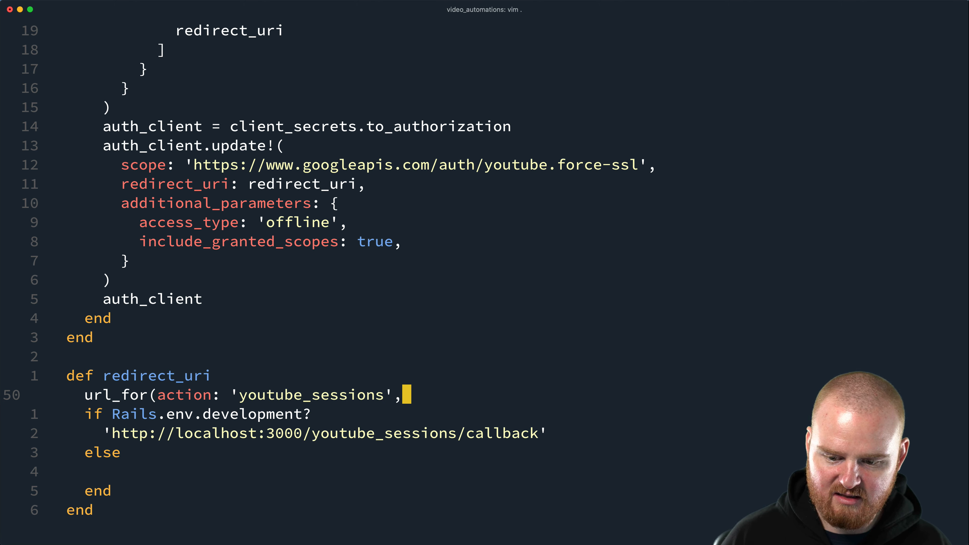
type("control")
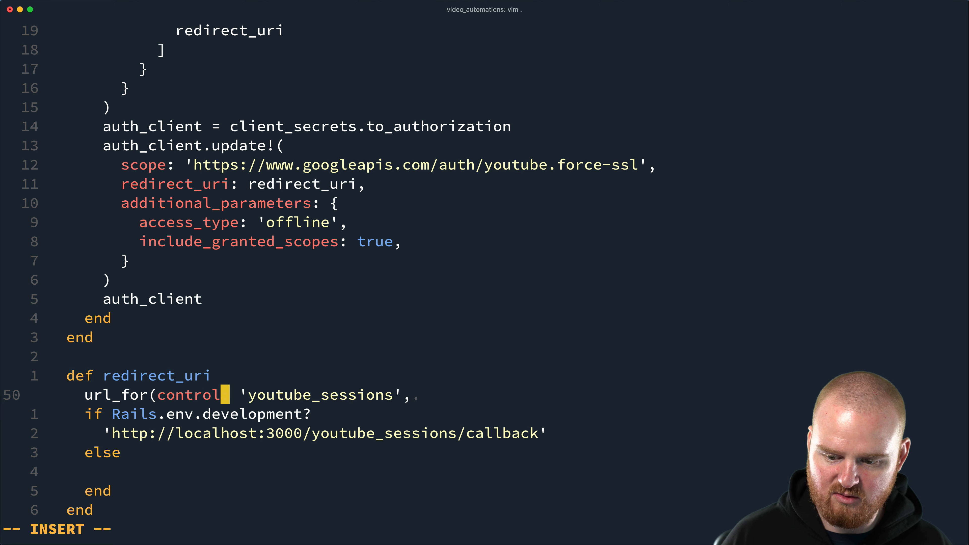
type("ler: 'youtube_sessions', action:.")
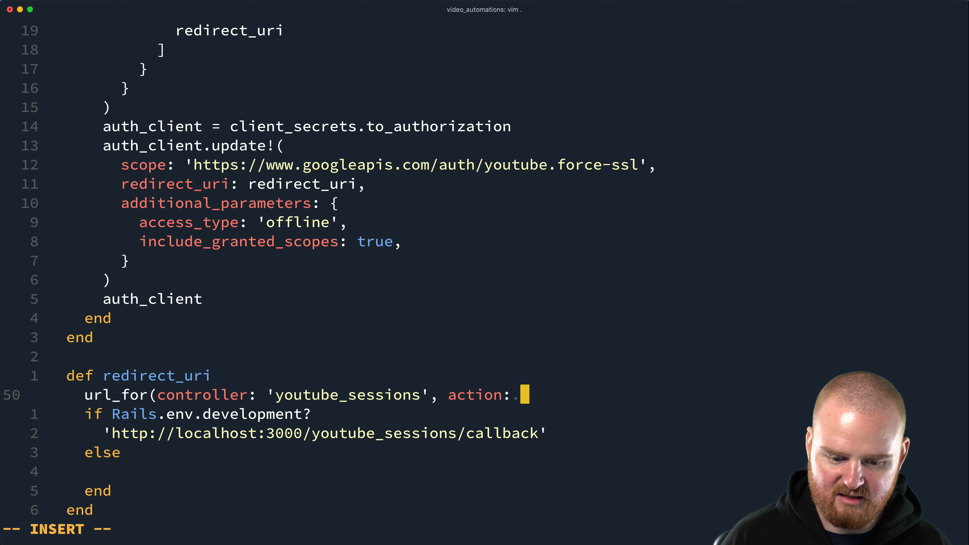
type("'callback'")
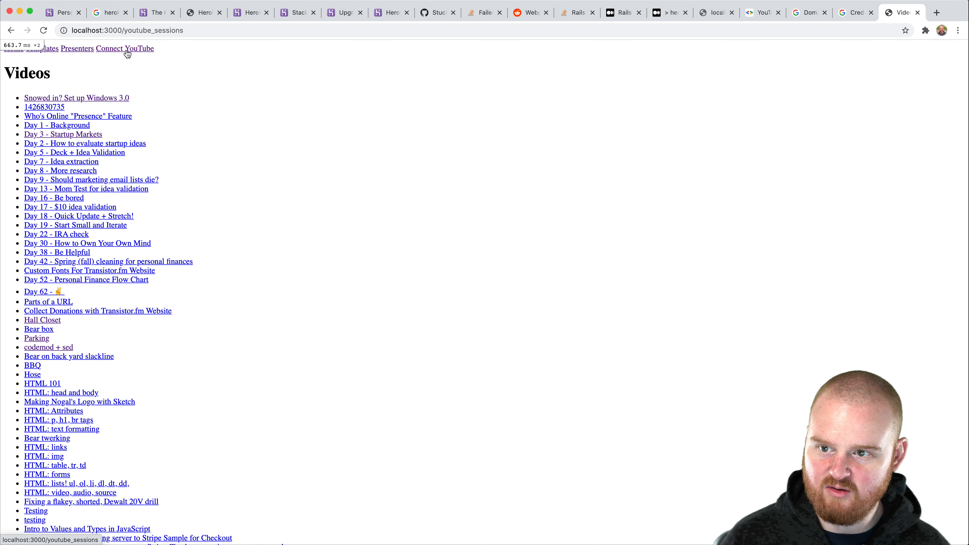
Connect YouTube on localhost:3000, choosing the second Google account and the brand account, returning to the Videos page
left_click(124, 48)
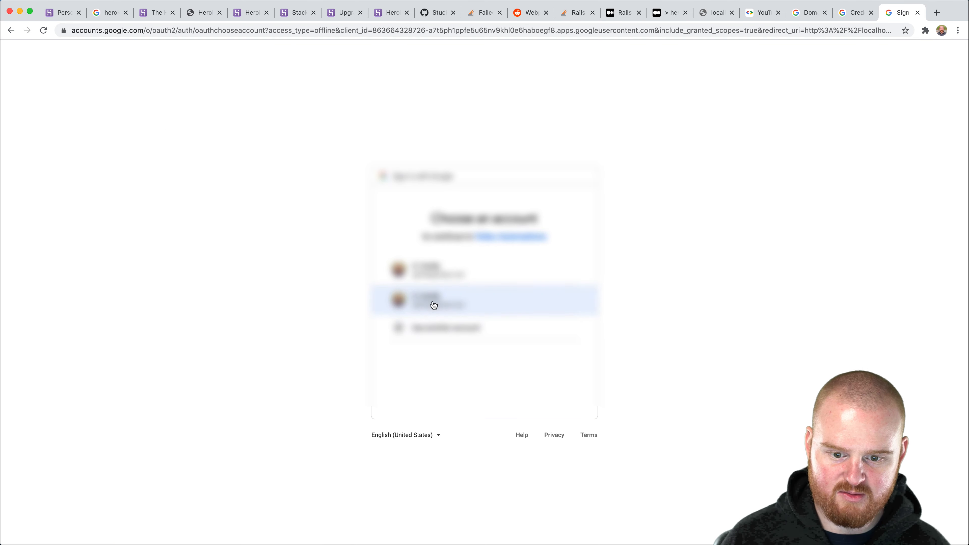
left_click(438, 301)
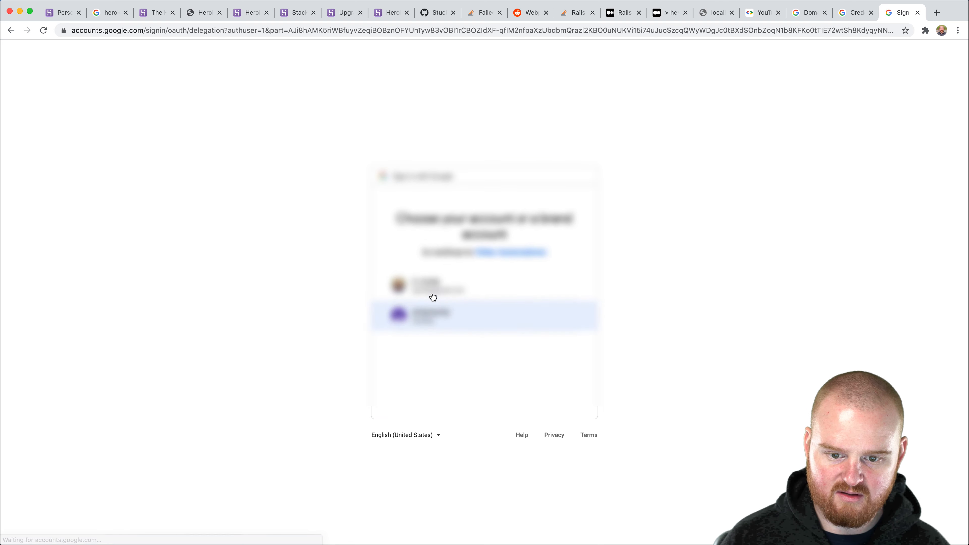
left_click(433, 316)
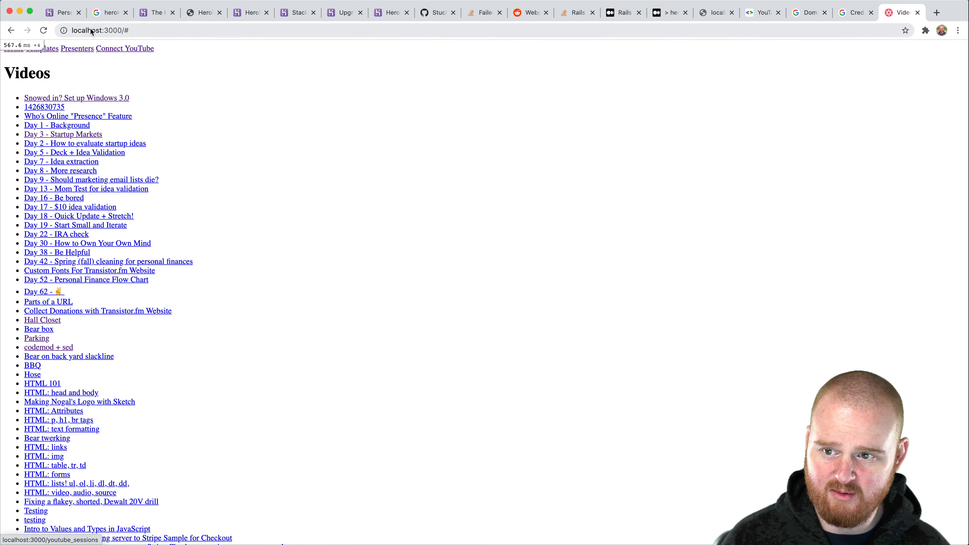
mouse_move(289, 102)
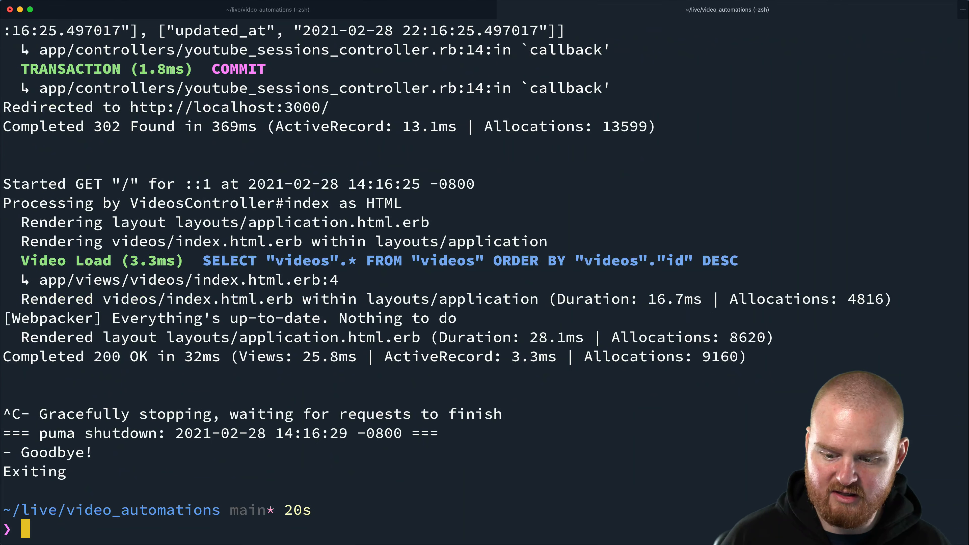
Restart the local Rails server with rails s in the project folder
type("rails s")
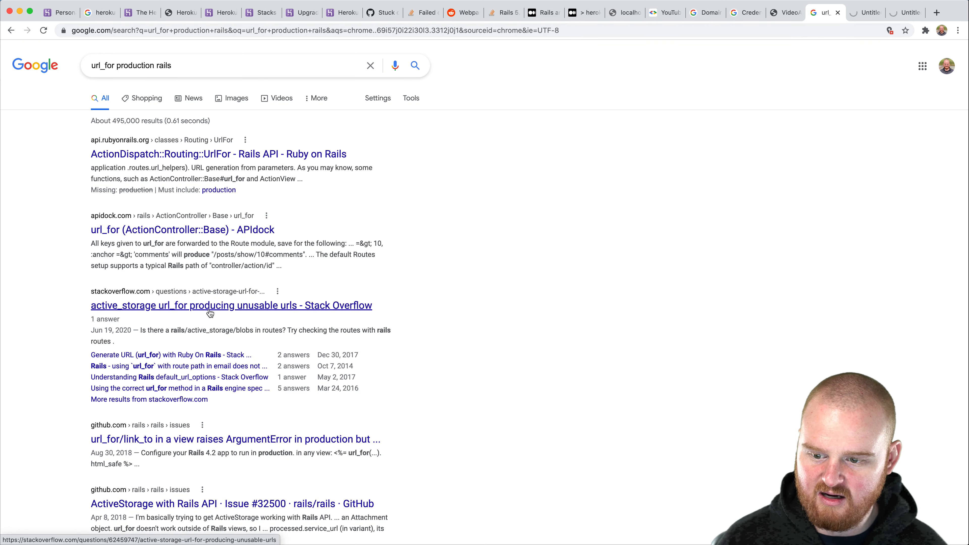
Search the UrlFor docs for 'mailer' and step through matches to config.action_mailer.default_url_options
left_click(216, 154)
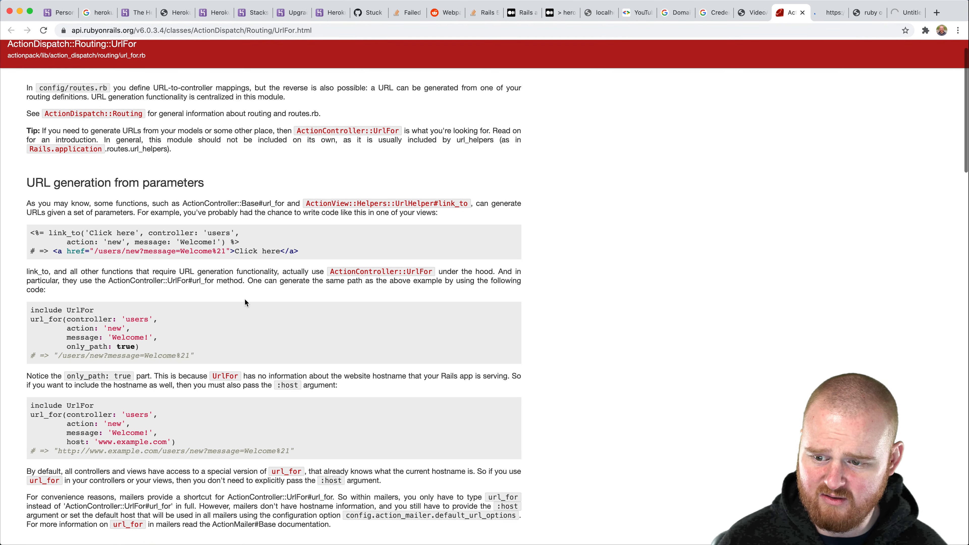
type("mailer")
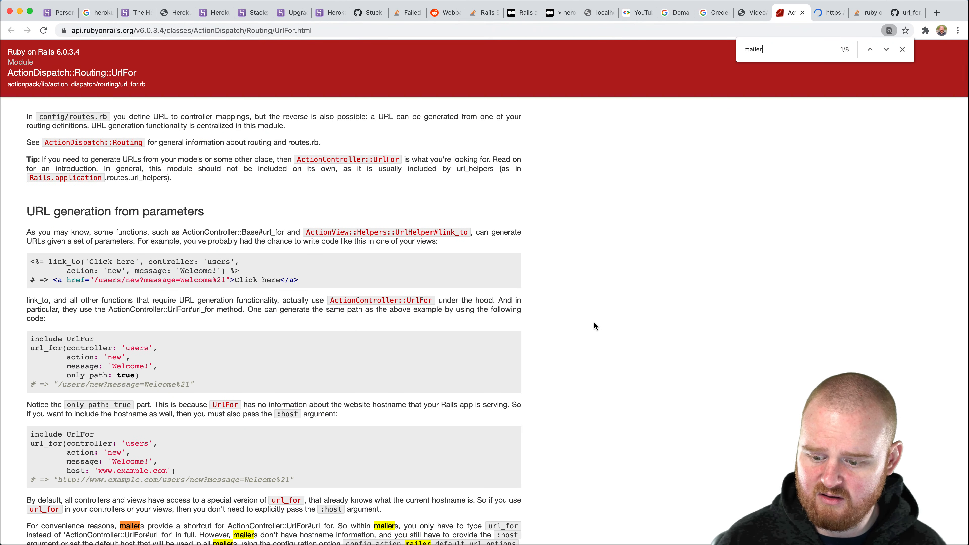
left_click(887, 50)
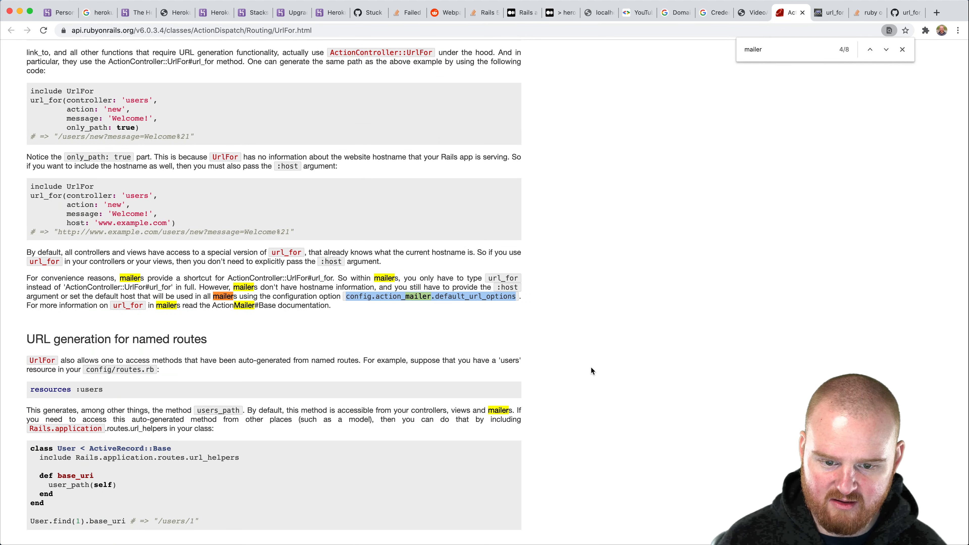
scroll("down", 3)
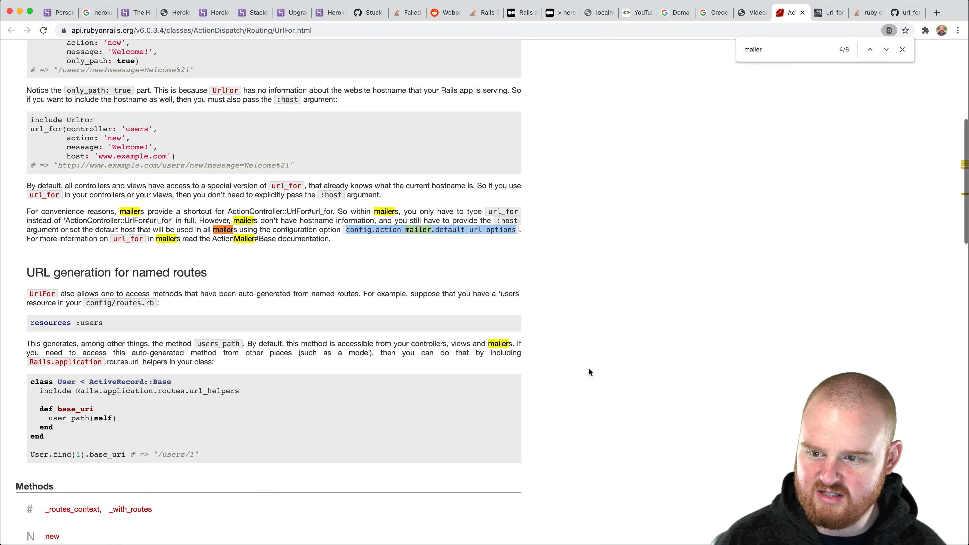
scroll("down", 3)
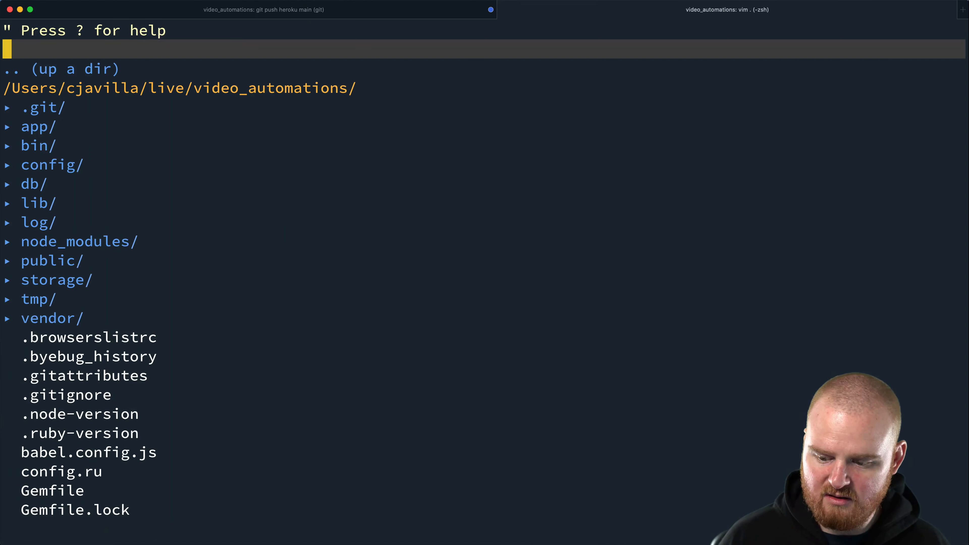
Expand config in NERDTree and open config/environments/production.rb
left_click(52, 165)
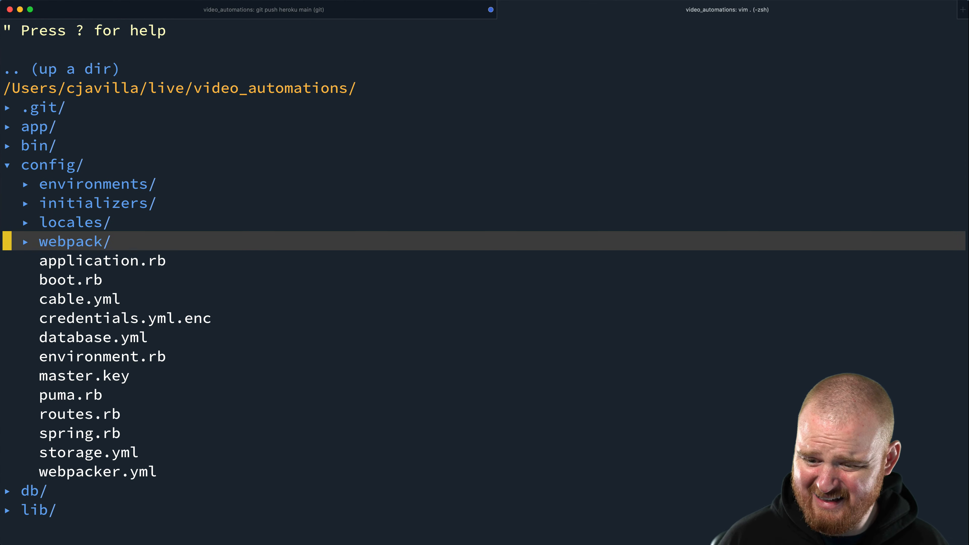
left_click(102, 260)
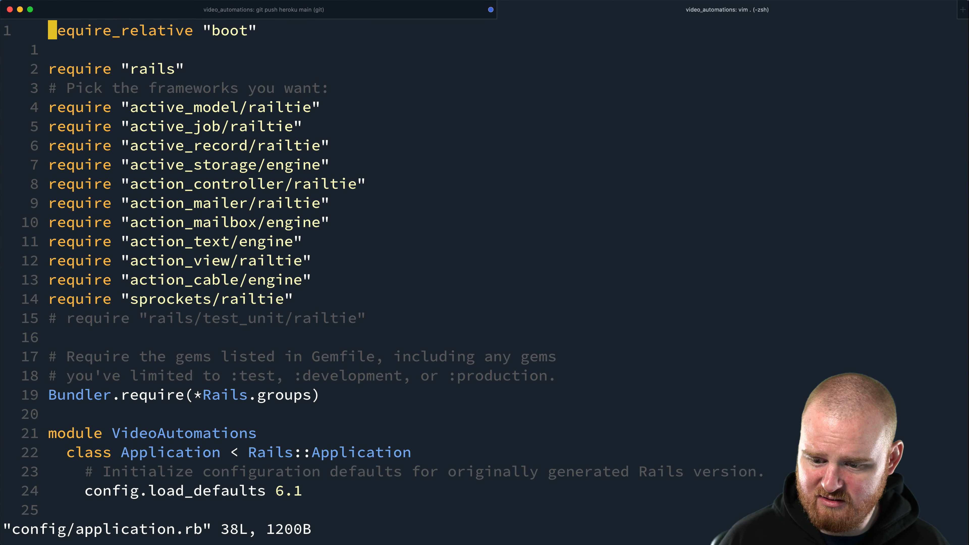
key(":NERDTree")
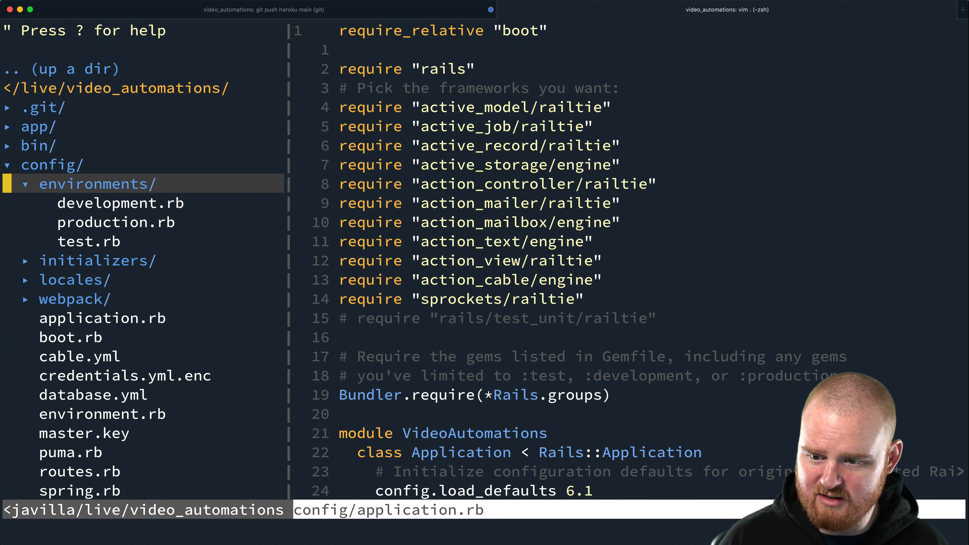
left_click(115, 223)
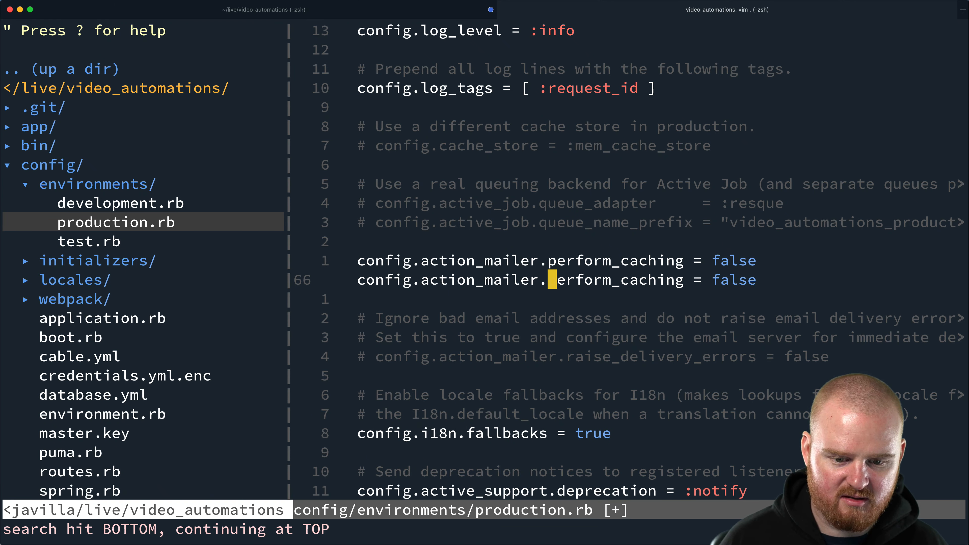
type("config.action_mailer.default_url_options = {")
type("host: '")
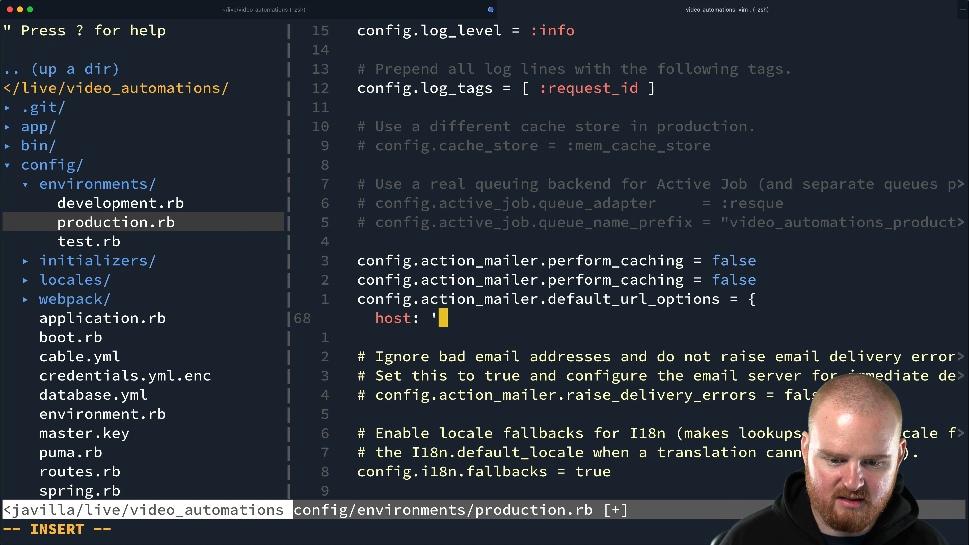
type("https://automatevideo.herokuapp.com")
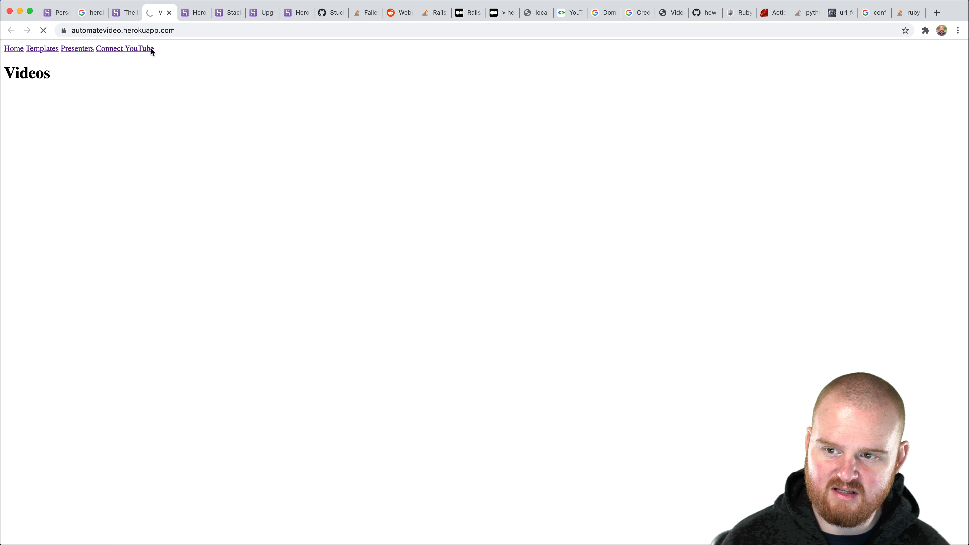
mouse_move(155, 17)
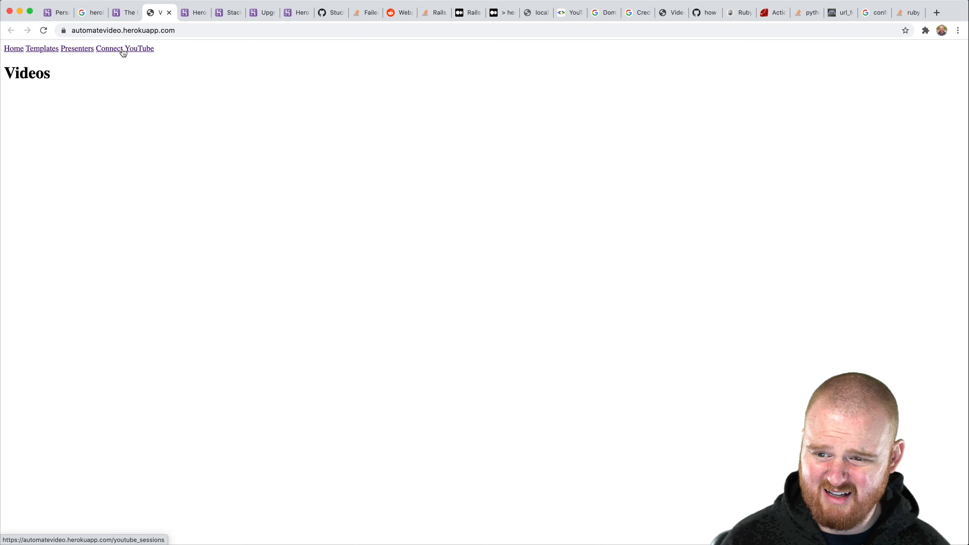
Connect YouTube on the deployed app, select the Error 400 redirect_uri_mismatch text, then go to the Credentials page
left_click(123, 48)
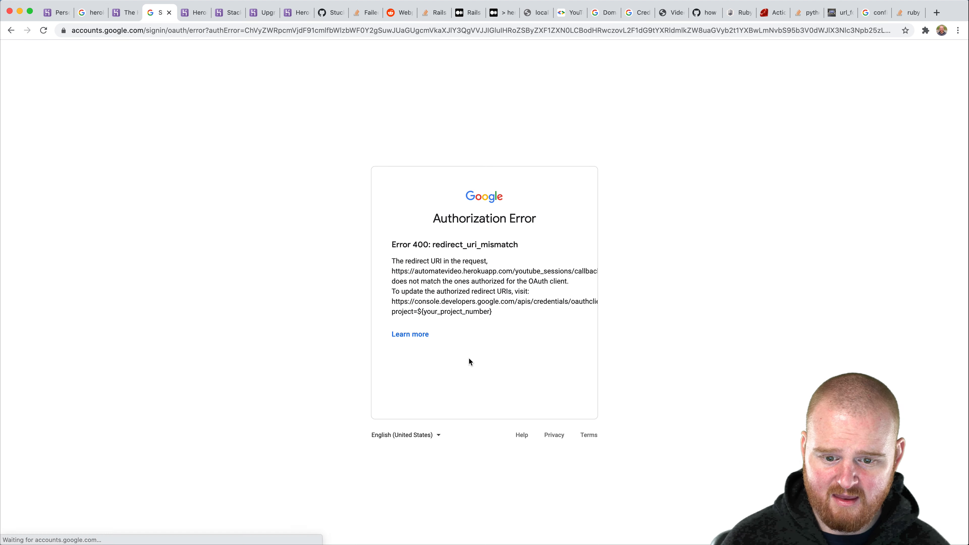
left_click_drag(391, 281, 492, 312)
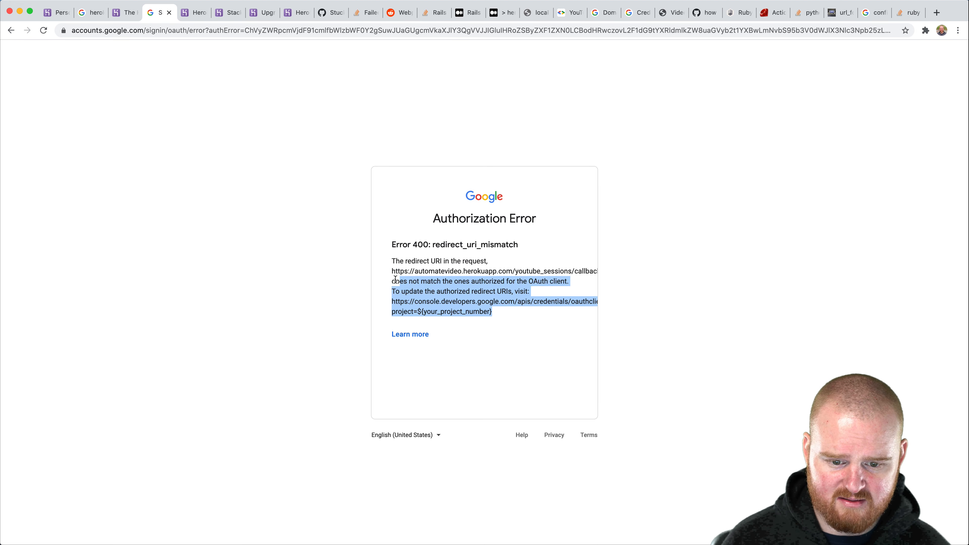
left_click(536, 281)
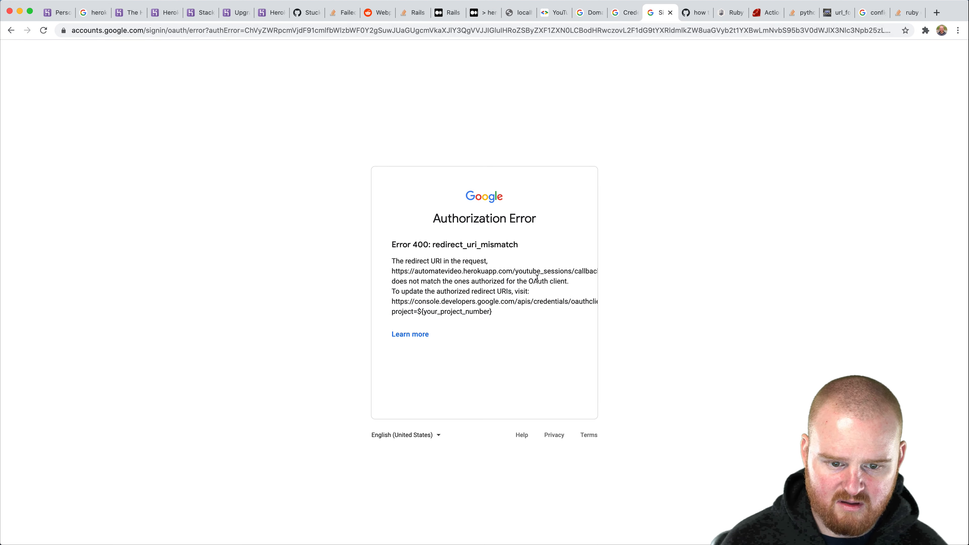
left_click(554, 13)
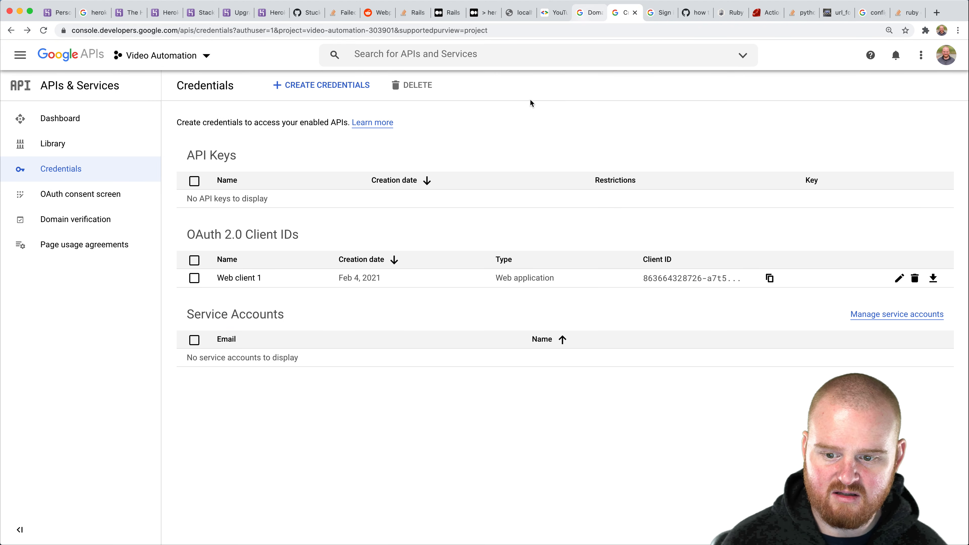
Add /youtube_sessions/callback to Web client 1's herokuapp redirect URI, then retry Connect YouTube
left_click(240, 278)
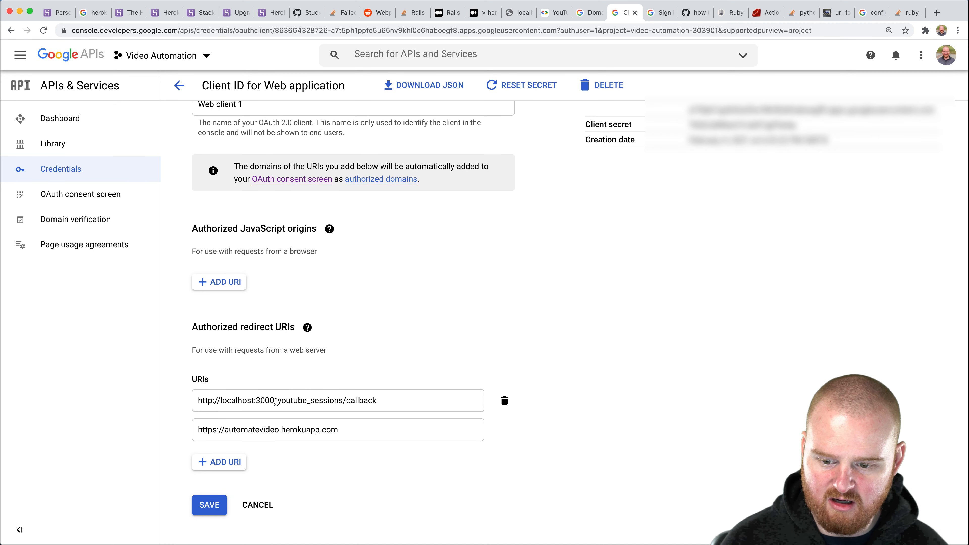
type("/youtube_sessions/callback")
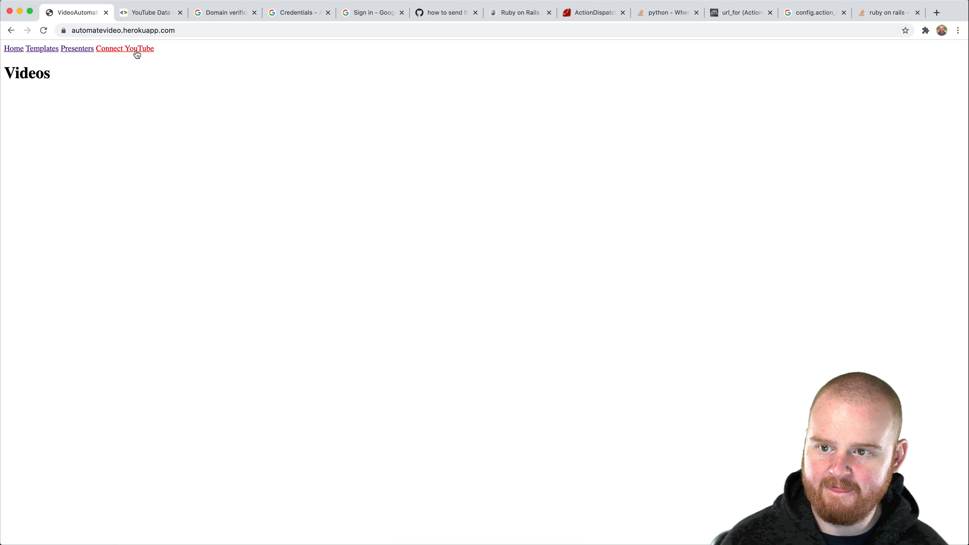
left_click(132, 49)
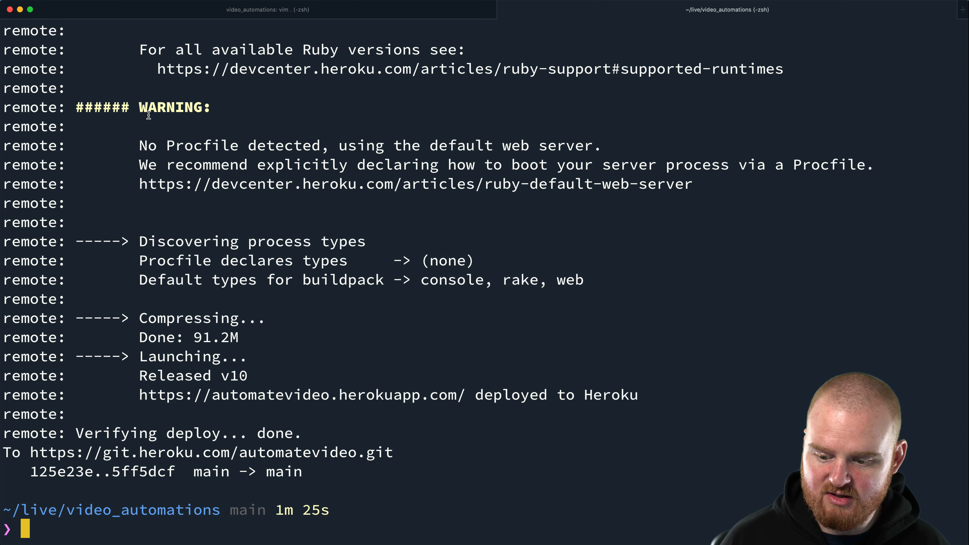
Run heroku run rake db:seed against the automatevideo app
type("heroku run")
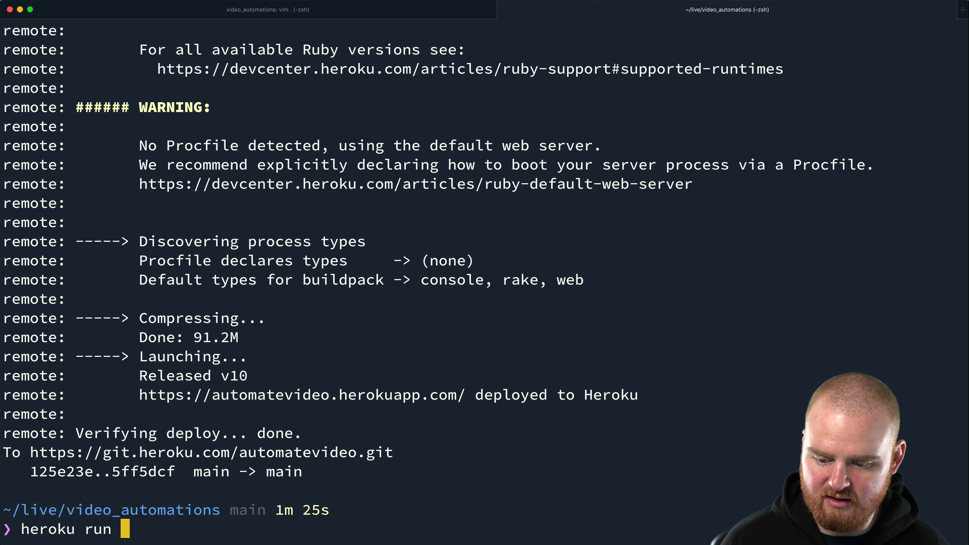
key("ctrl+u")
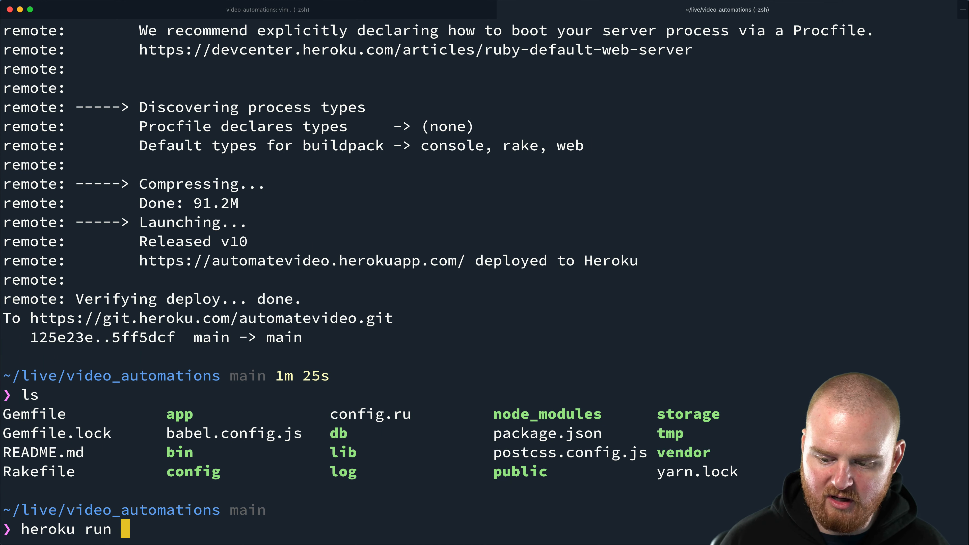
type("rake db:seed")
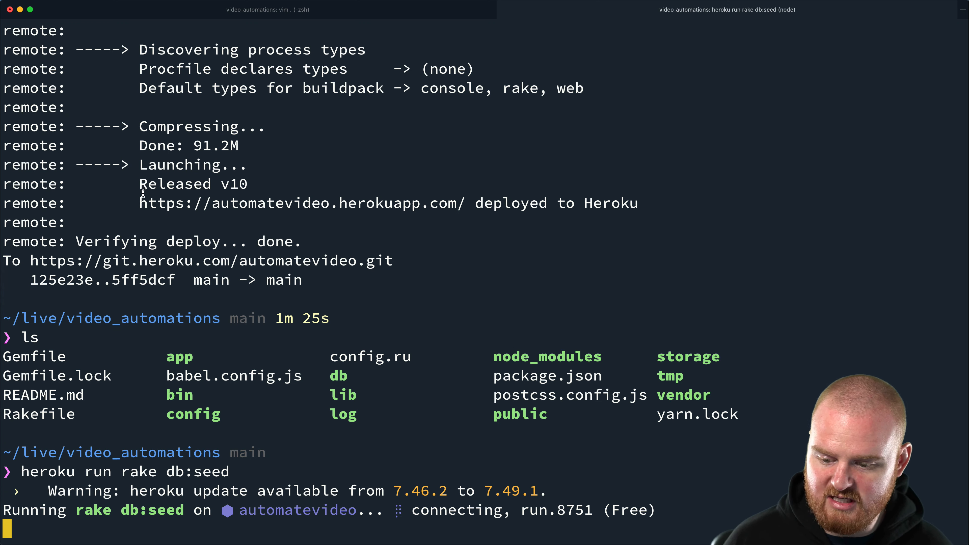
mouse_move(521, 307)
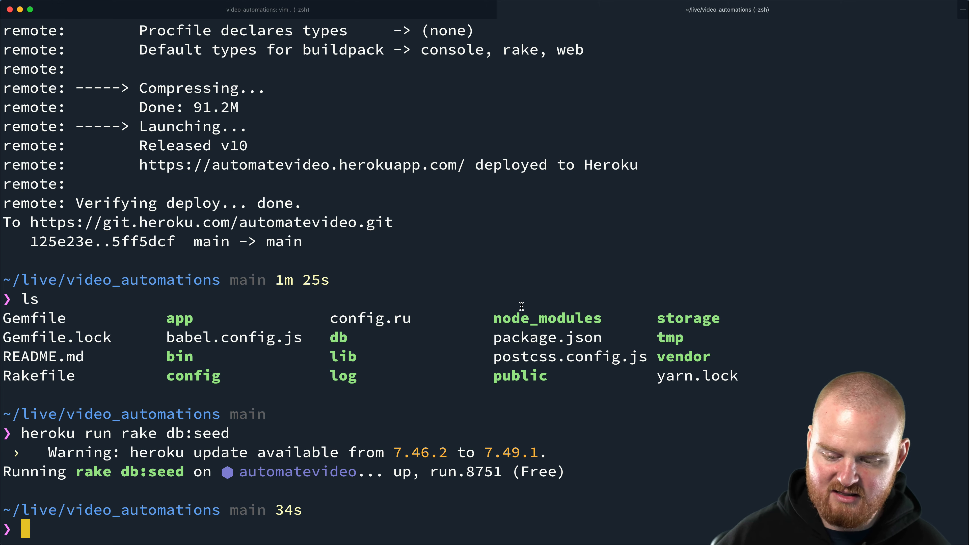
mouse_move(405, 407)
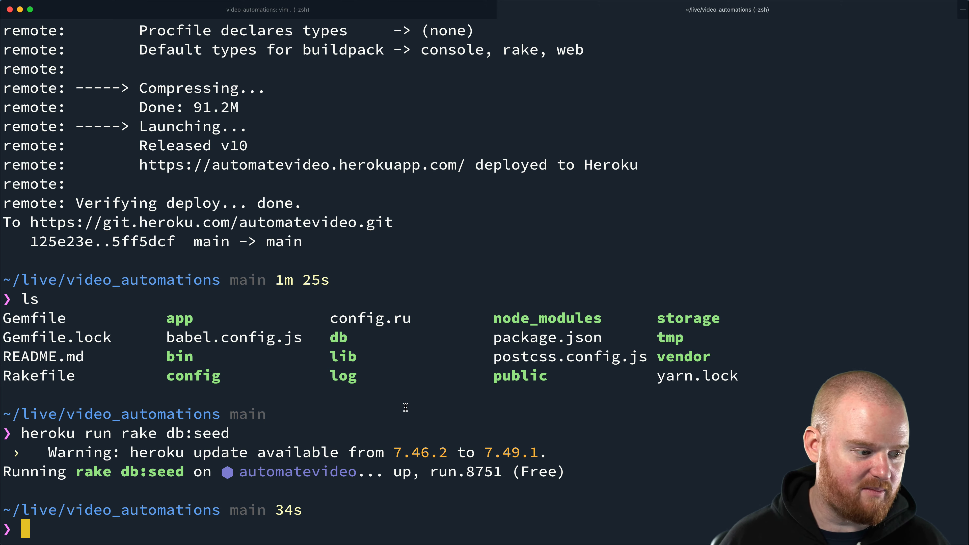
Run heroku run rake youtube:fetch_videos on the deployed app
type("heroku run rake you")
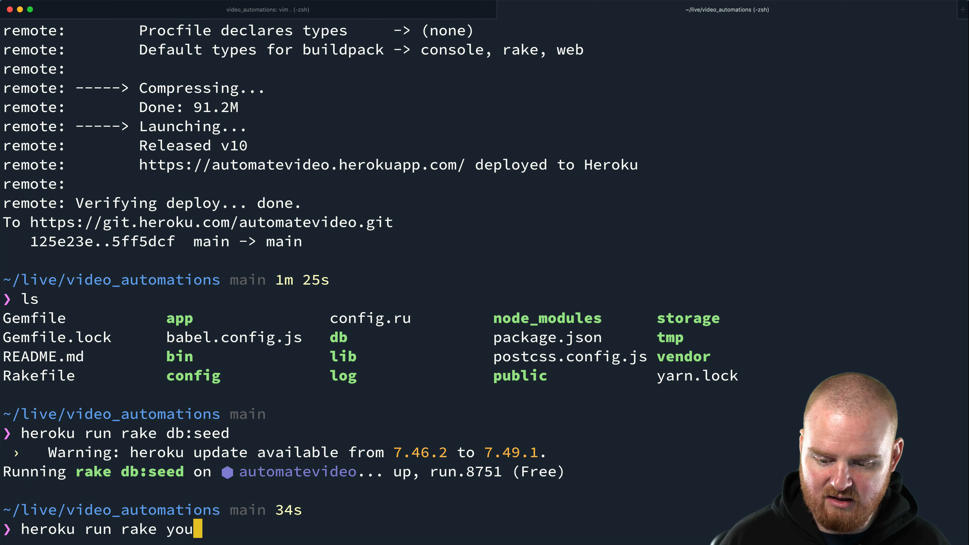
type("tube:fetch_videos")
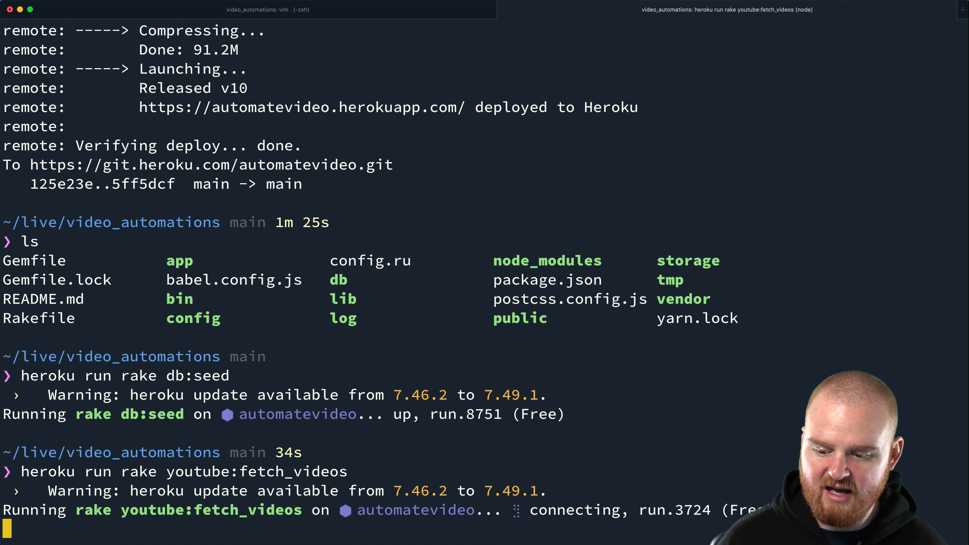
mouse_move(43, 471)
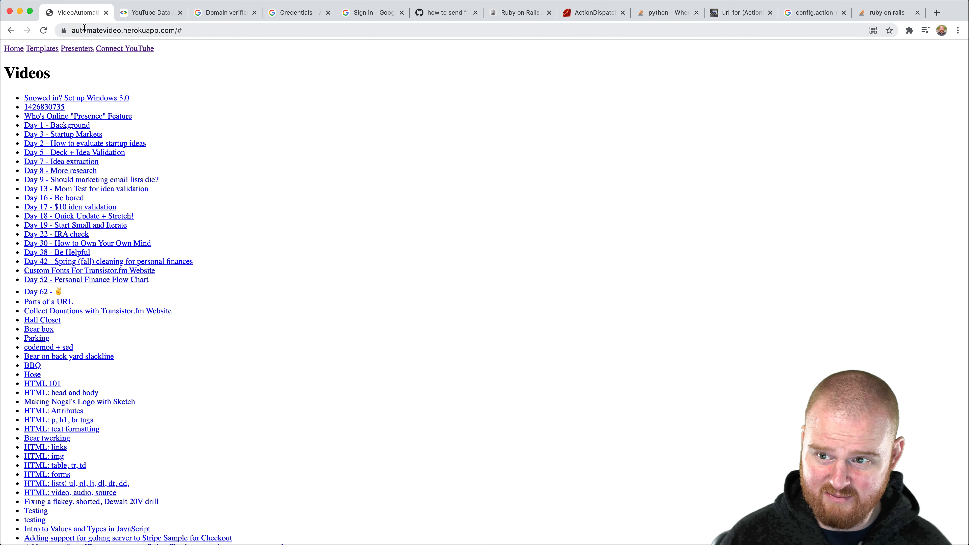
Browse the fetched videos list and navigate to the const_get video address with /th appended
scroll("down", 3)
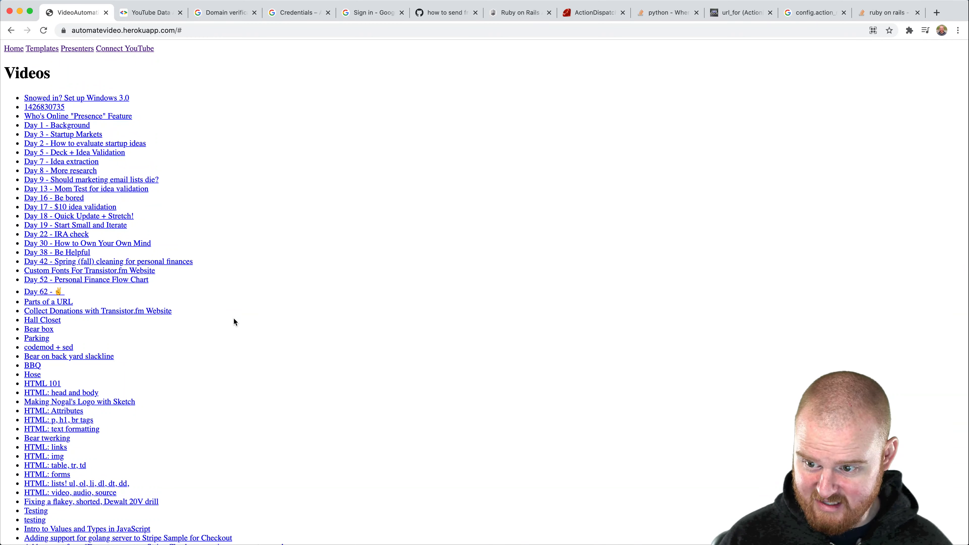
scroll("down", 3)
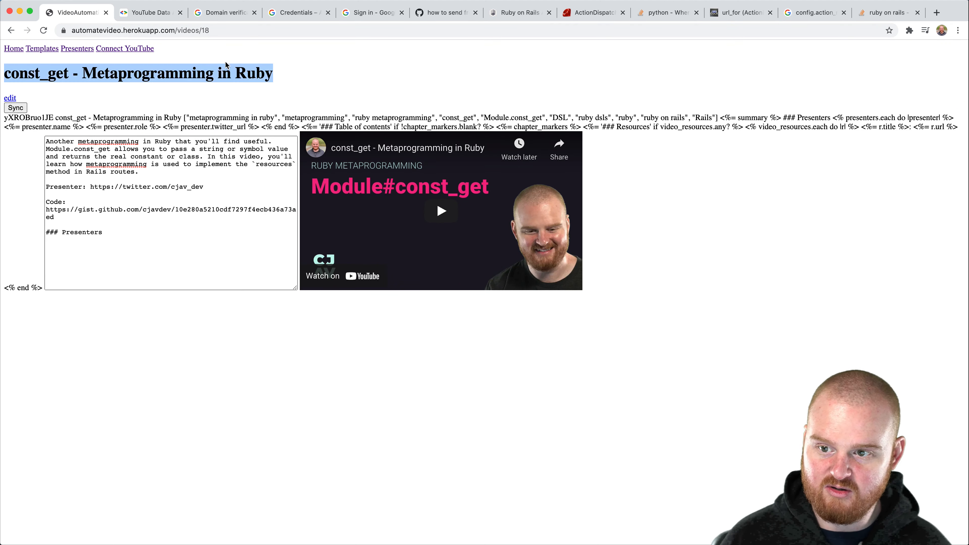
left_click(137, 30)
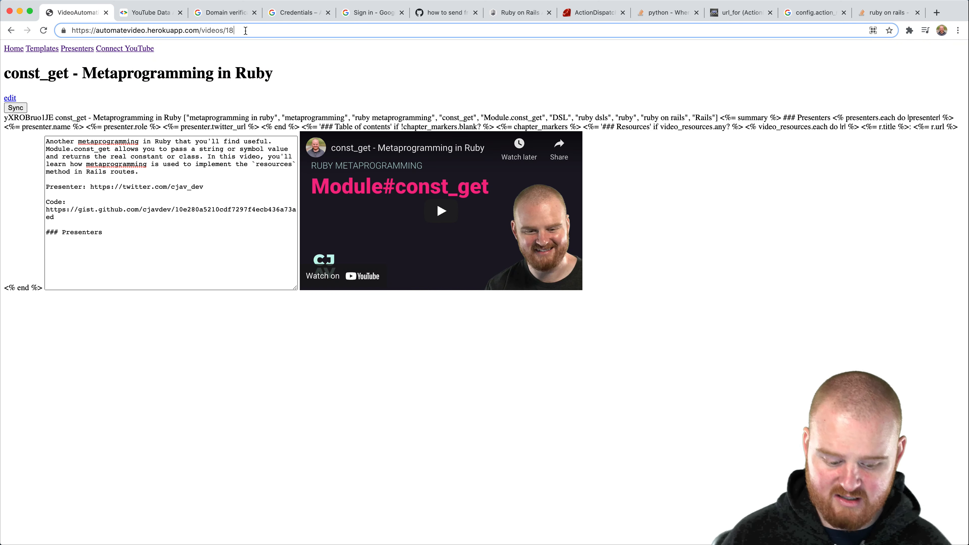
type("/th")
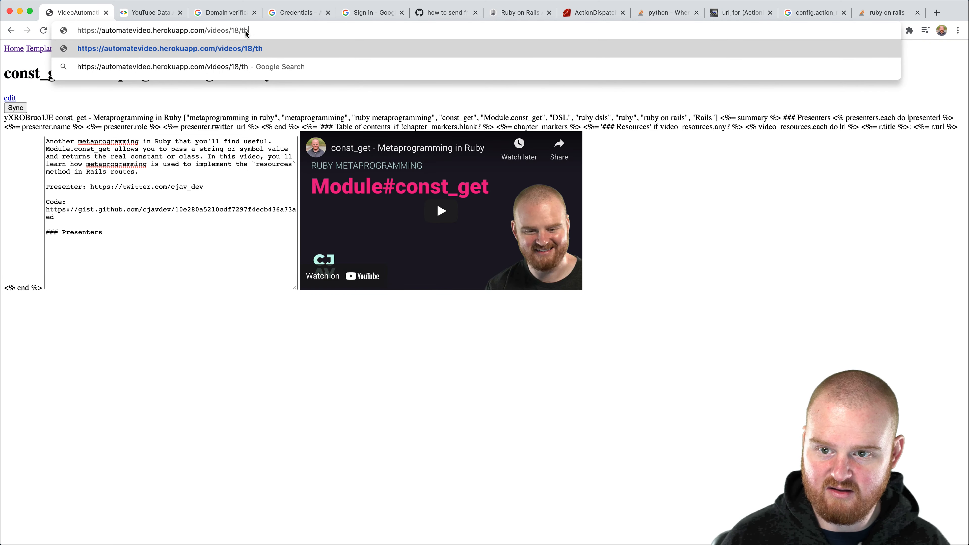
key("Enter")
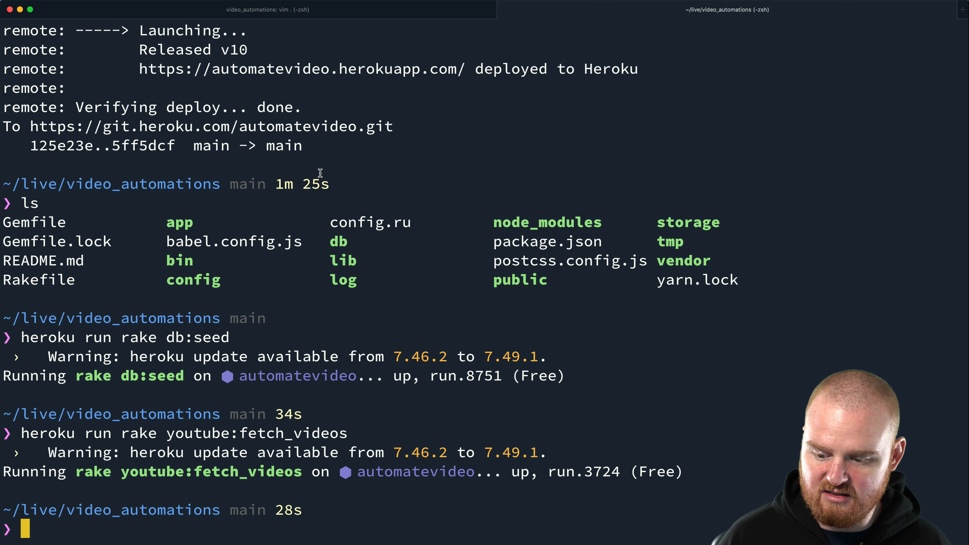
Run heroku addons:open scheduler and heroku addons:create scheduler for automatevideo
type("h")
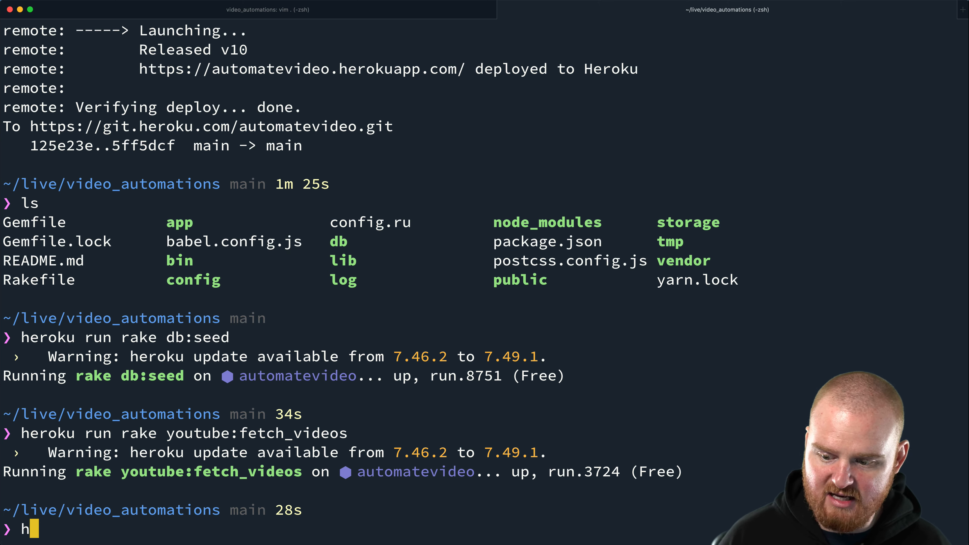
type("eroku addons:")
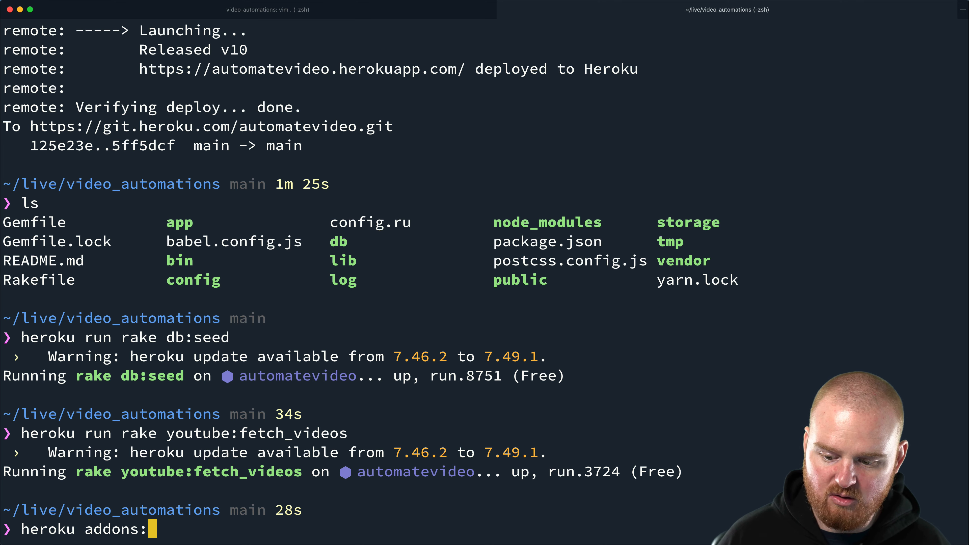
type("open")
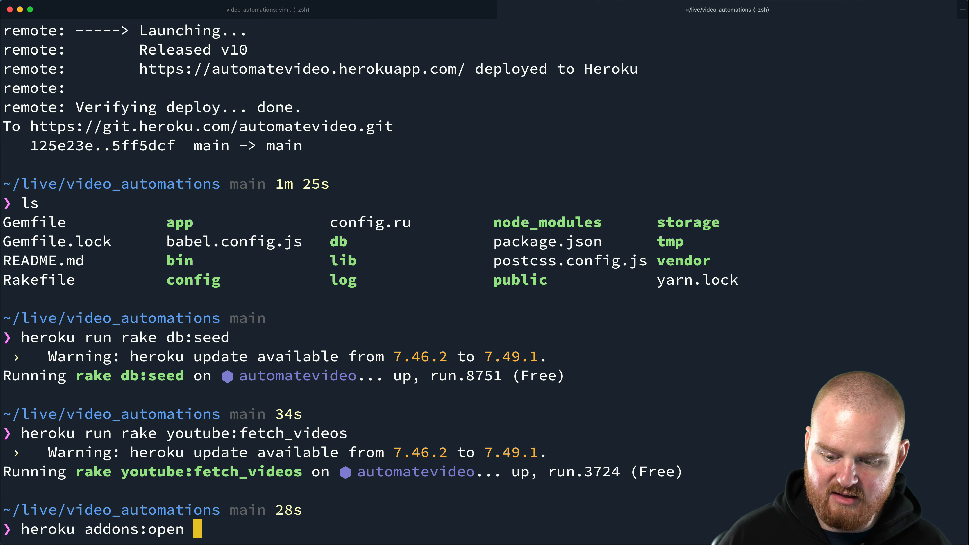
type("scheduler")
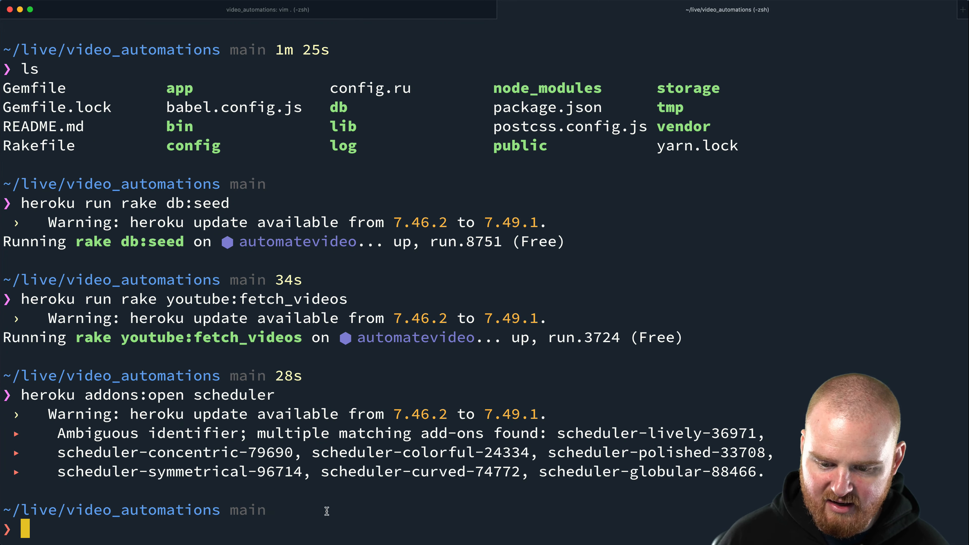
type("heroku addons:create scheduler")
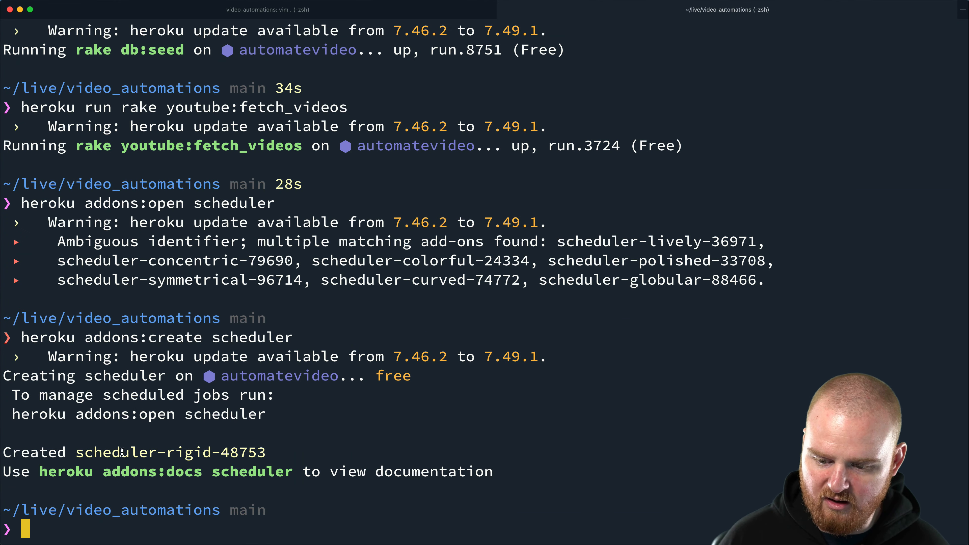
mouse_move(157, 428)
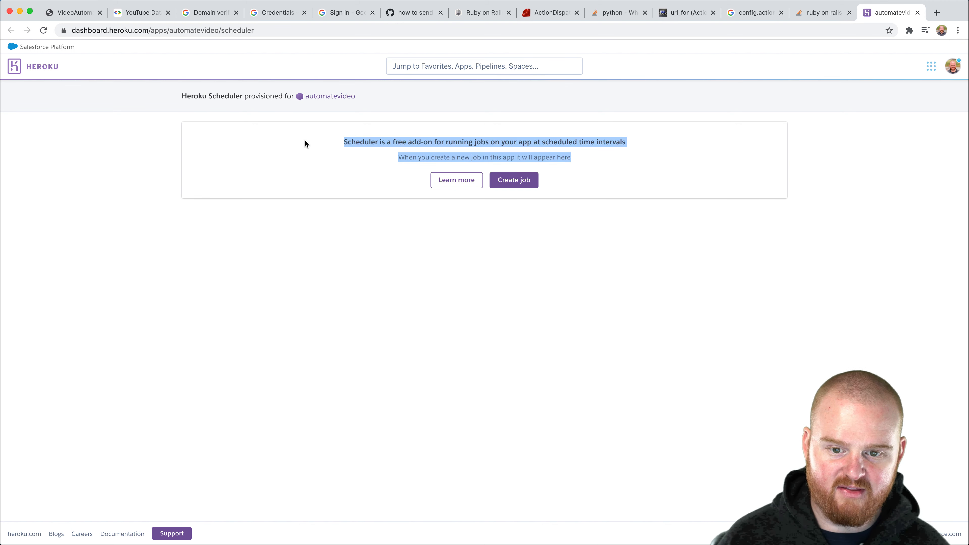
Bring up the Heroku Scheduler dashboard and start a new job
left_click(379, 305)
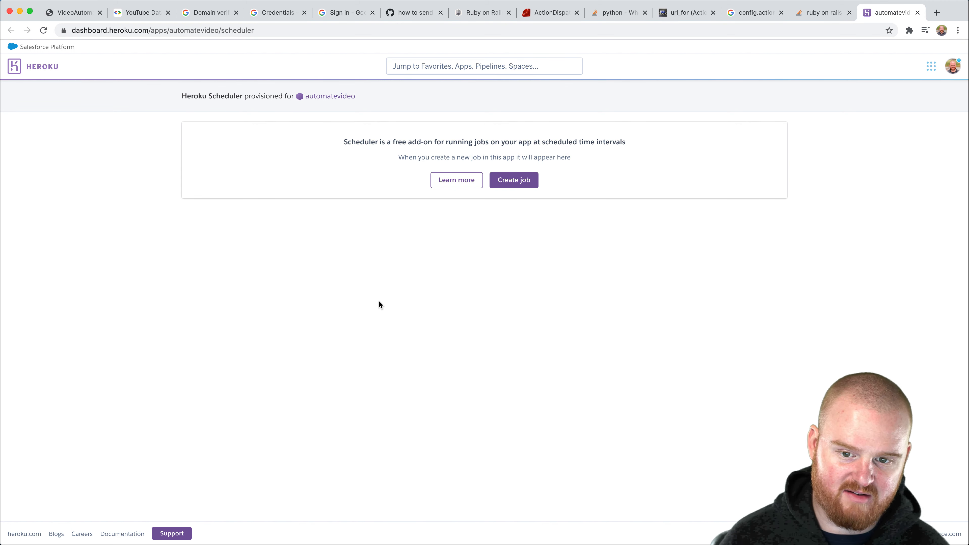
mouse_move(549, 169)
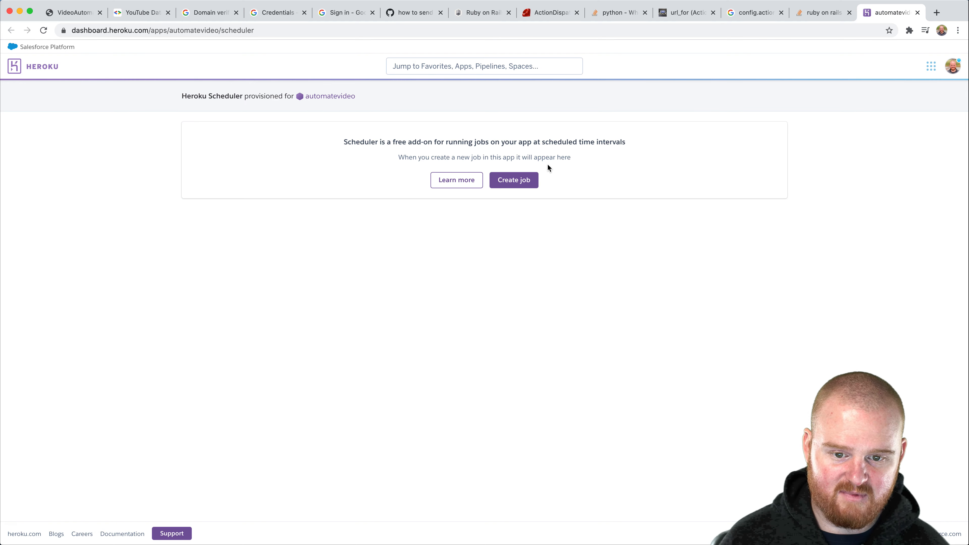
left_click(514, 180)
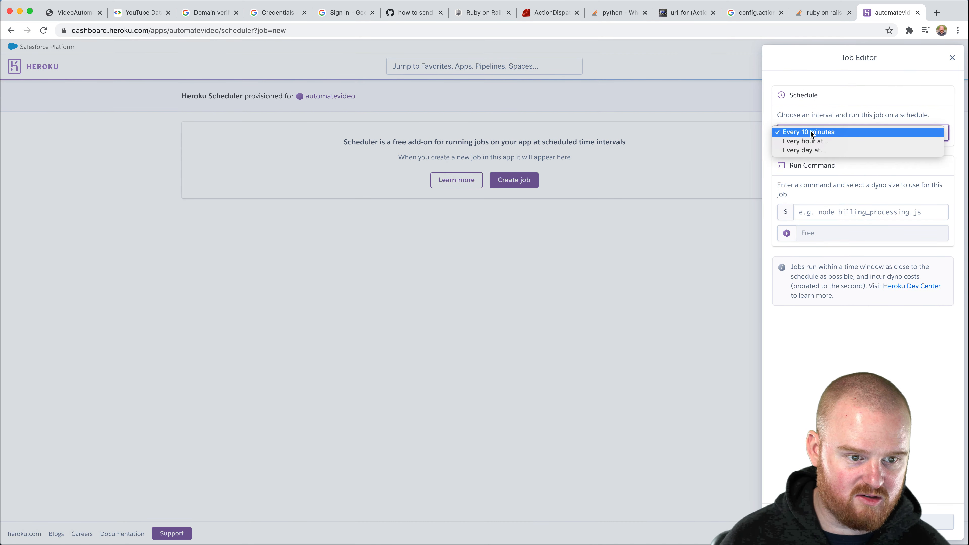
Configure a daily job running rake youtube:fetch_videos at 08:00 AM UTC
left_click(805, 151)
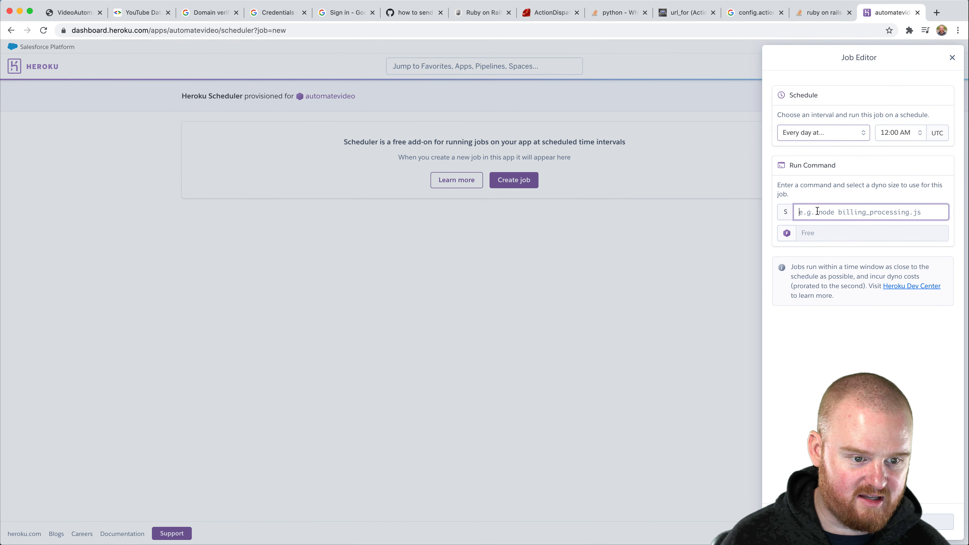
type("rake")
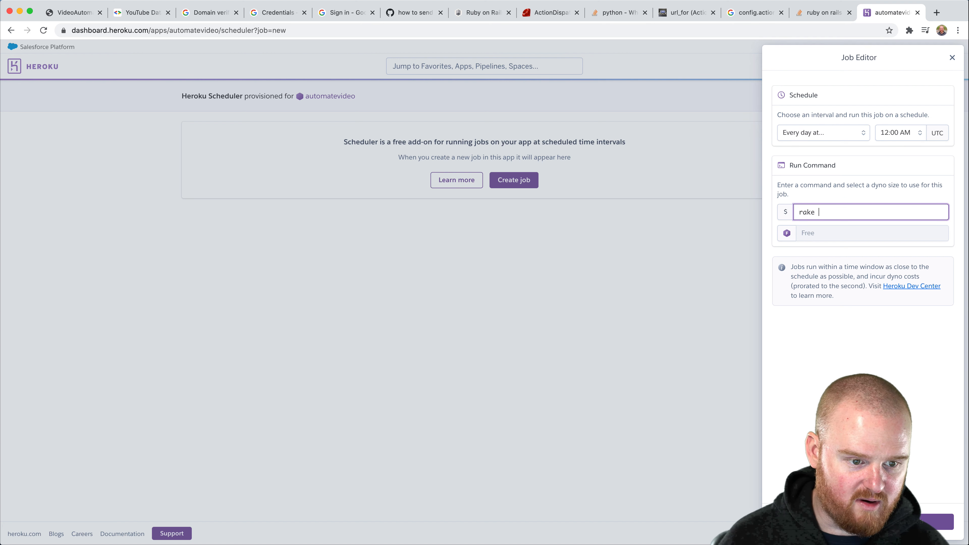
type("youtube:fe")
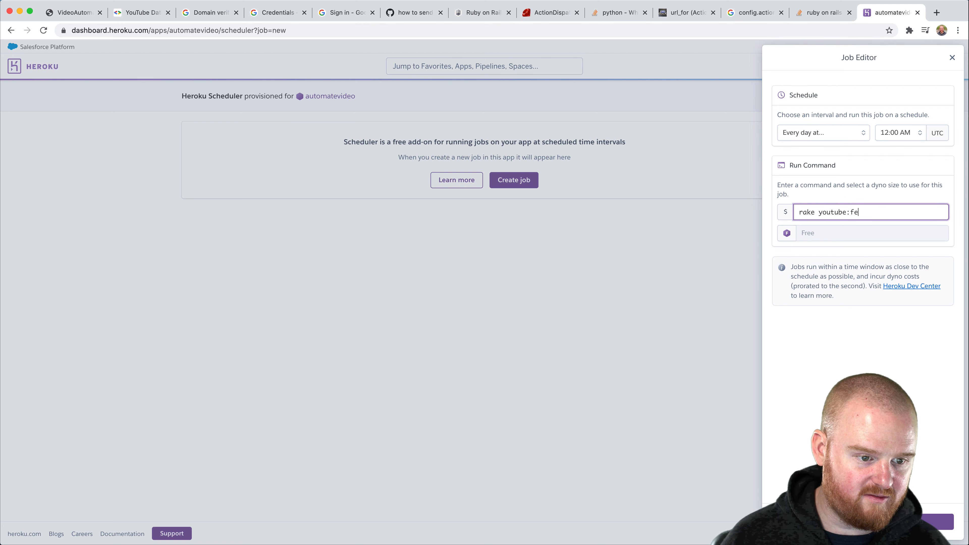
type("tch_videos")
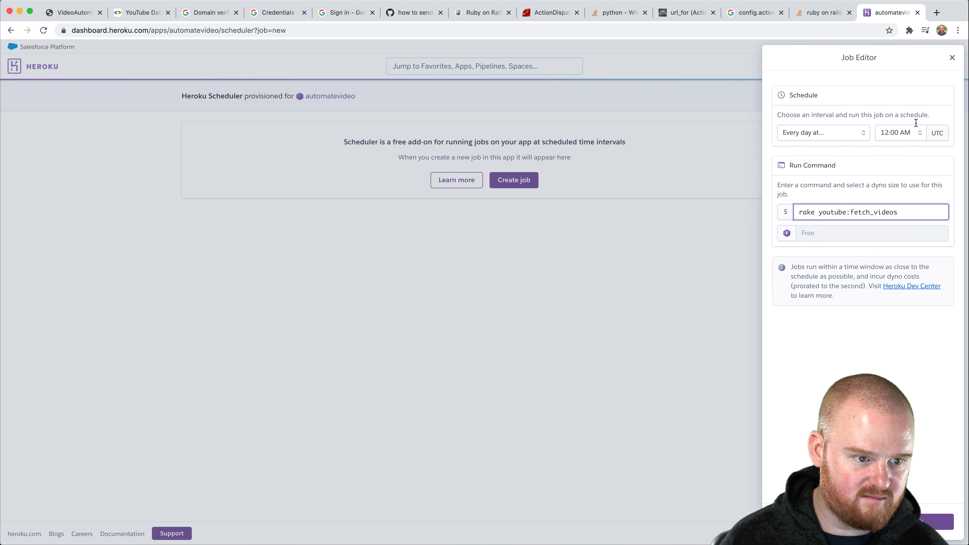
left_click(901, 133)
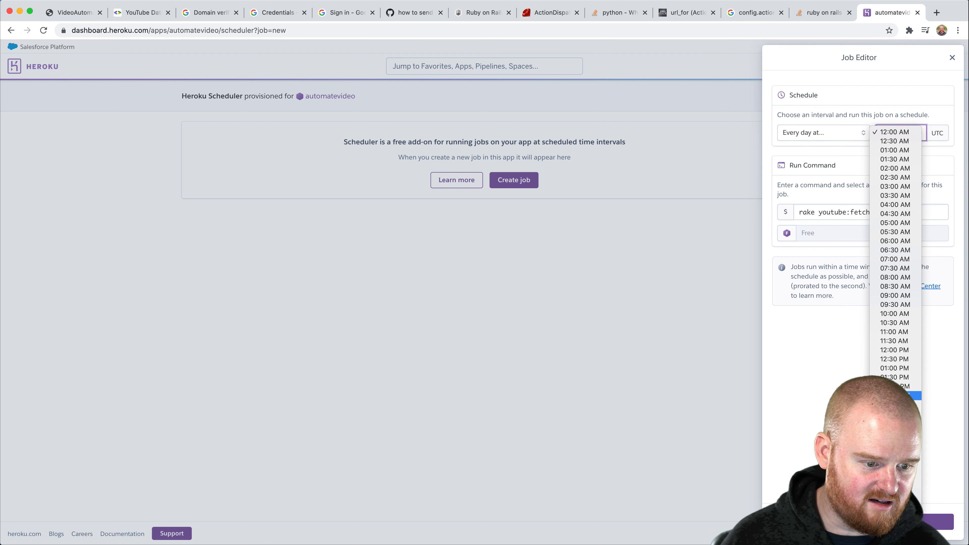
mouse_move(894, 279)
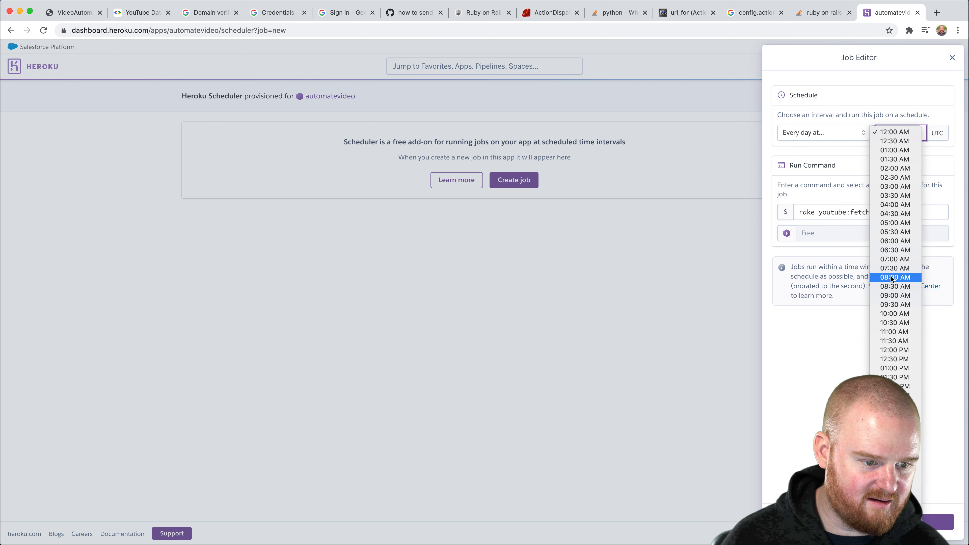
left_click(896, 278)
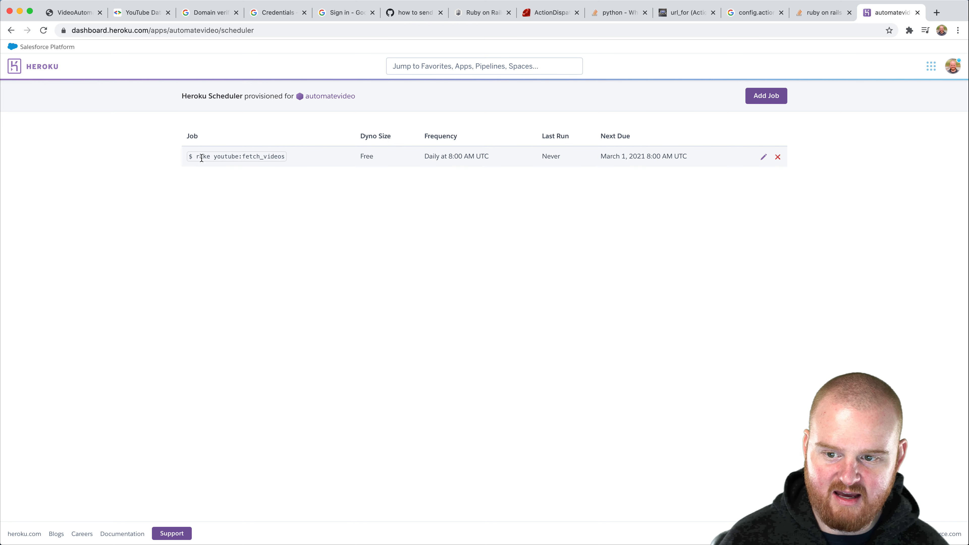
mouse_move(286, 229)
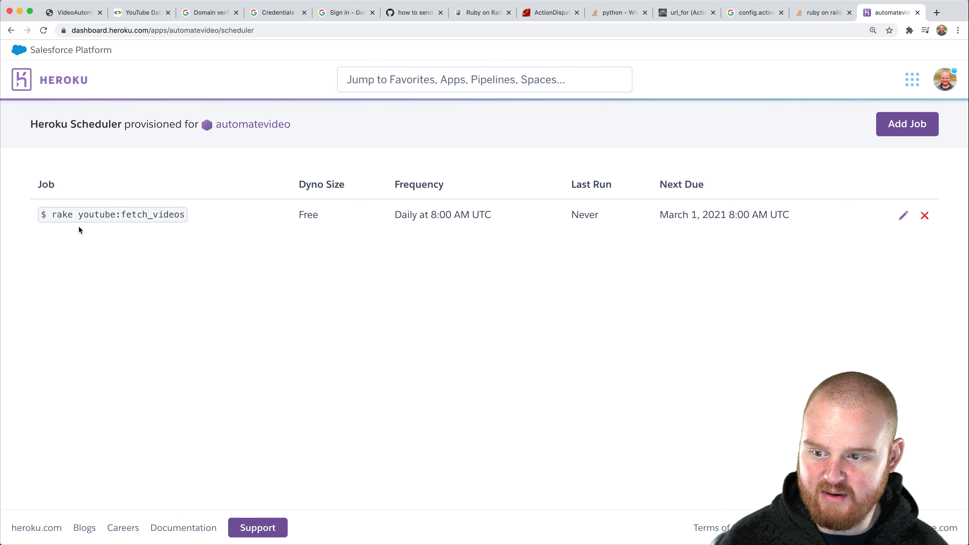
mouse_move(128, 276)
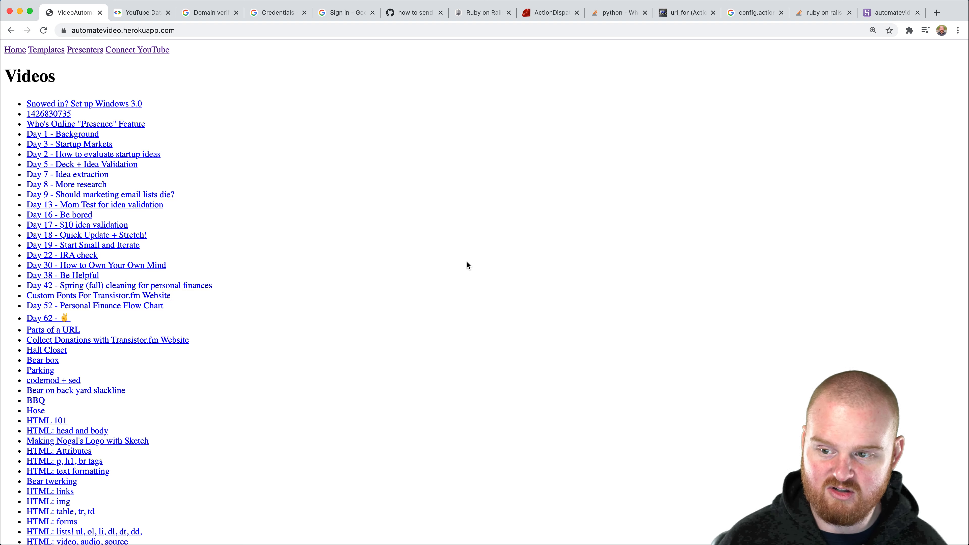
mouse_move(208, 208)
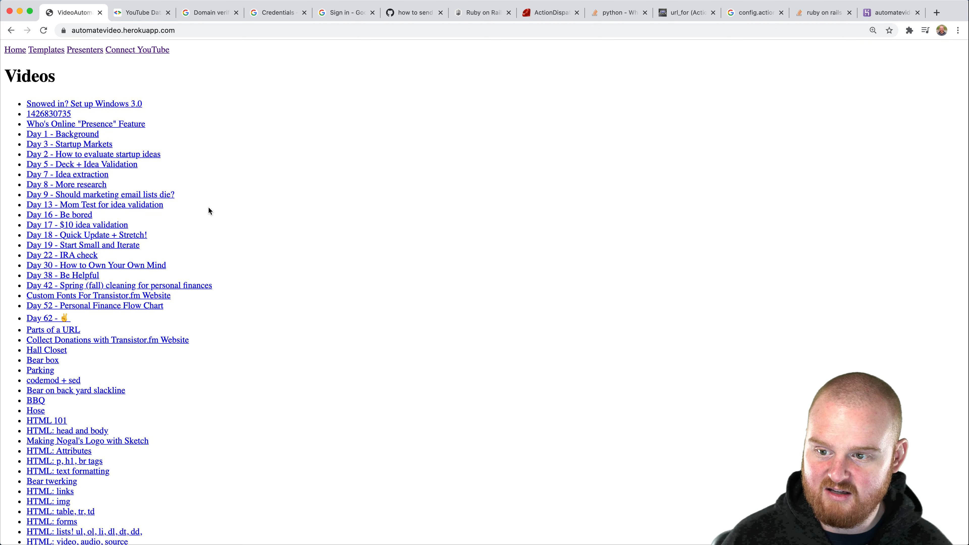
Scroll through the deployed Videos list of fetched YouTube titles
scroll("down", 3)
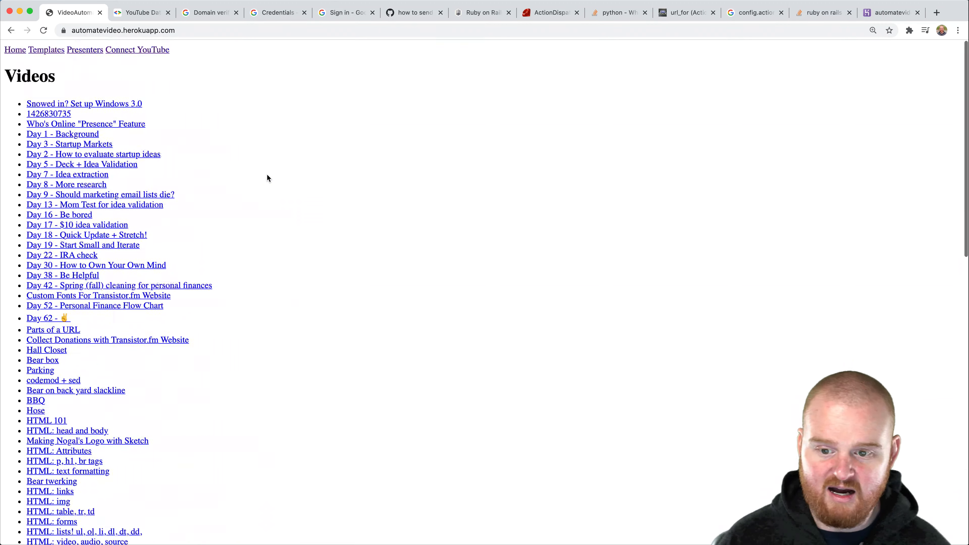
mouse_move(344, 184)
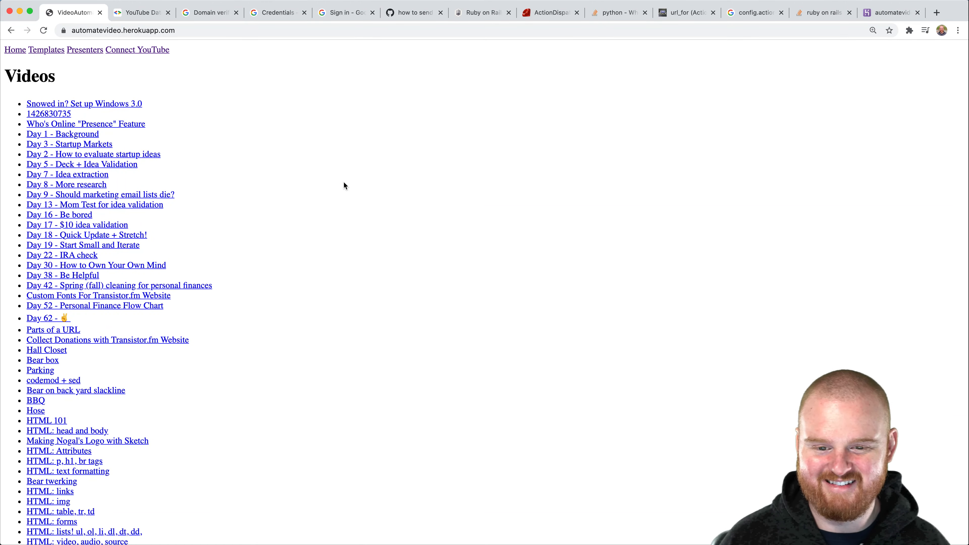